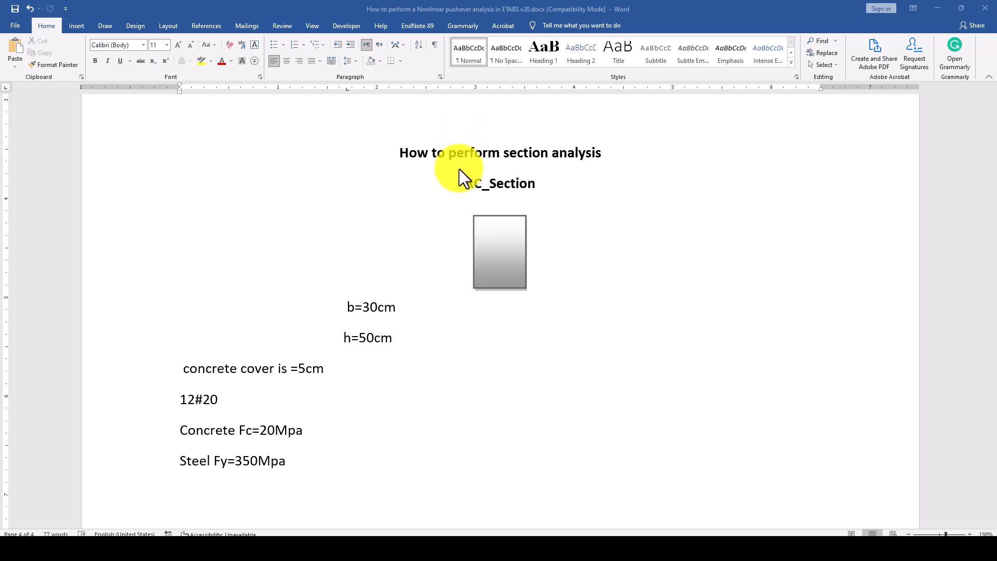
mouse_move(439, 194)
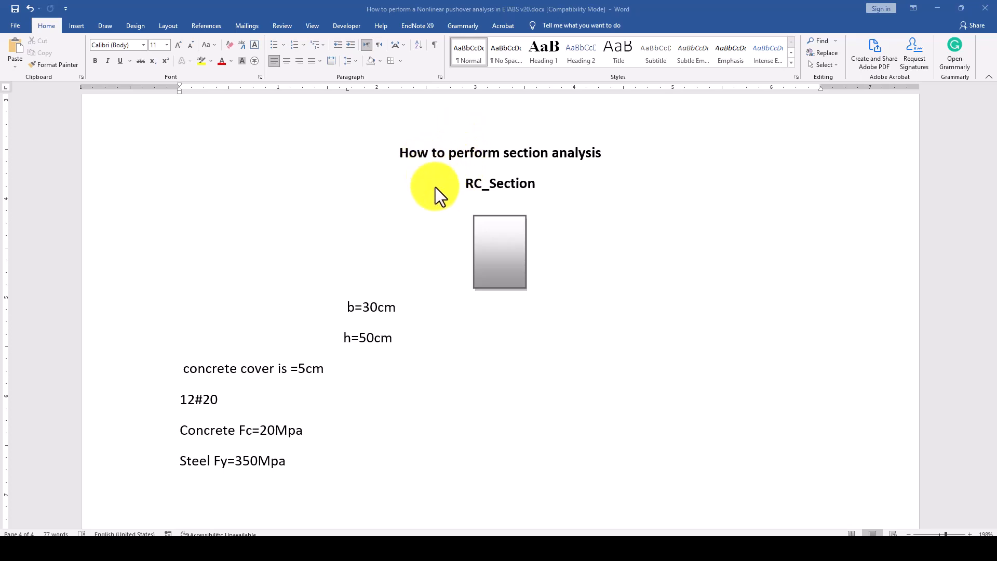
mouse_move(159, 114)
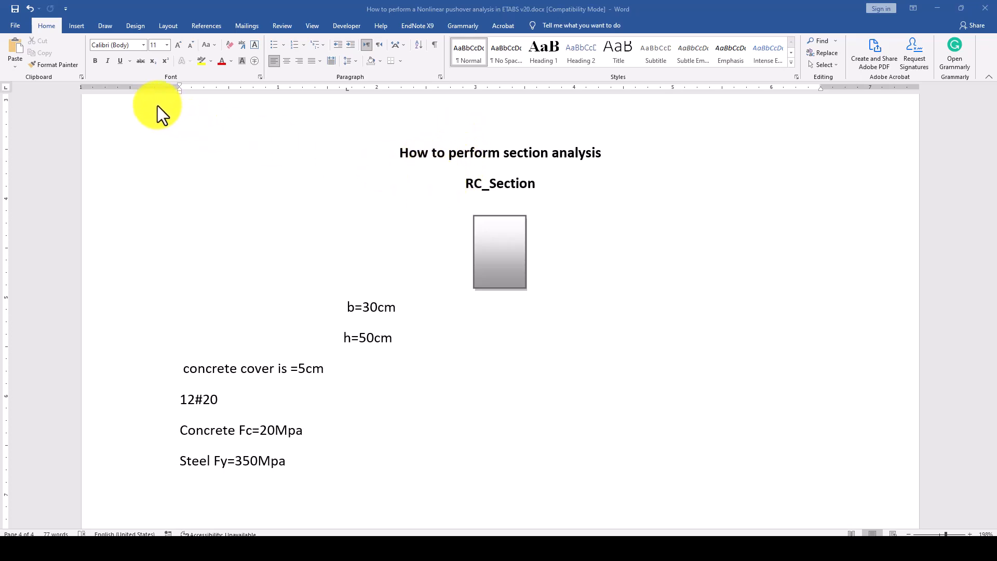
mouse_move(720, 497)
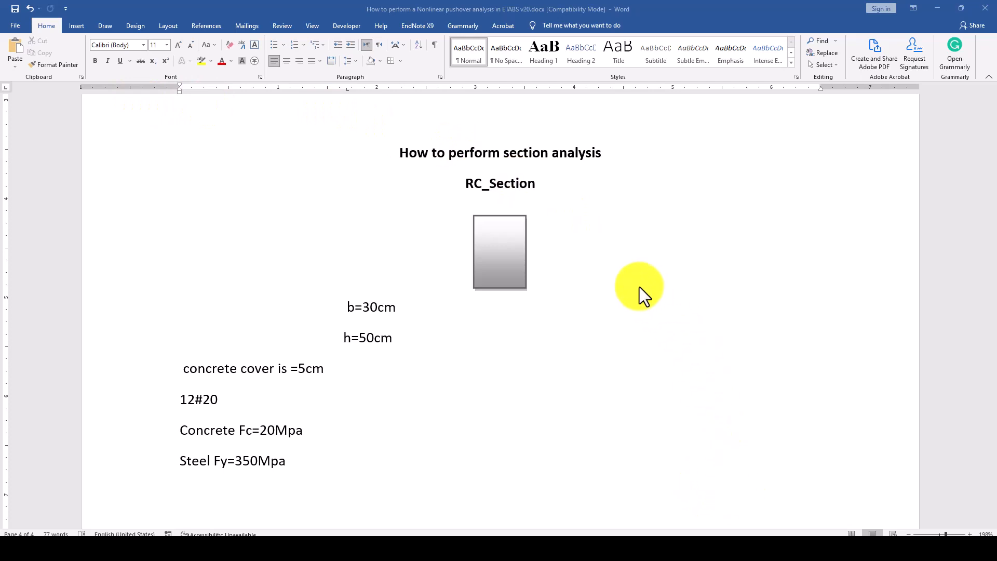
mouse_move(626, 290)
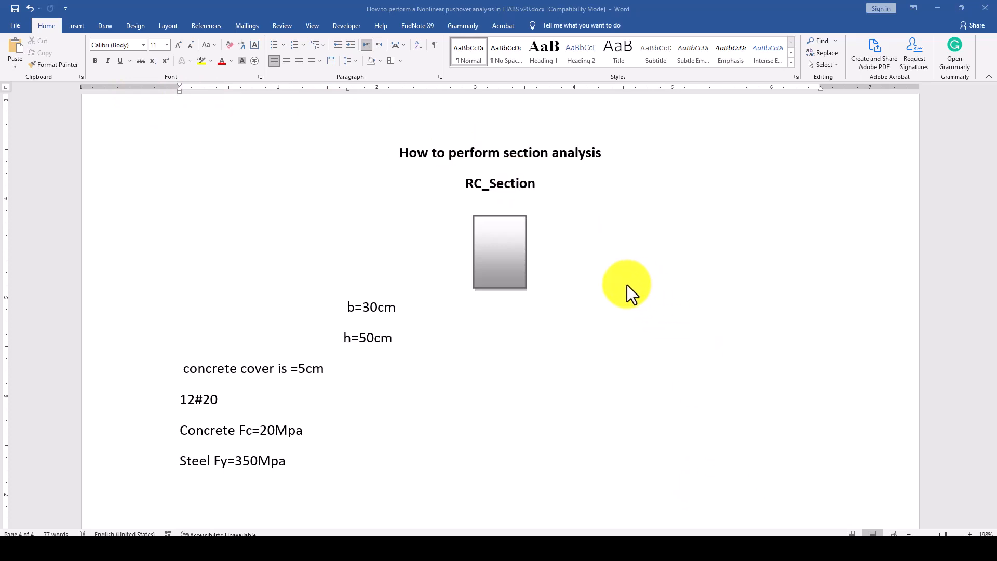
mouse_move(618, 300)
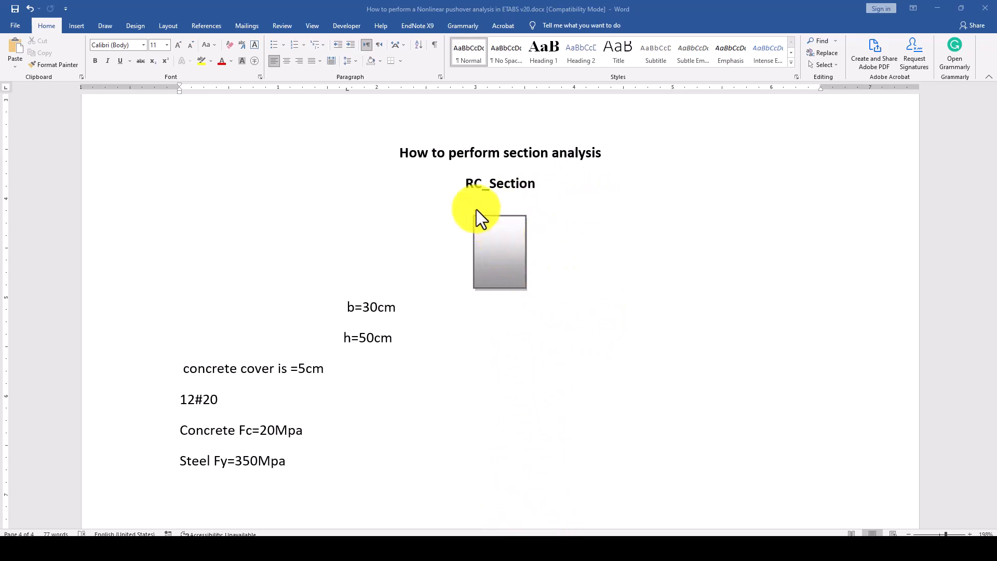
mouse_move(522, 277)
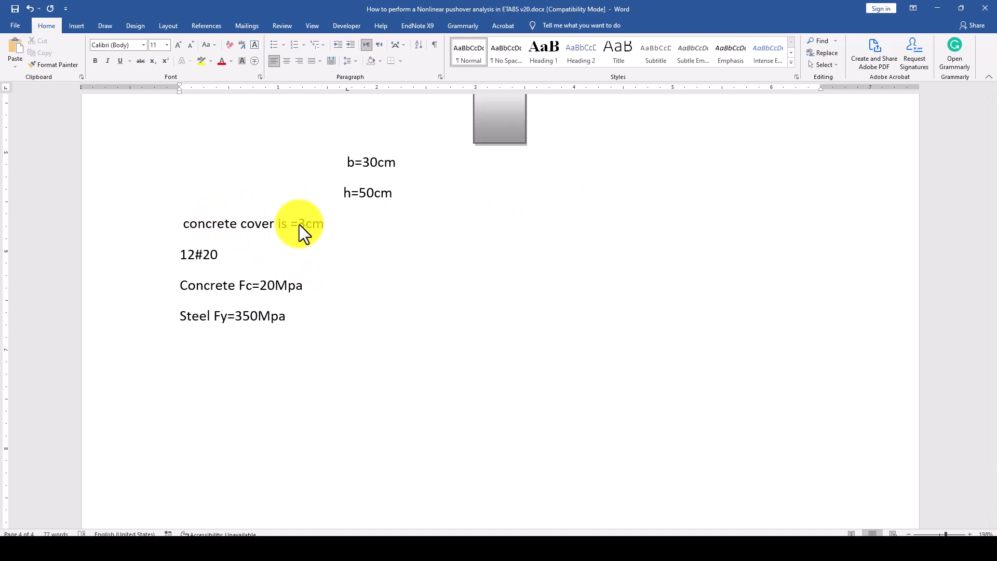
Step: Scroll down the Word notes to the 'concrete cover is =5cm' line
scroll(down, 3)
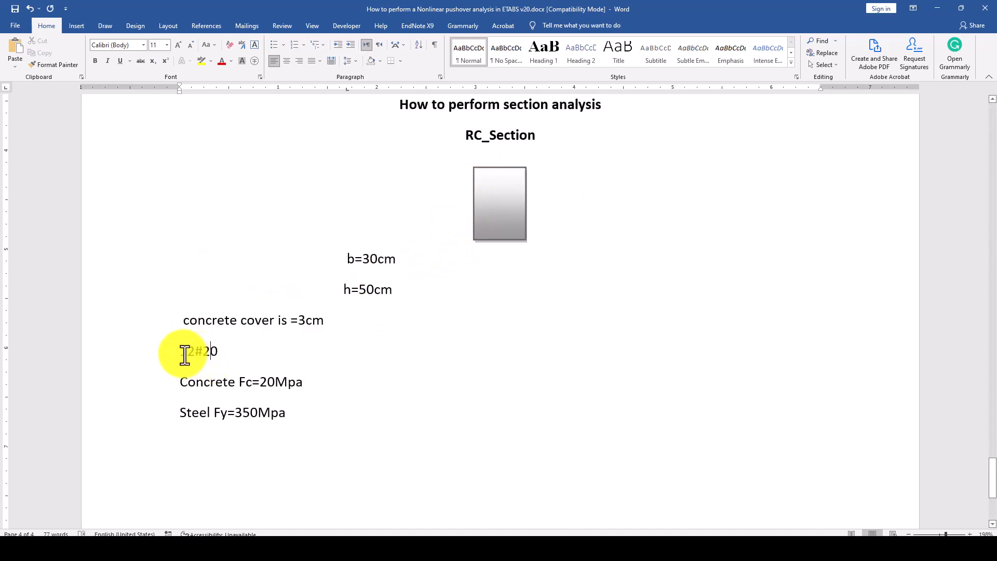
mouse_move(513, 183)
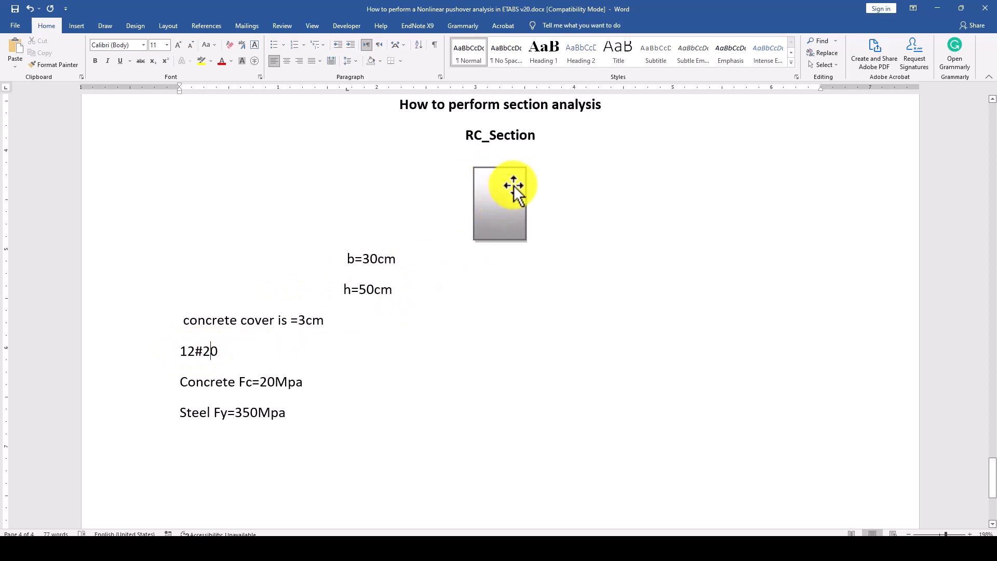
mouse_move(462, 206)
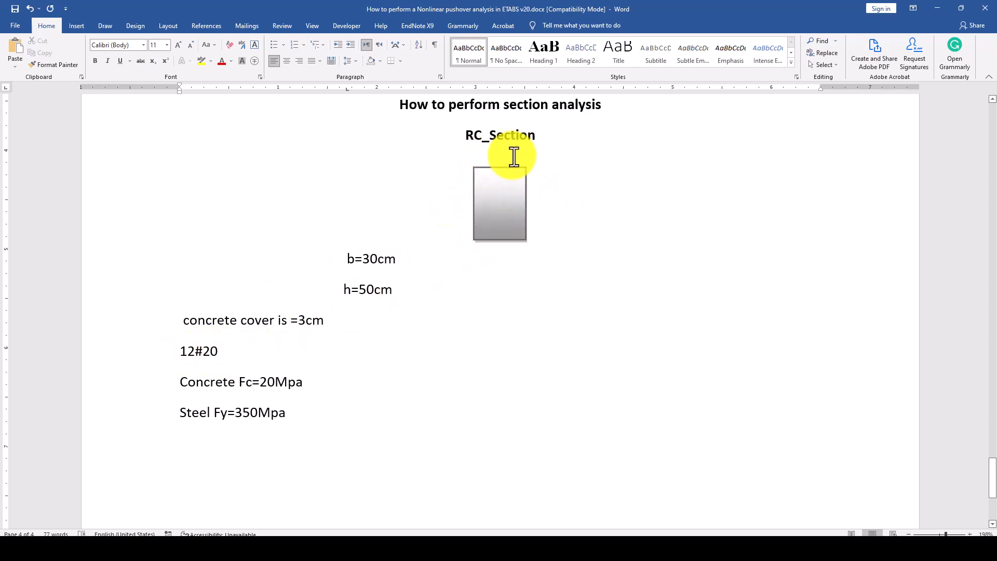
scroll(down, 3)
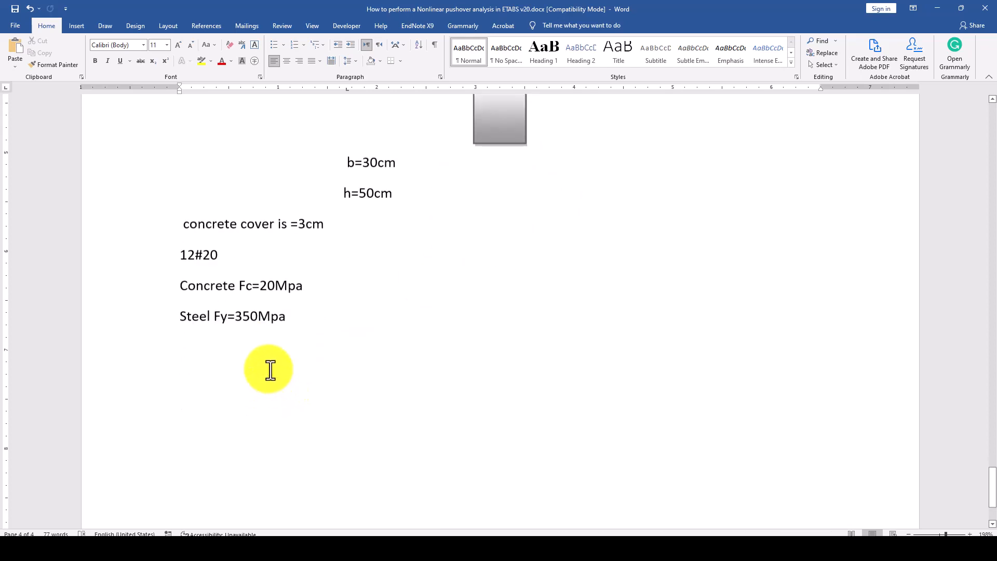
mouse_move(434, 248)
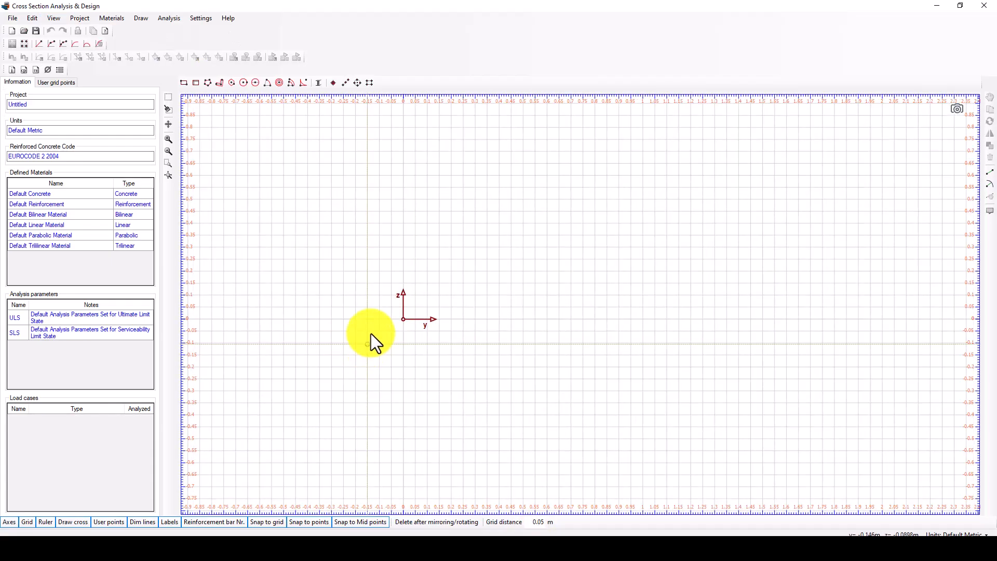
mouse_move(324, 178)
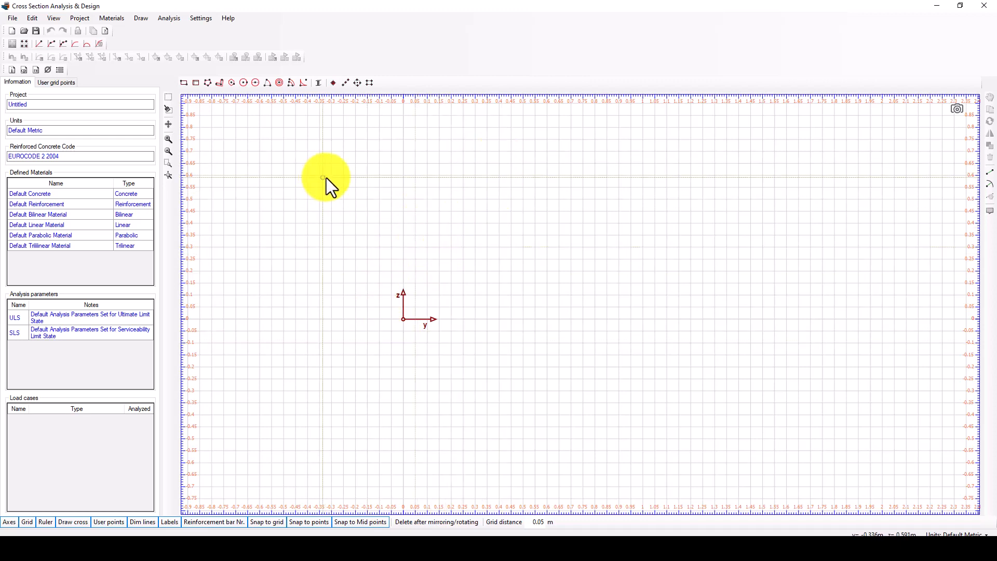
mouse_move(452, 210)
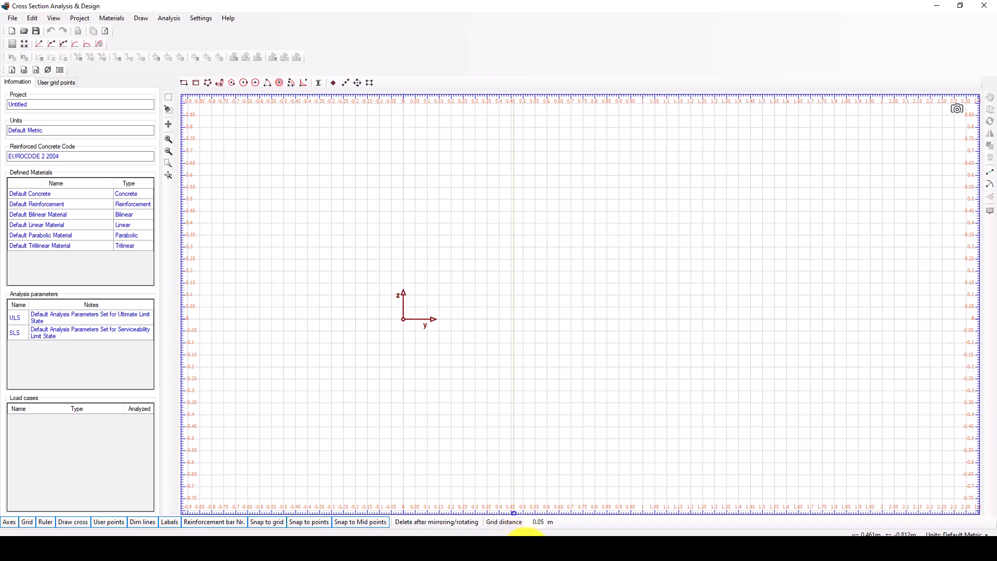
click(227, 17)
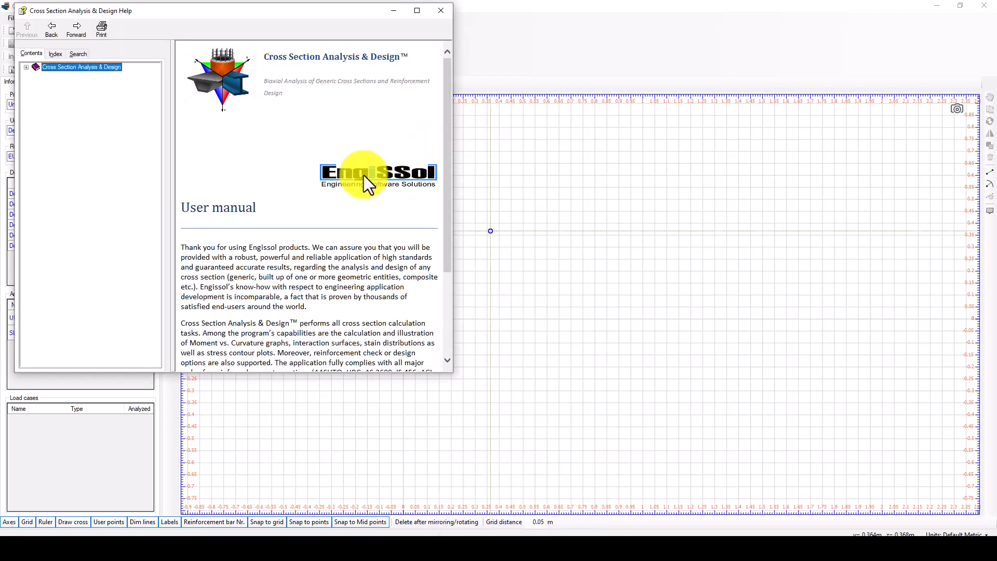
mouse_move(404, 29)
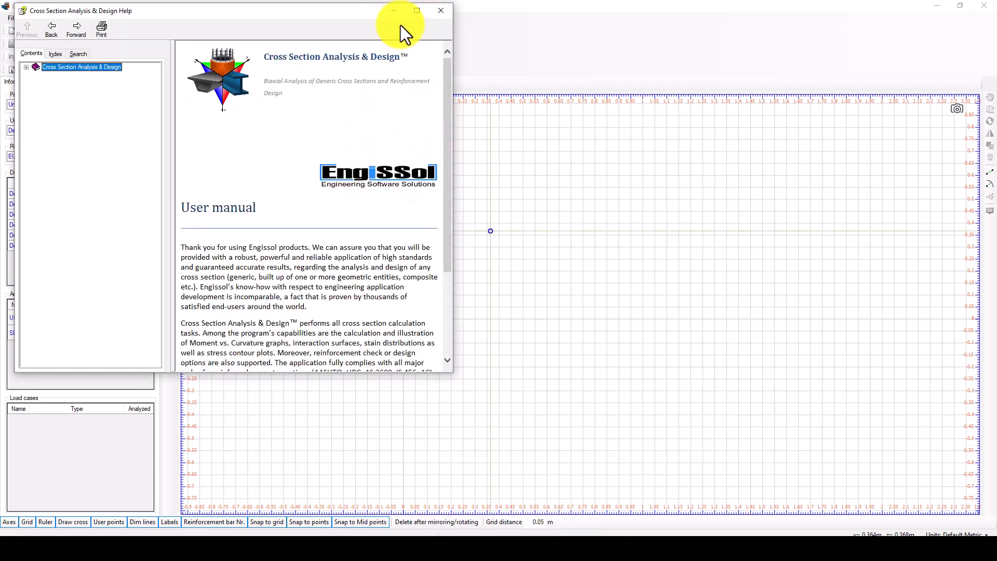
click(439, 11)
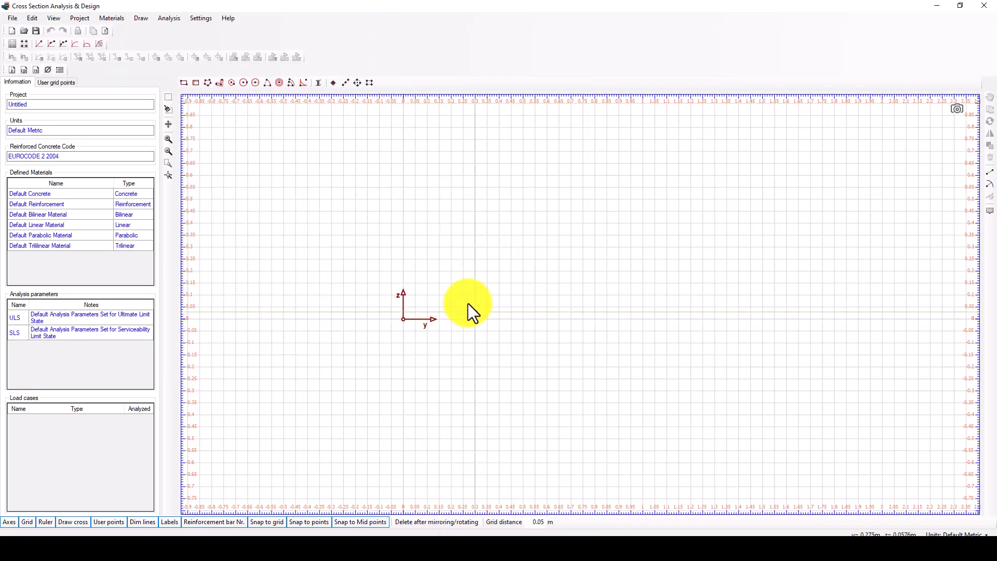
mouse_move(410, 241)
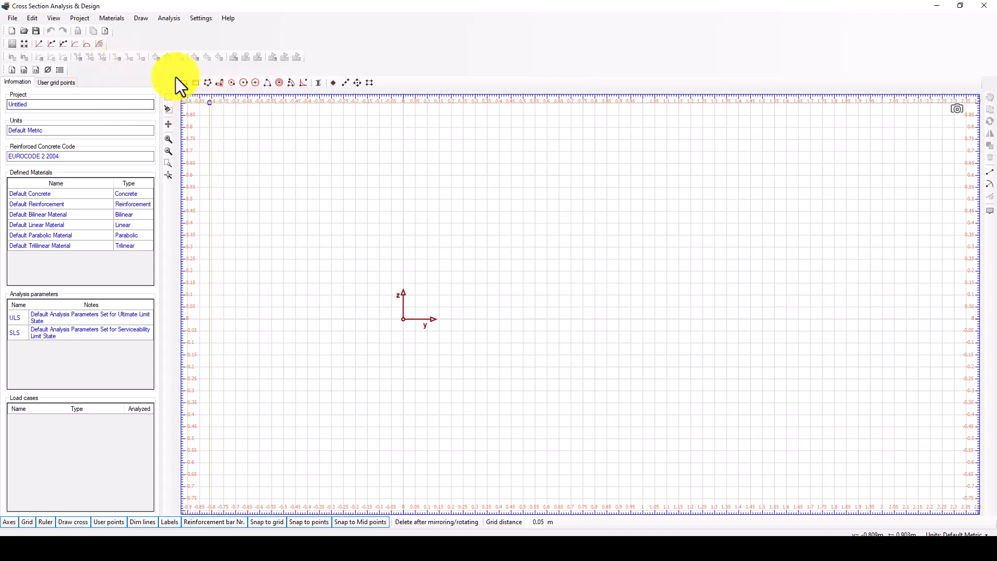
Step: Draw a 0.3 m by 0.5 m rectangle by opposite corners from the origin
click(184, 83)
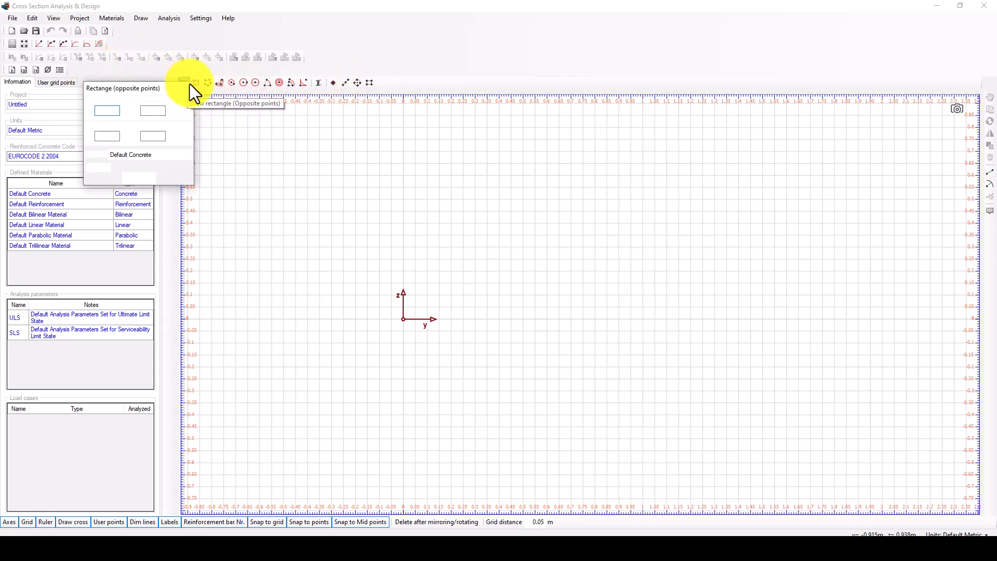
click(185, 82)
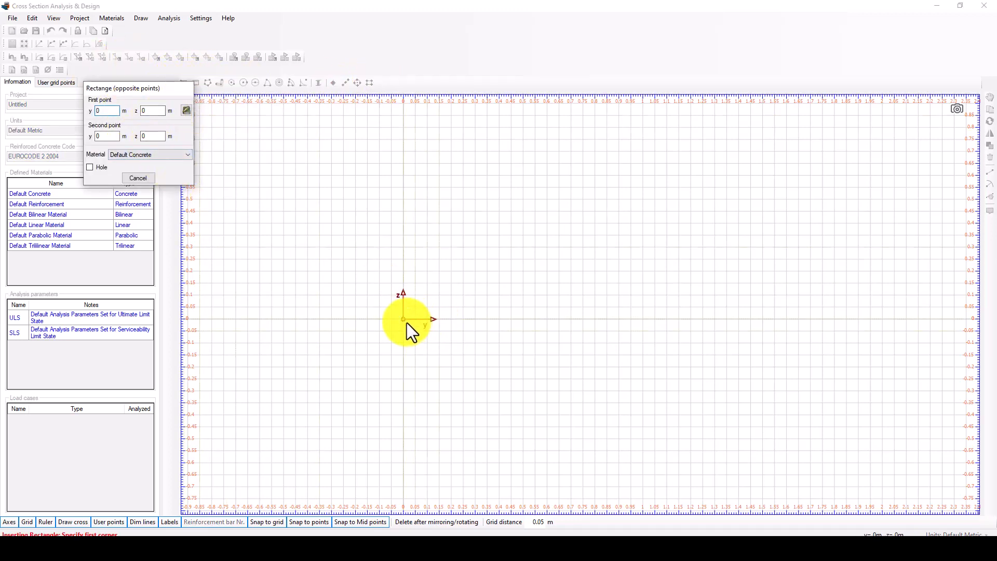
click(403, 318)
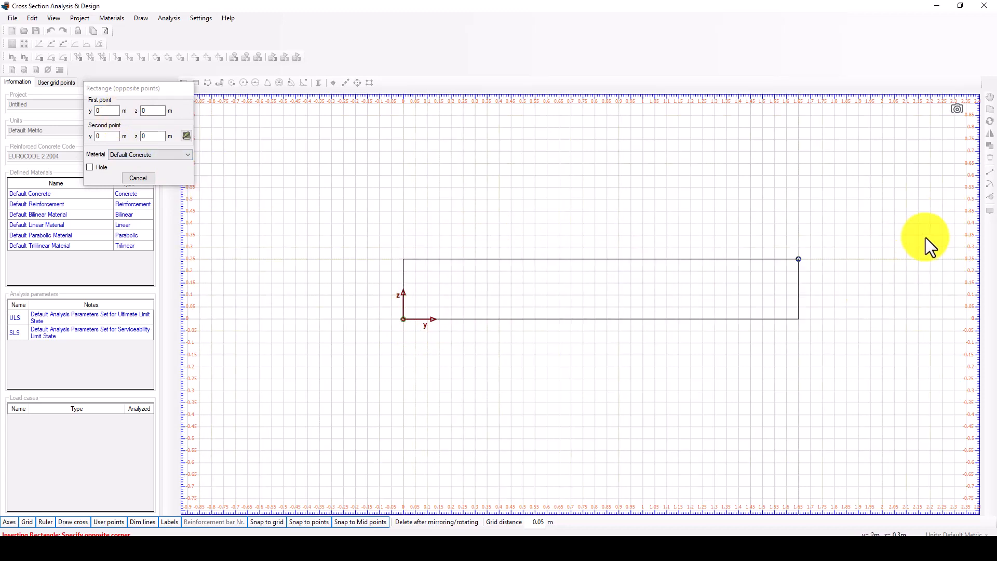
mouse_move(601, 203)
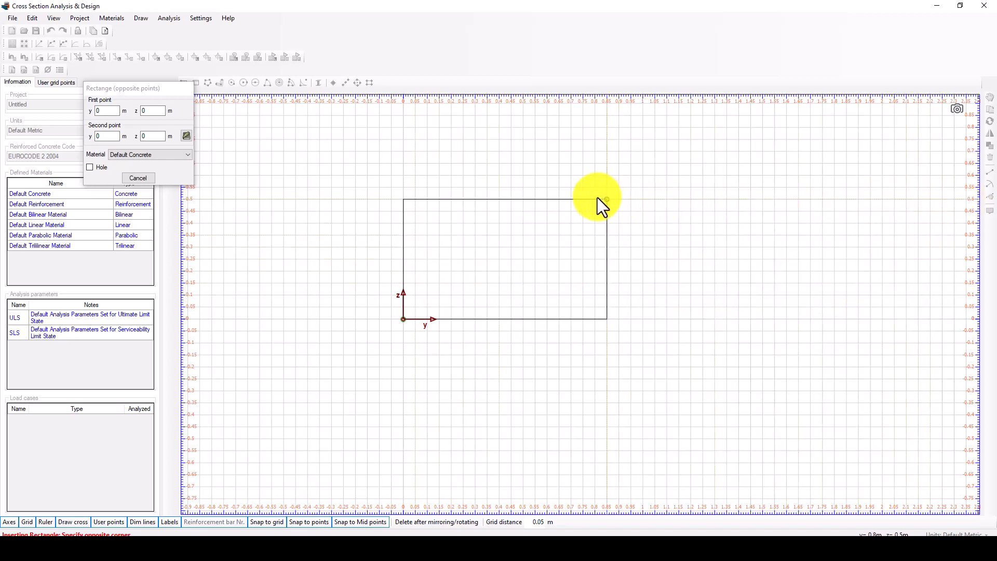
mouse_move(478, 209)
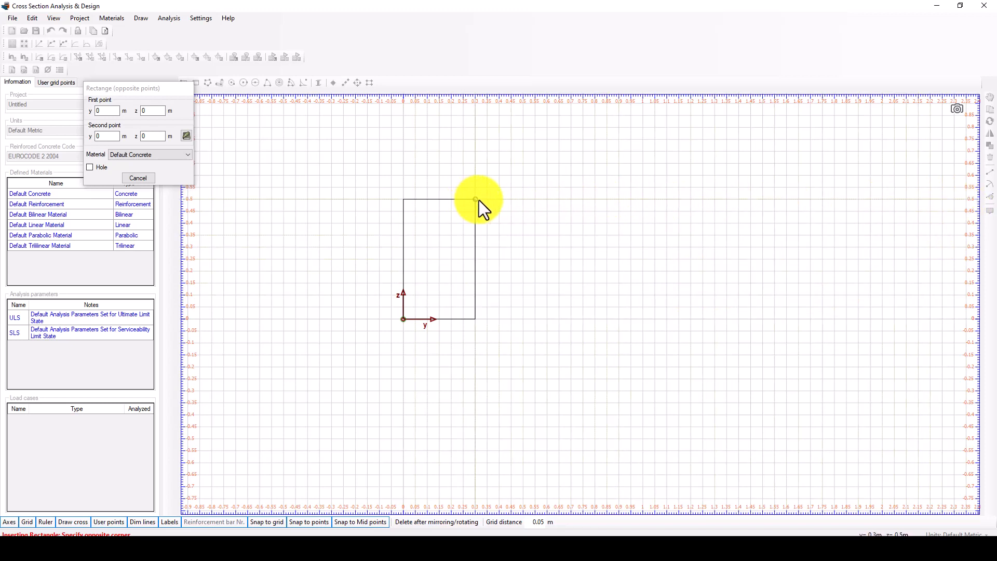
click(474, 199)
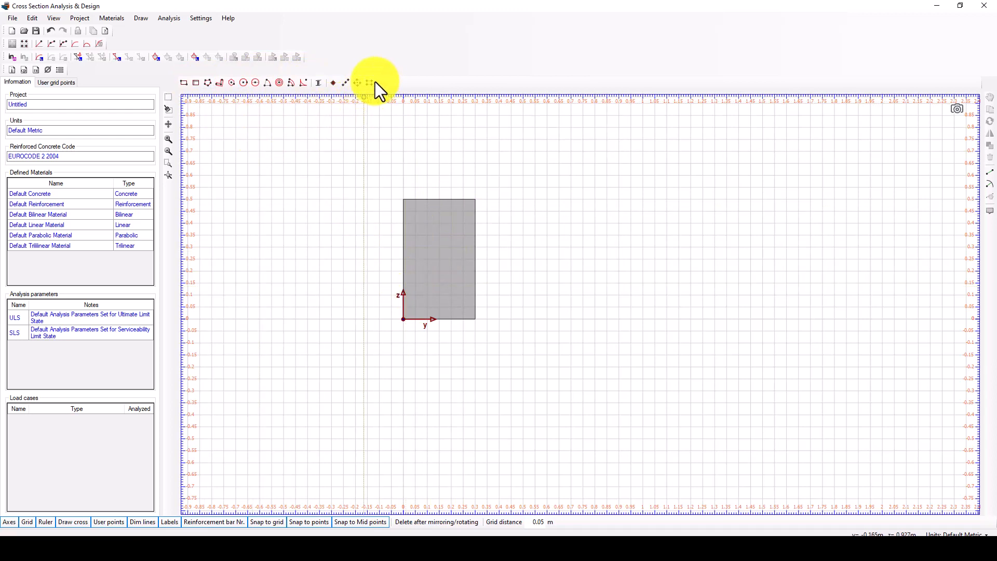
Step: Place a rectangular Ø20 rebar layout, entering values 0.47, 0.03 and 0.25
click(369, 83)
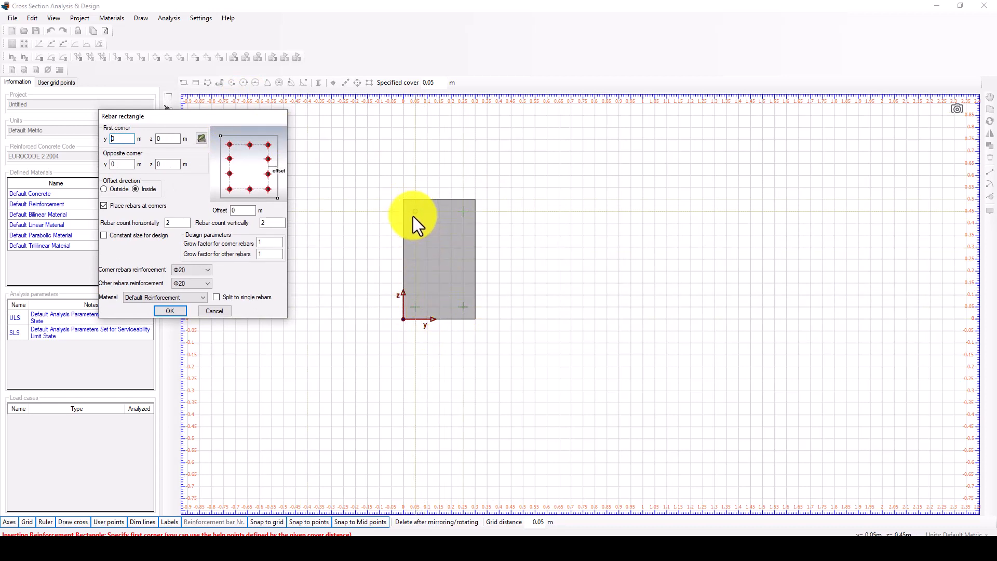
mouse_move(416, 221)
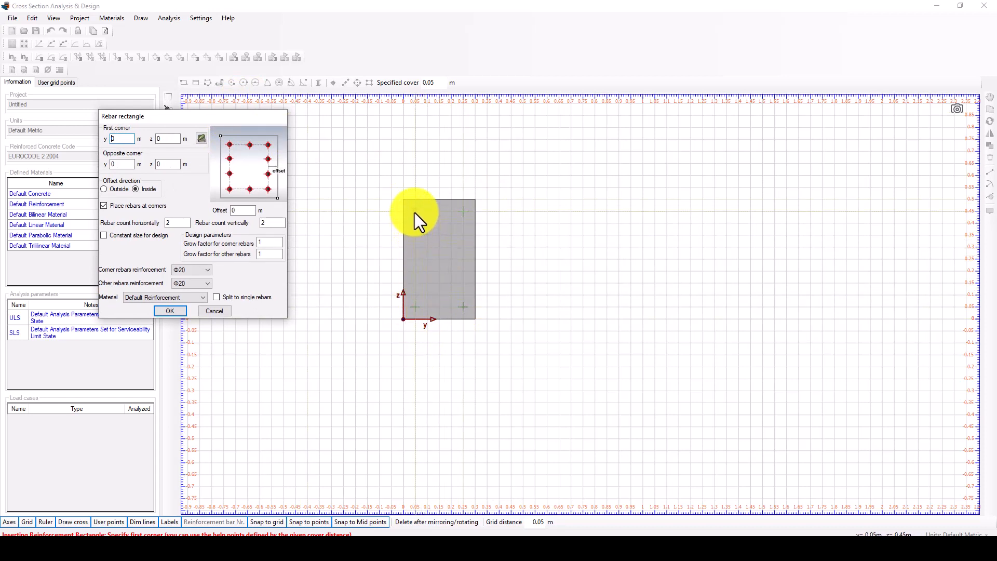
click(419, 210)
text(.03)
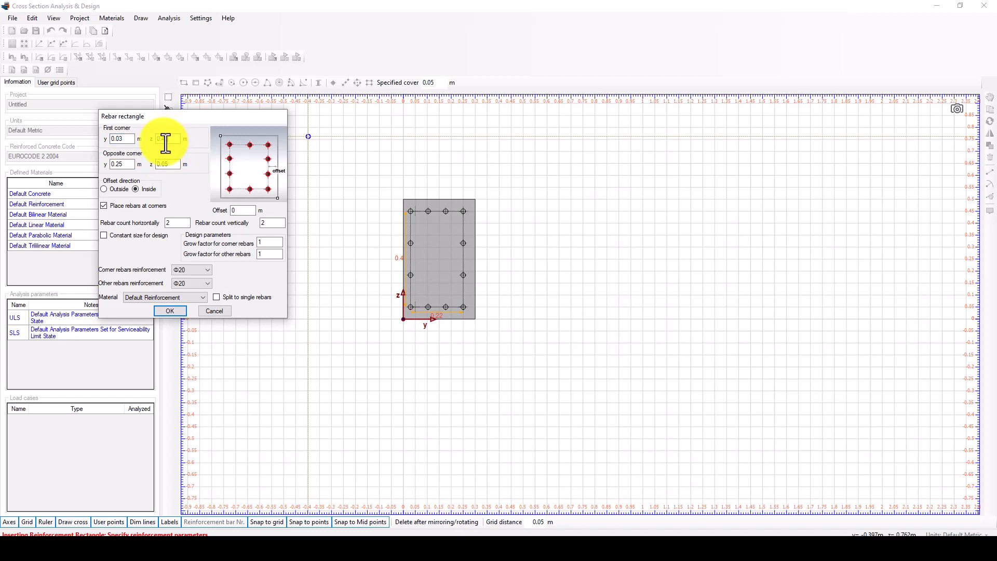
text(0.47)
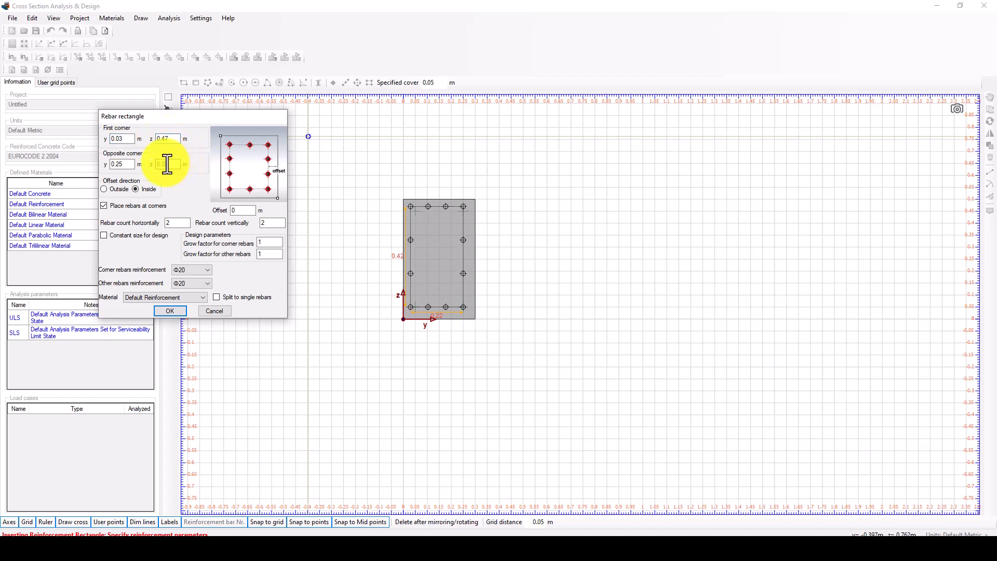
text(0.03)
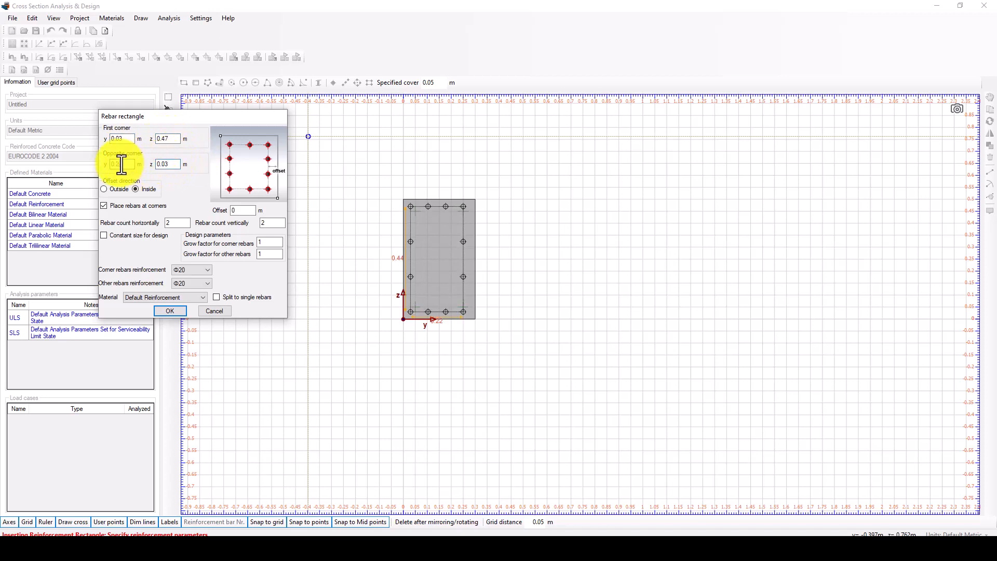
text(0.25)
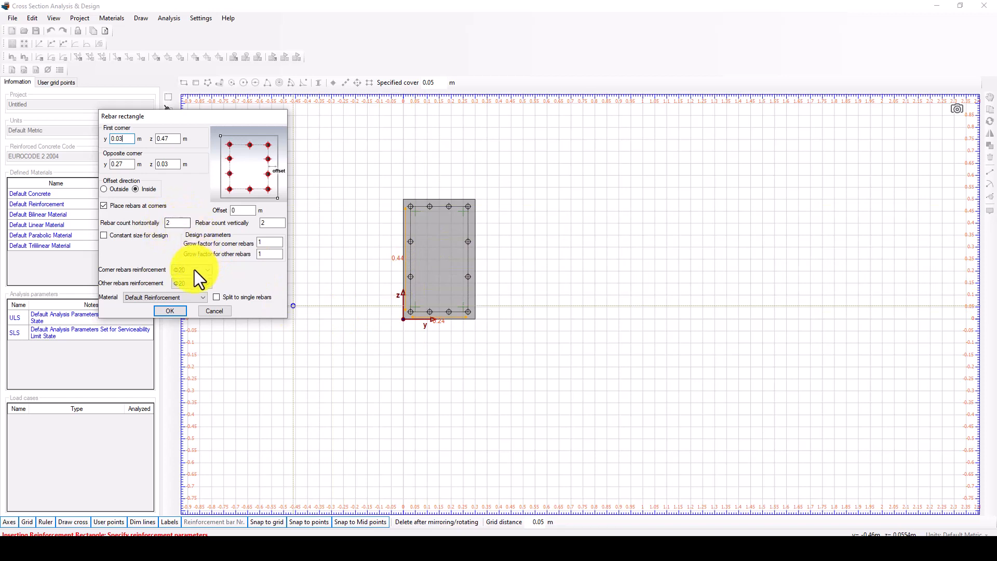
click(207, 269)
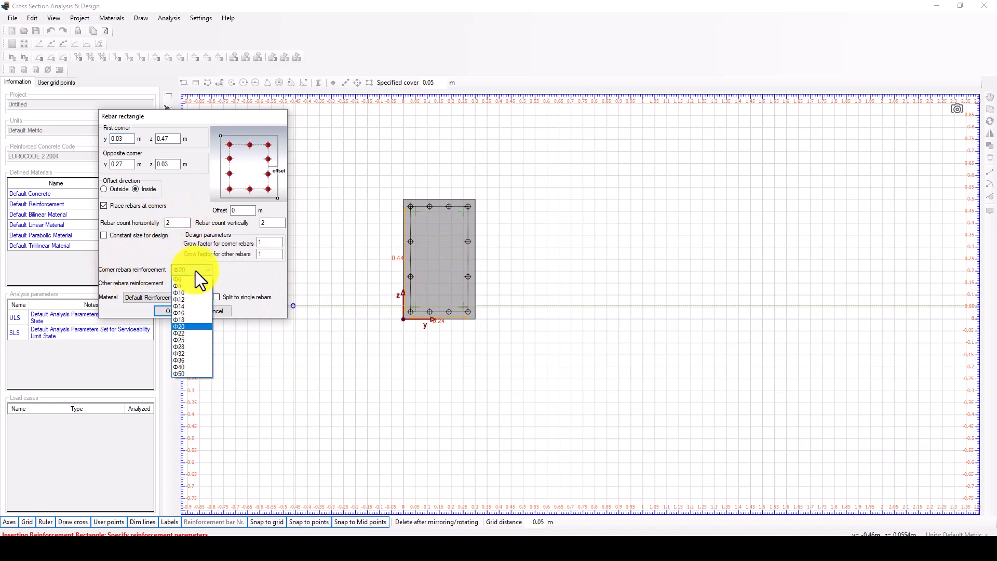
click(180, 327)
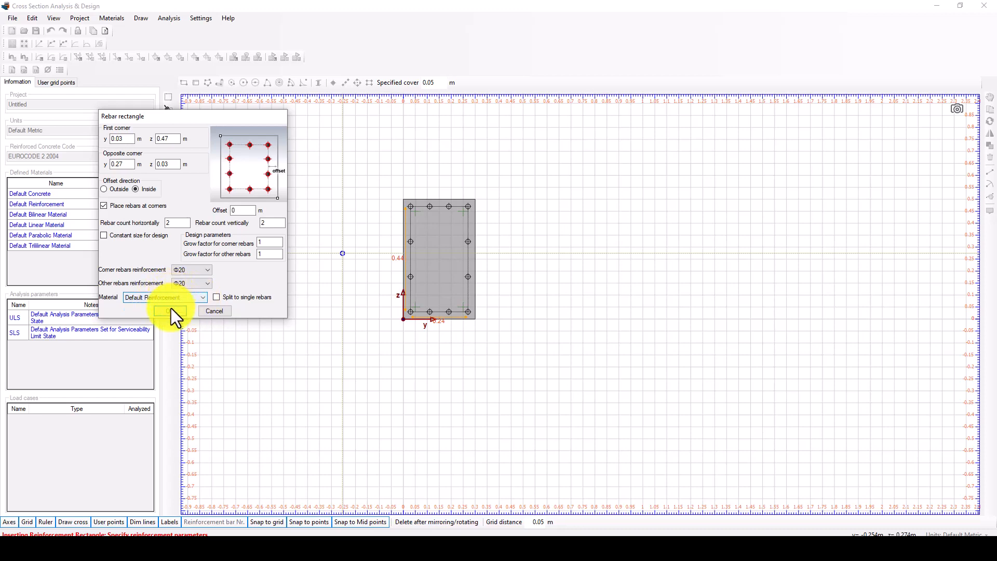
click(170, 311)
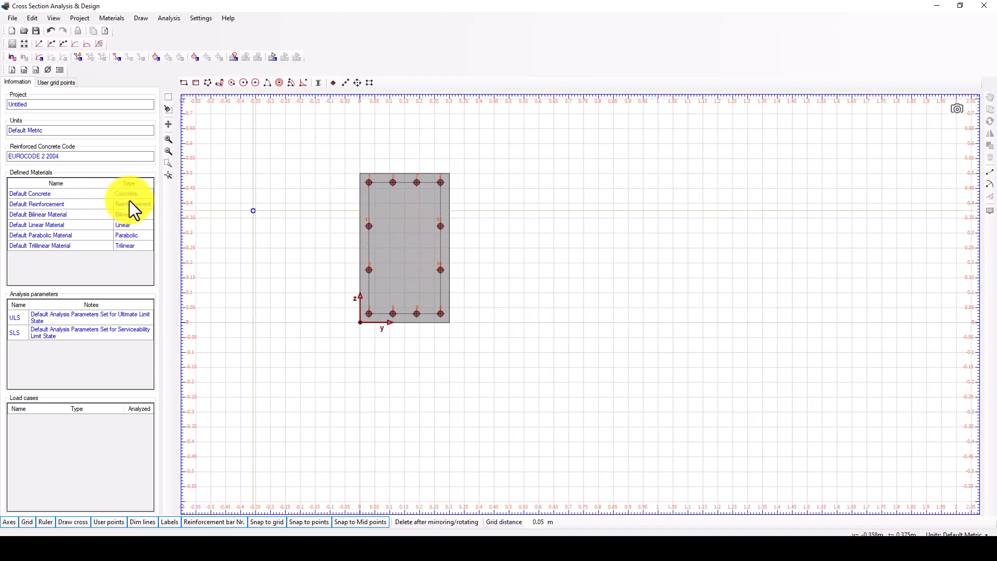
double_click(29, 193)
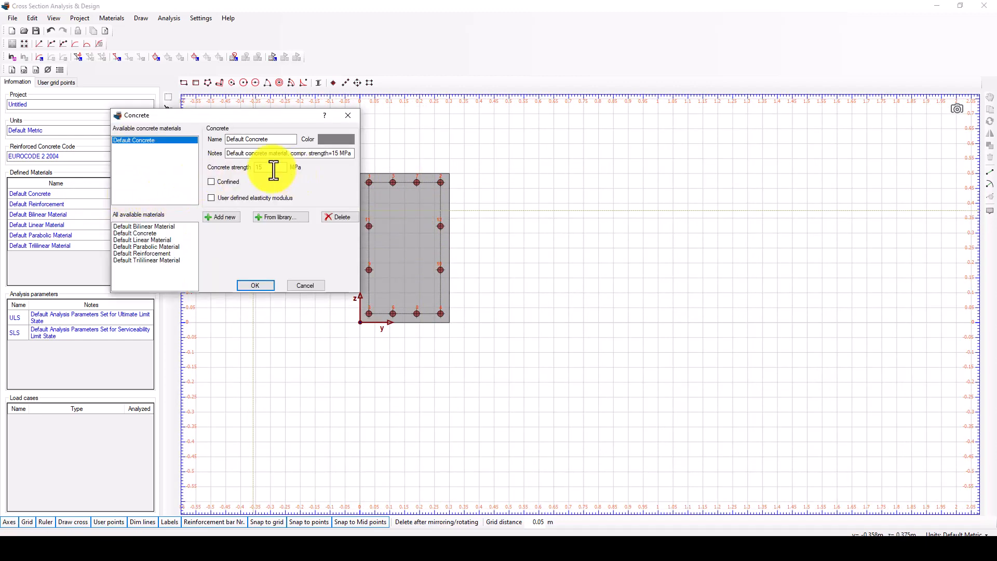
click(268, 167)
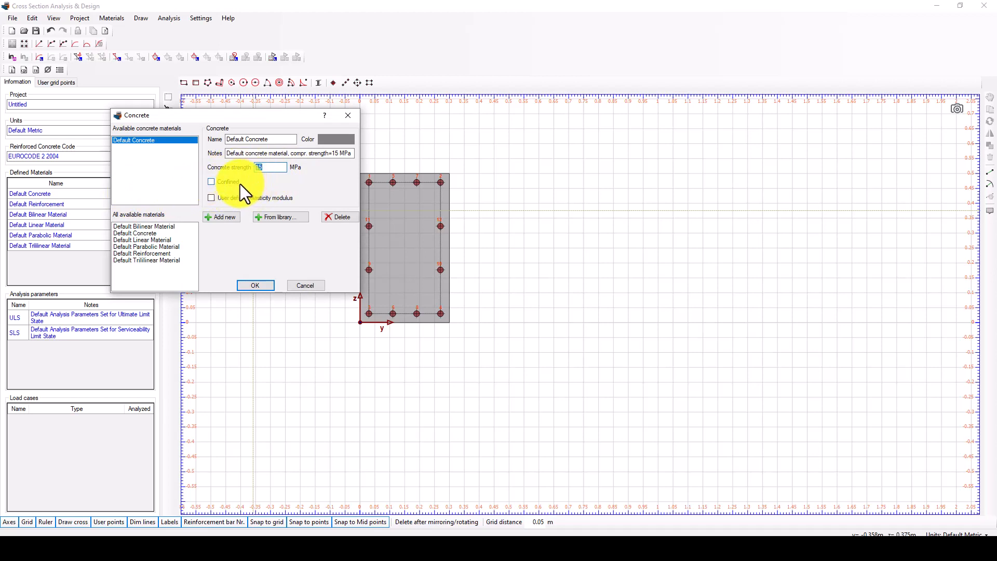
text(20)
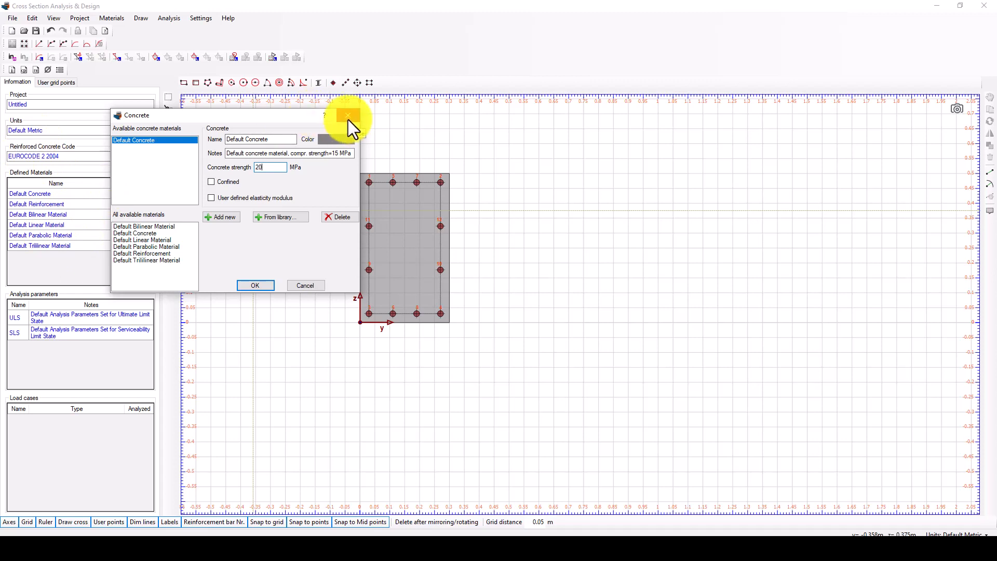
mouse_move(70, 229)
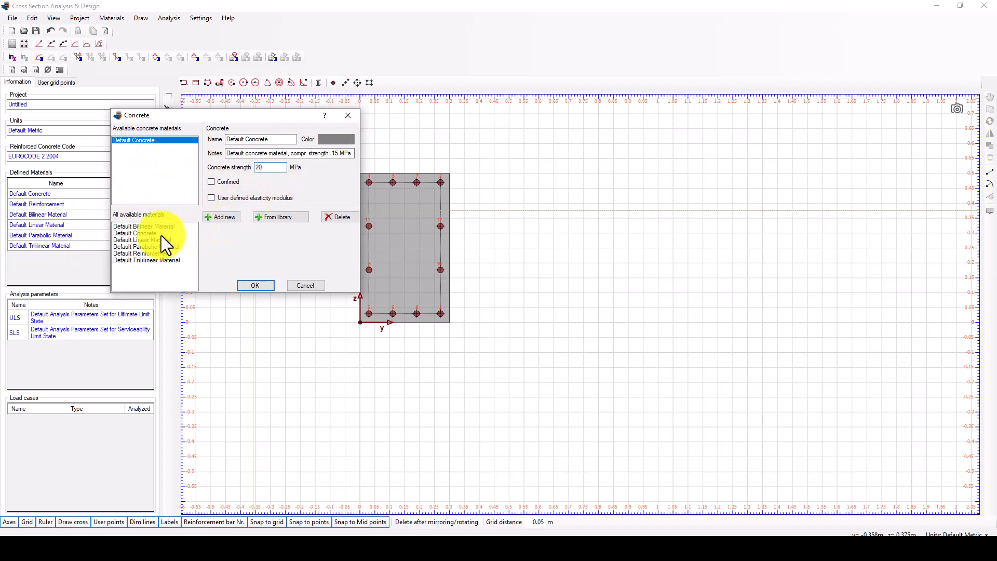
click(255, 285)
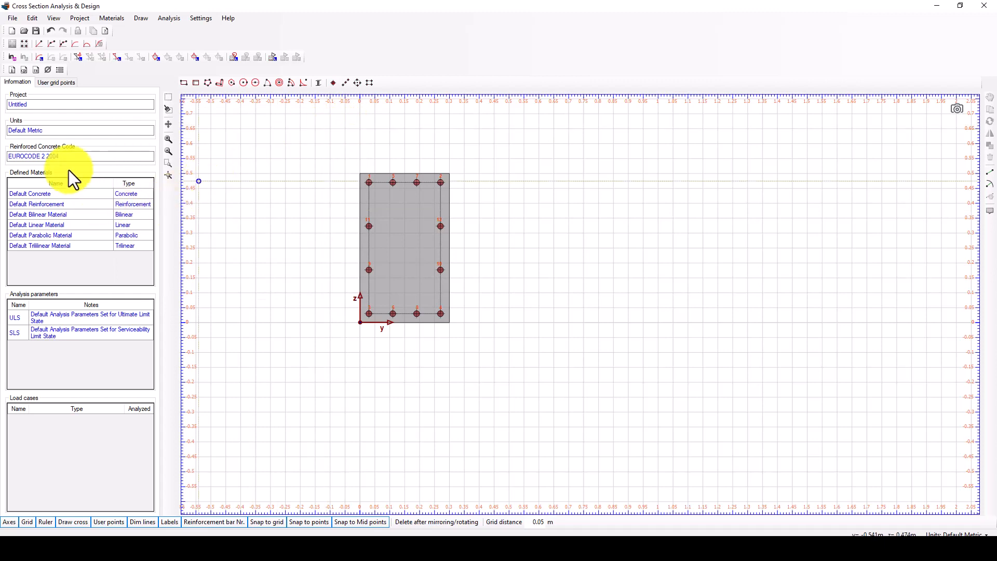
mouse_move(40, 57)
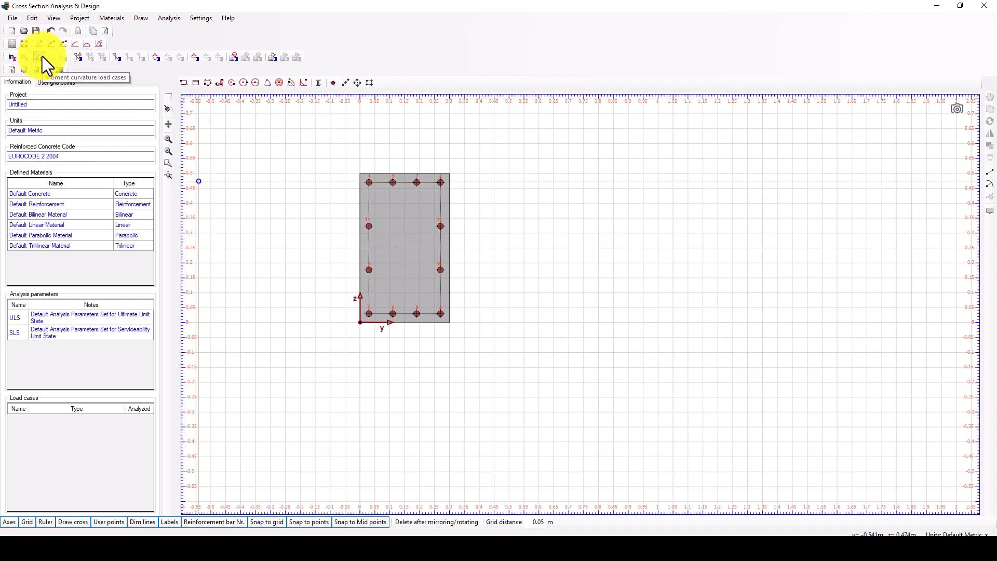
mouse_move(83, 63)
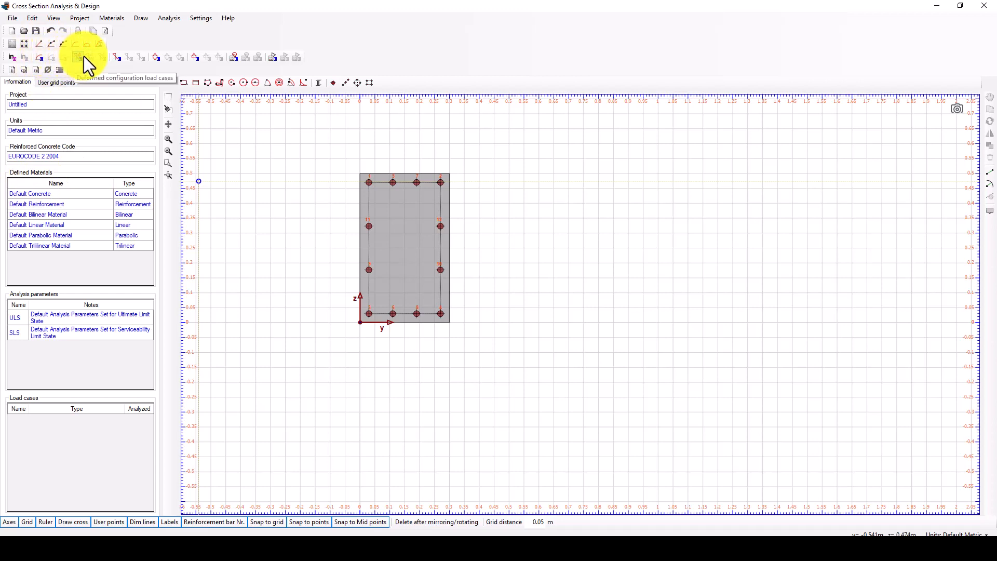
mouse_move(43, 52)
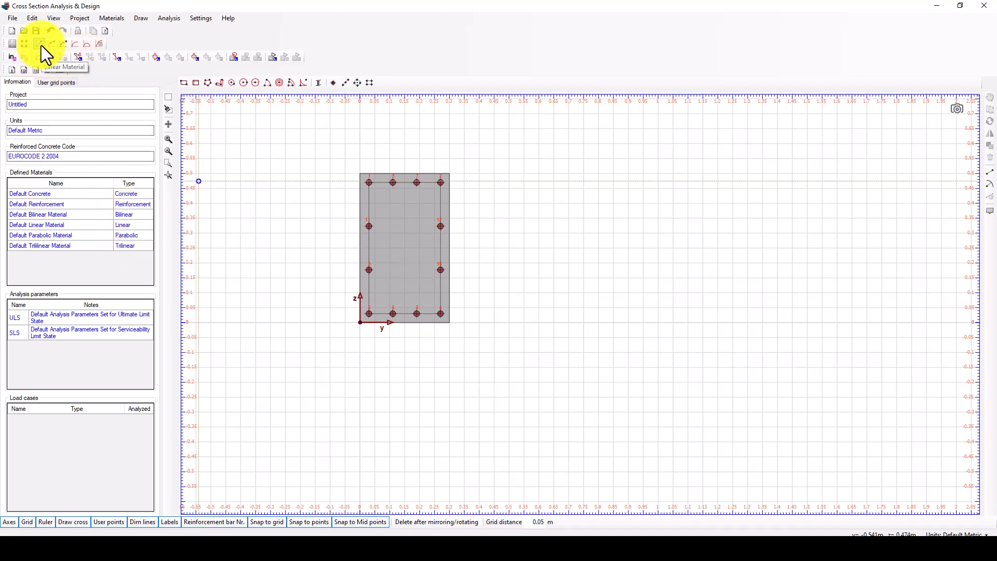
Step: Browse and close the Linear and Default Concrete material dialogs
click(41, 43)
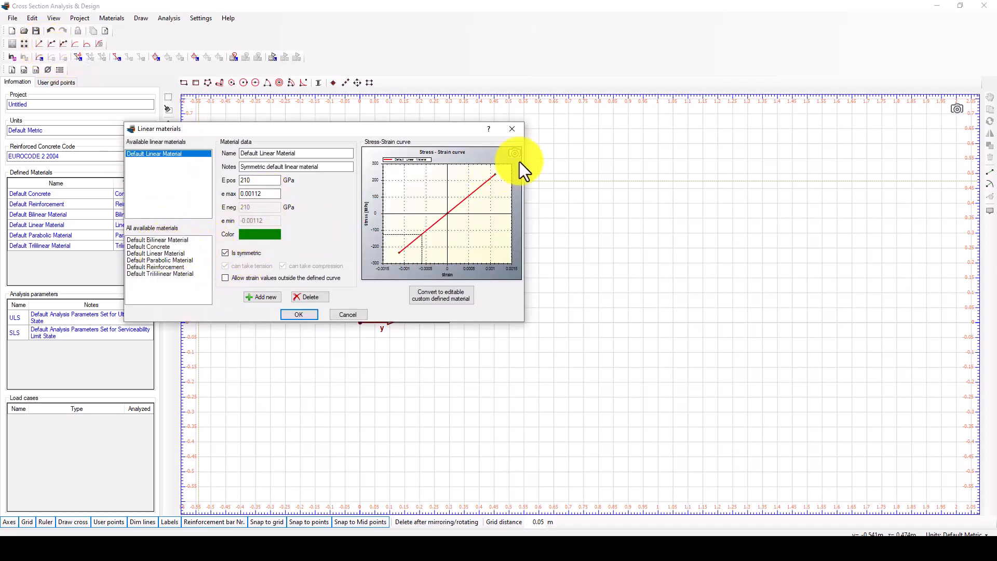
click(298, 314)
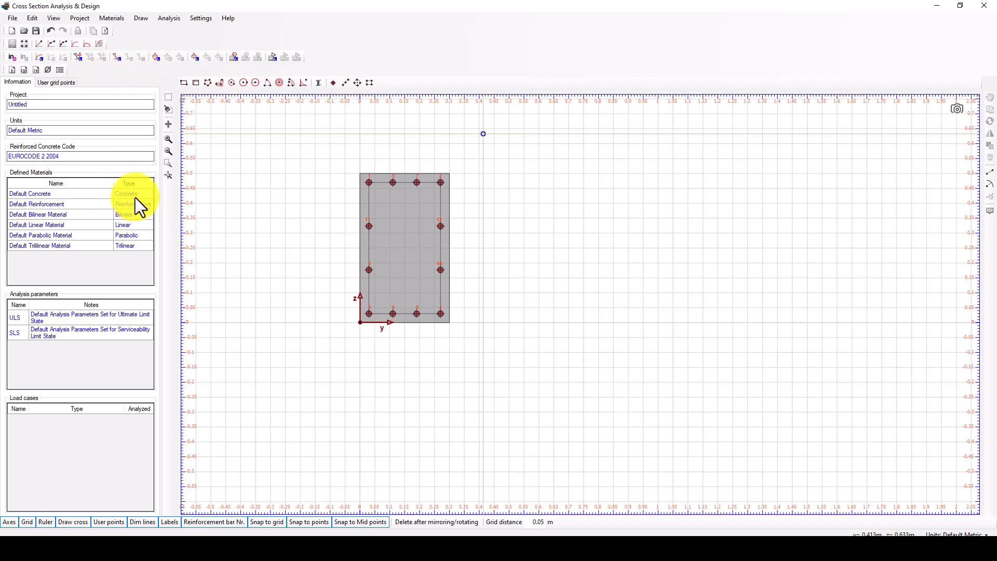
double_click(29, 193)
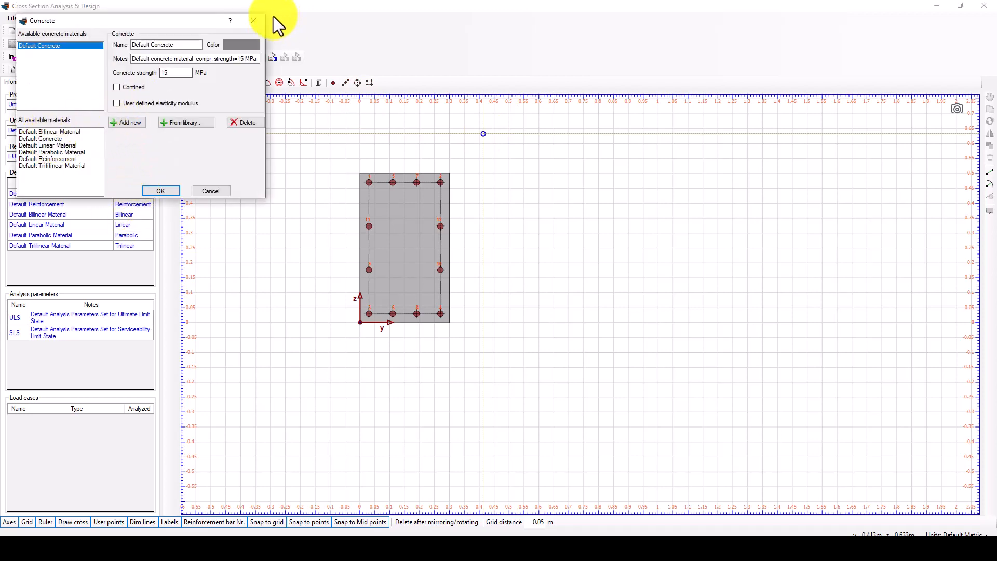
click(161, 191)
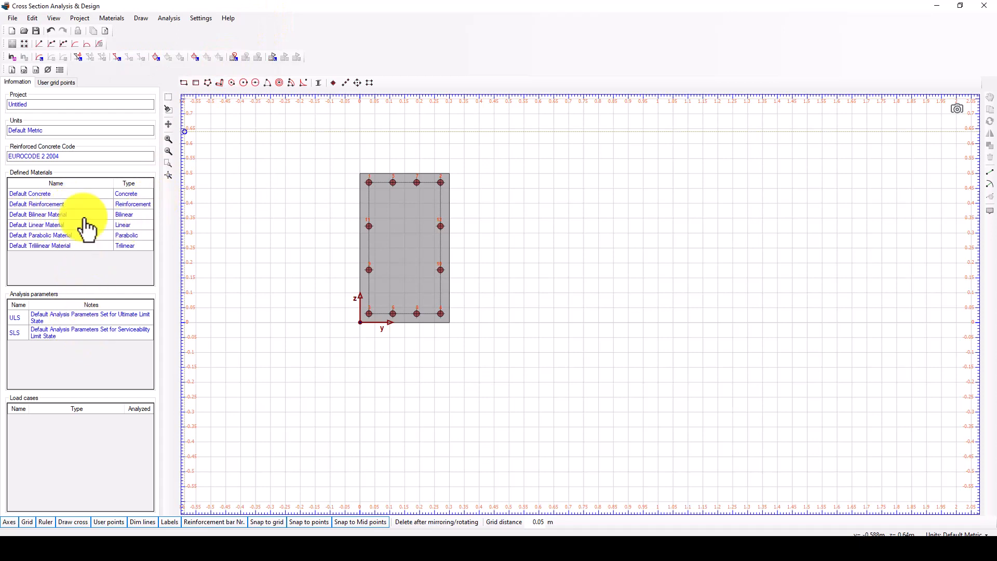
mouse_move(56, 50)
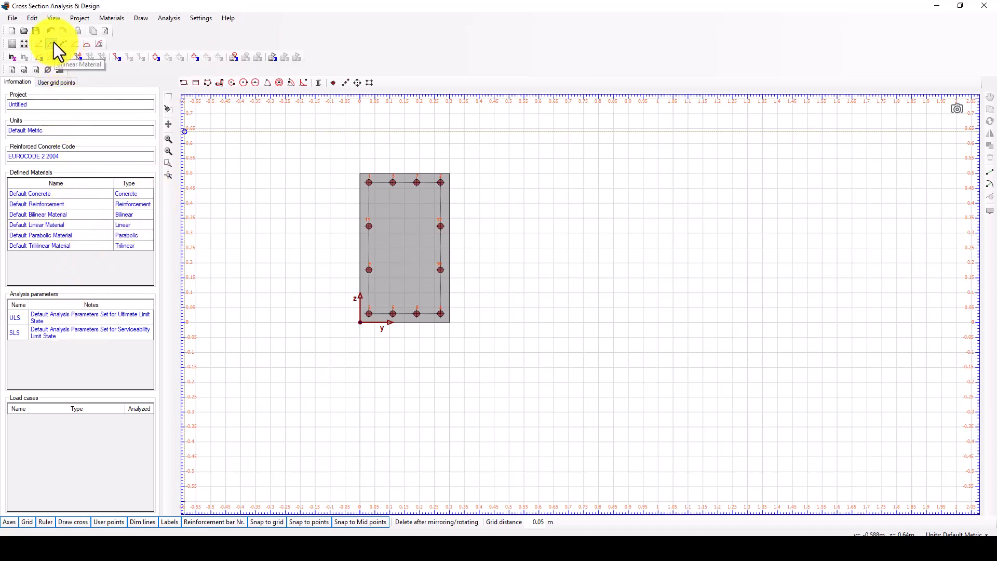
Step: Reopen concrete materials, then open Default Parabolic Material with its stress-strain curve
click(111, 18)
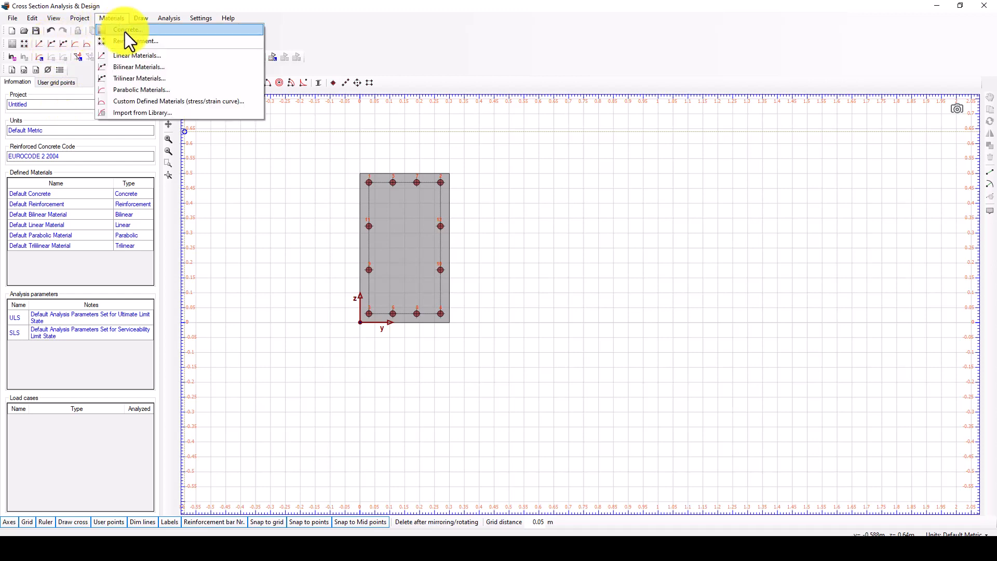
click(127, 29)
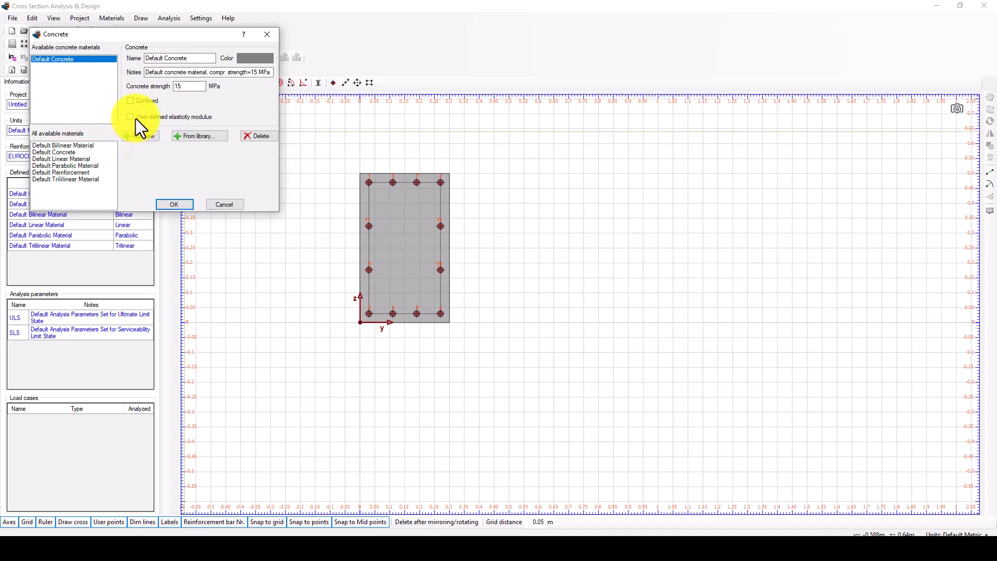
click(131, 117)
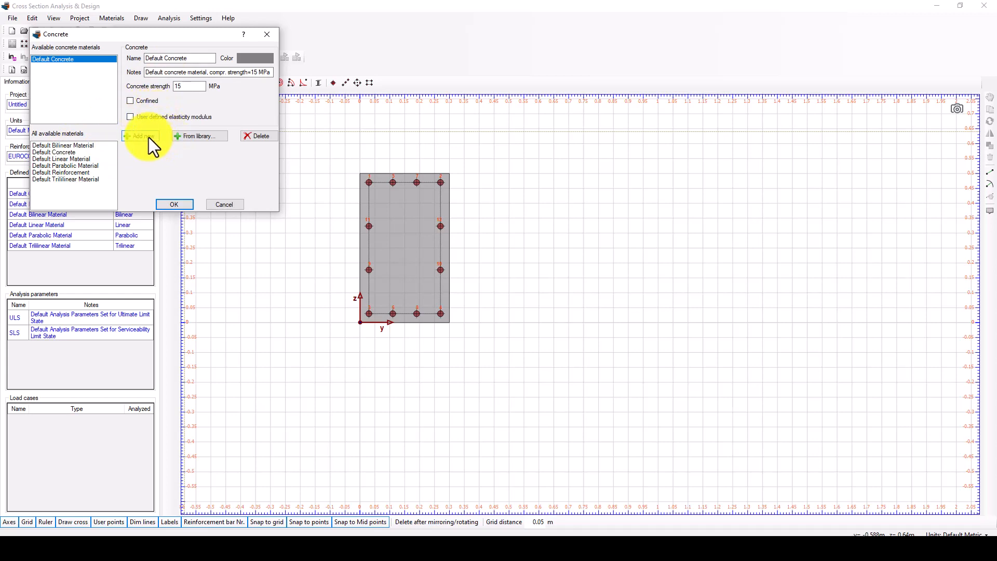
click(198, 136)
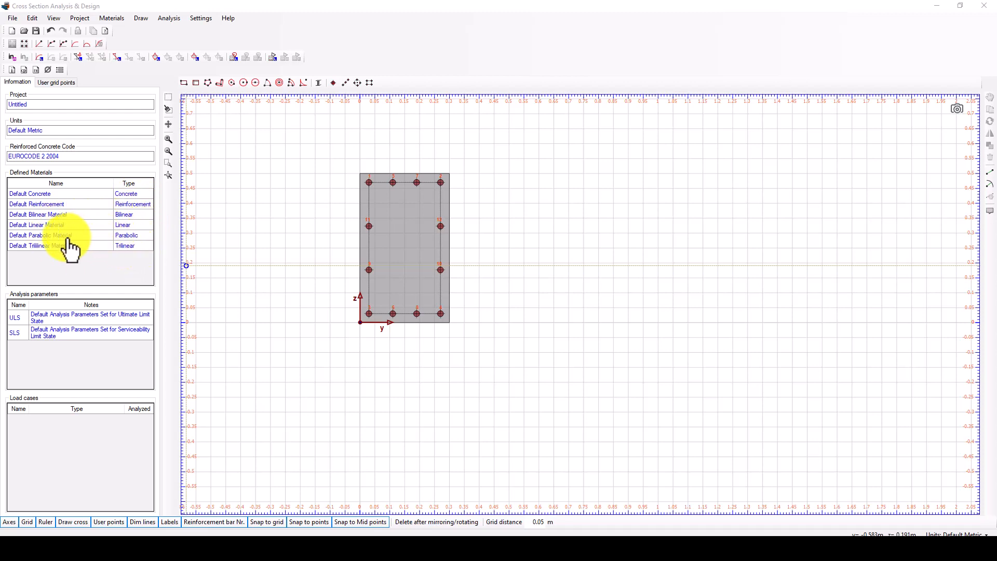
double_click(39, 235)
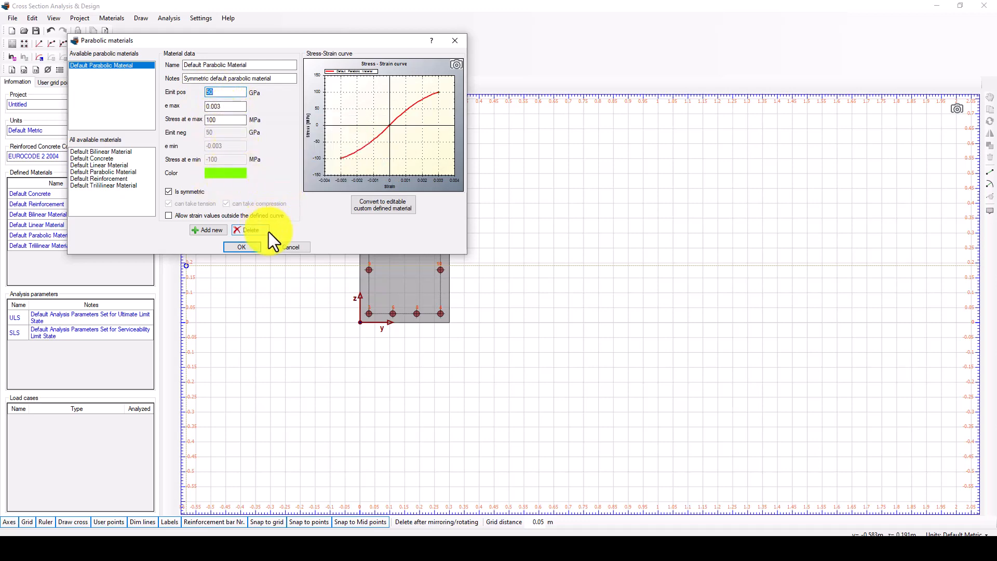
Step: Insert only the C20/25 grade from the concrete library into Default Concrete's materials
click(241, 247)
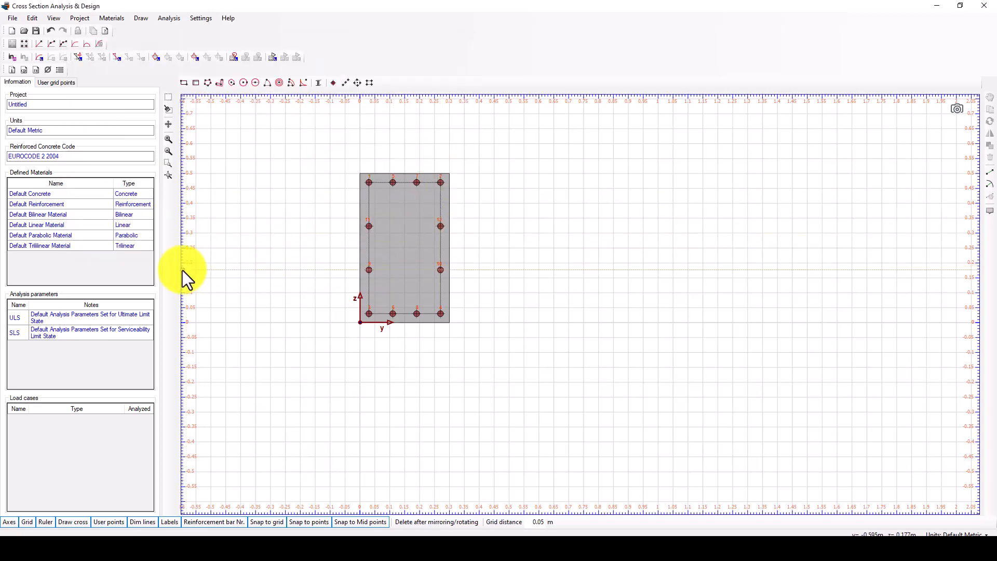
double_click(31, 193)
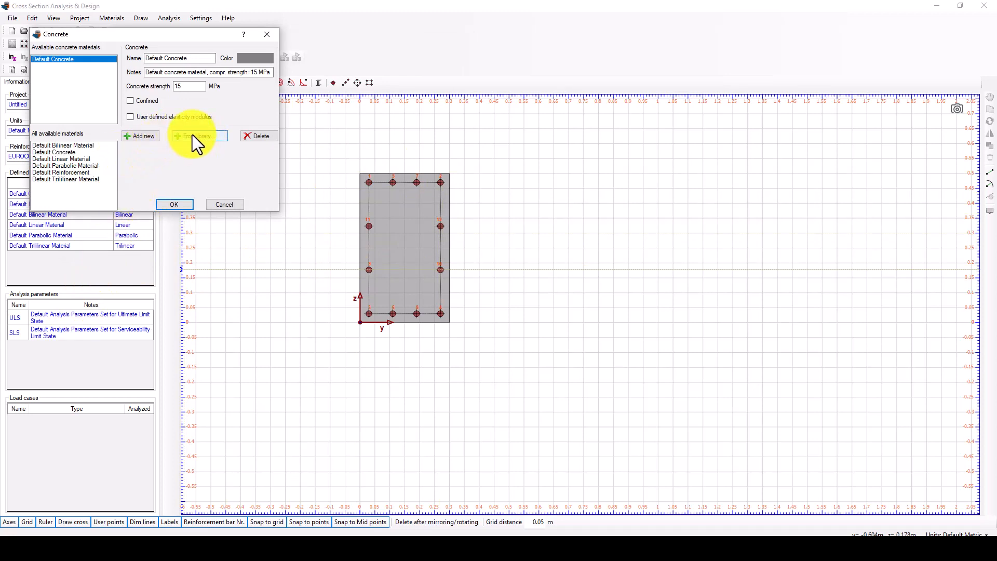
click(198, 135)
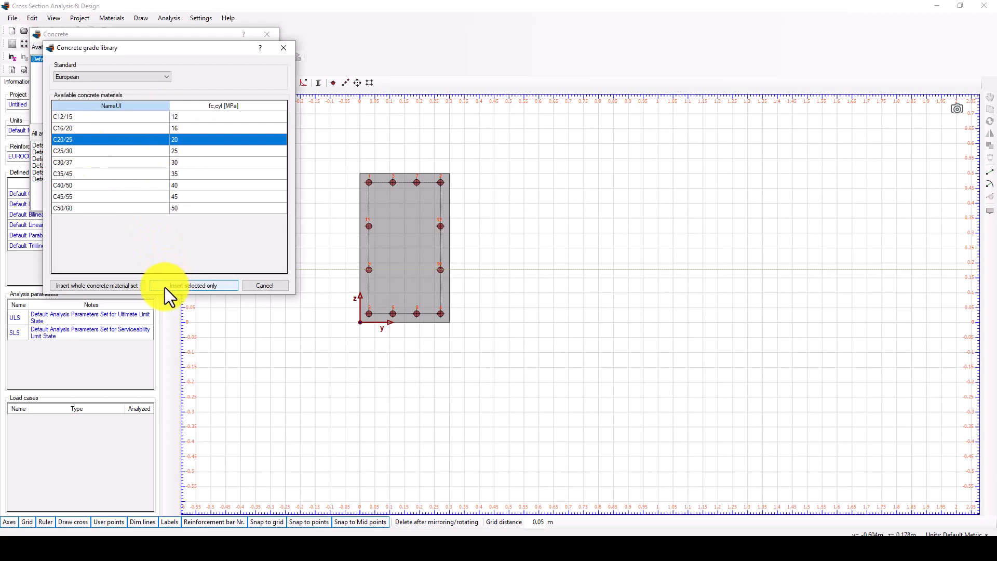
click(192, 285)
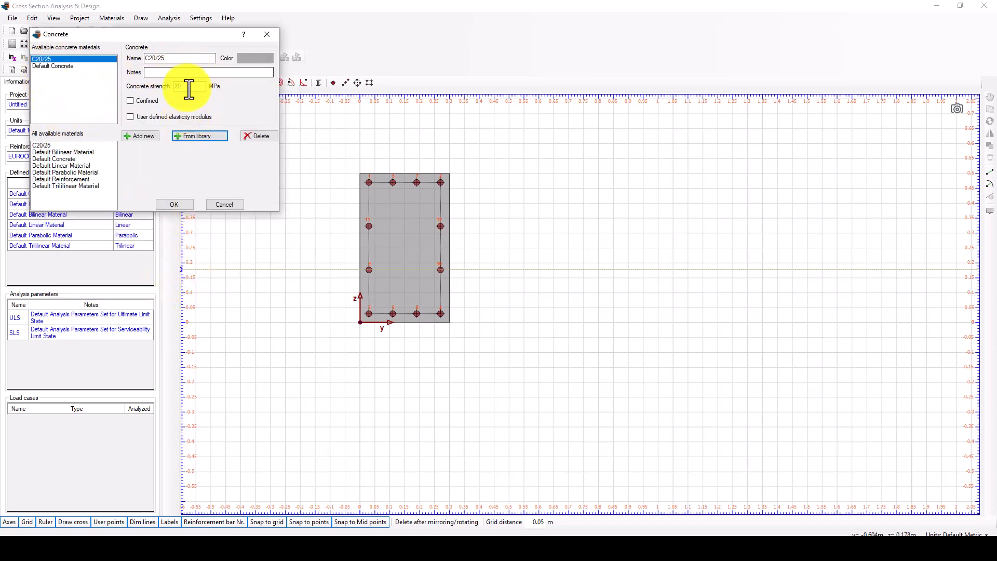
click(174, 204)
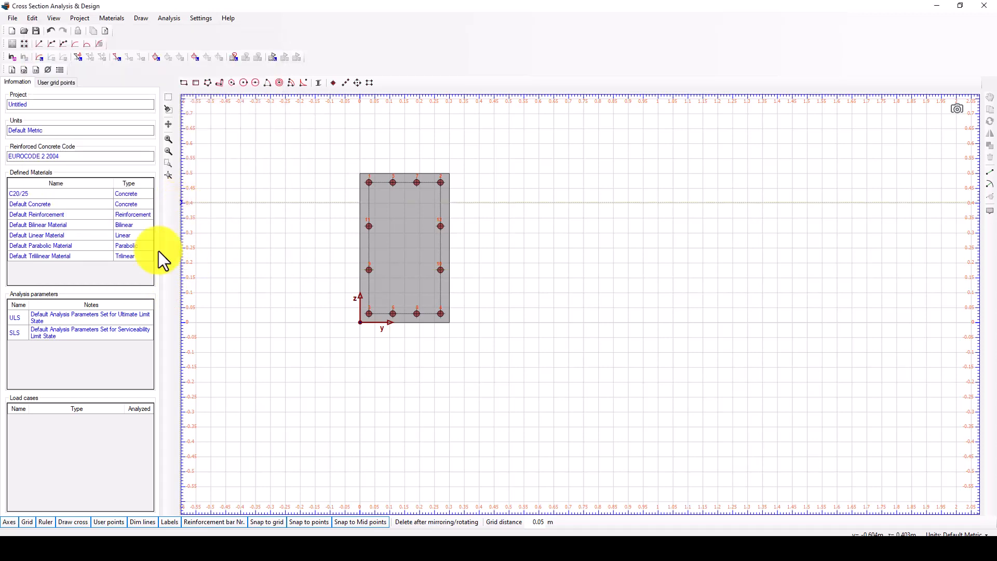
mouse_move(89, 216)
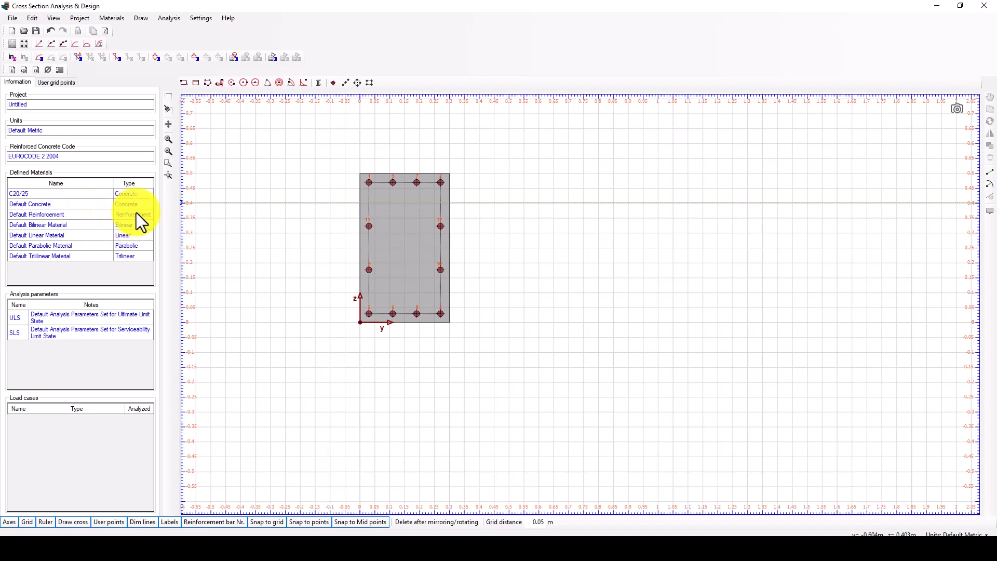
double_click(36, 215)
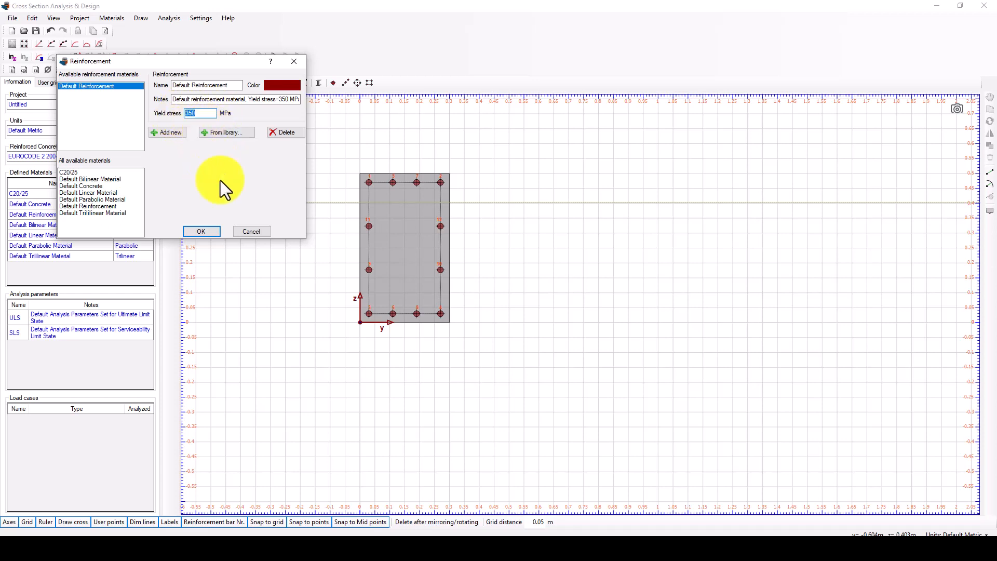
click(200, 231)
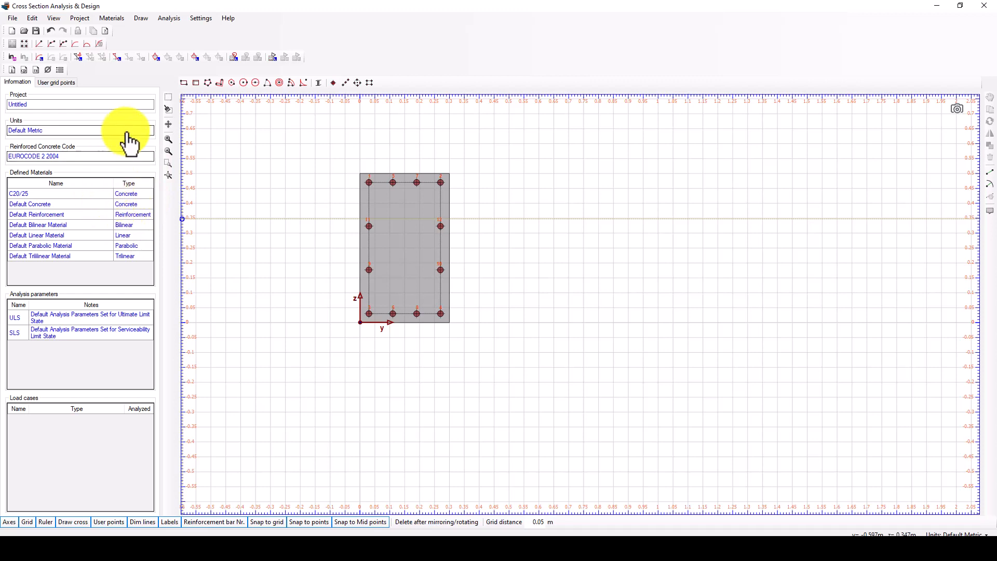
Step: Review the ULS stress-strain settings in Analysis parameters and close with OK
click(168, 17)
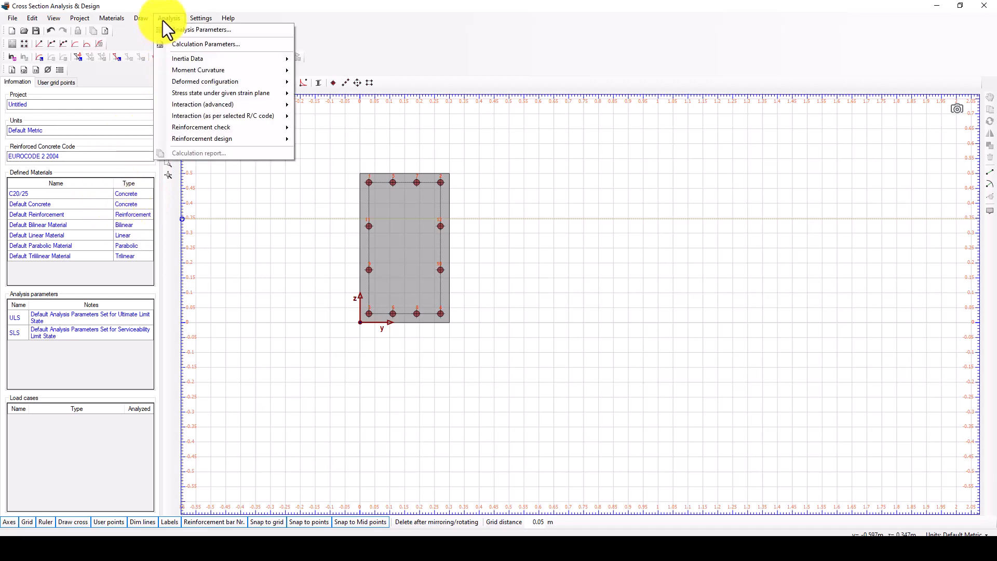
mouse_move(204, 30)
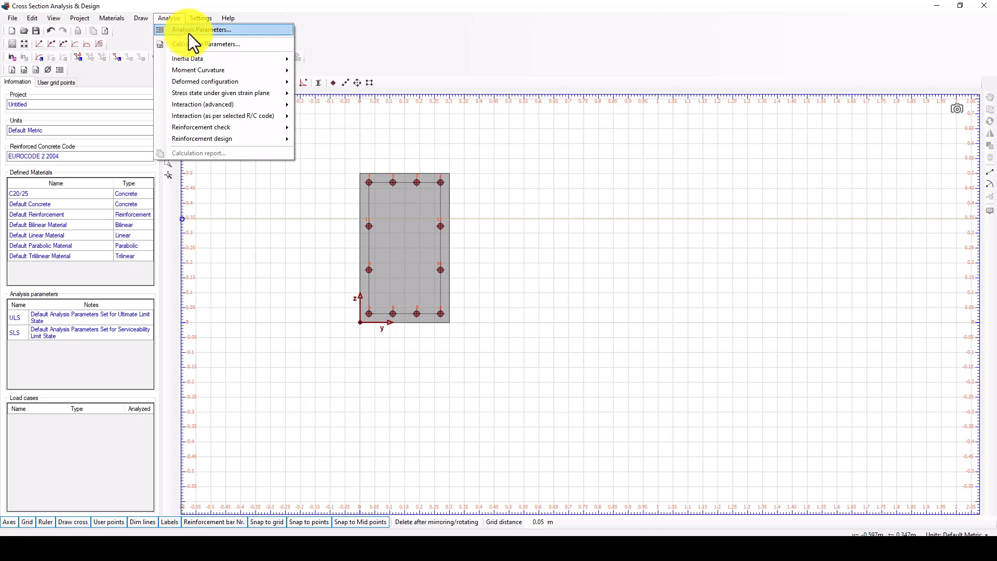
click(201, 29)
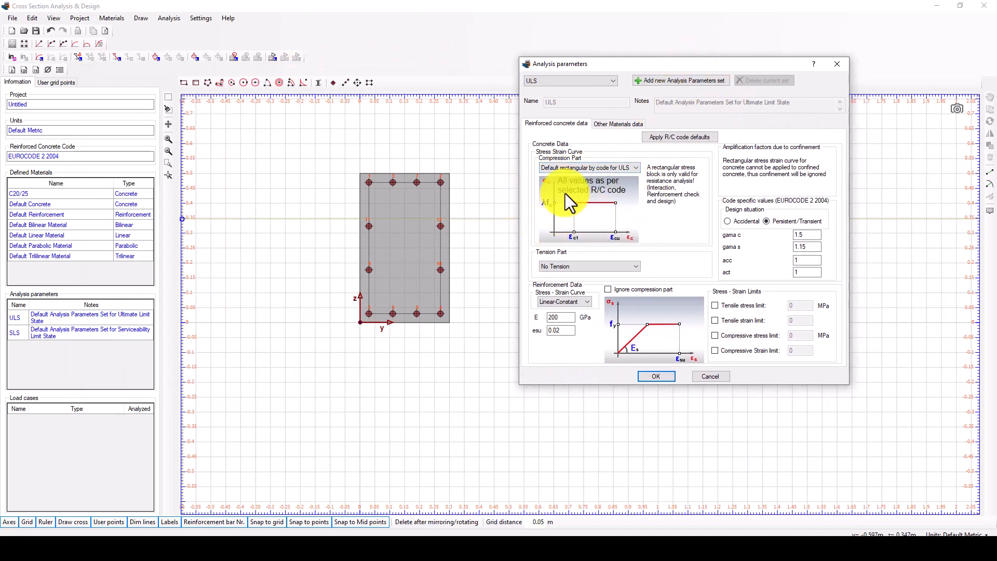
drag(557, 63, 532, 45)
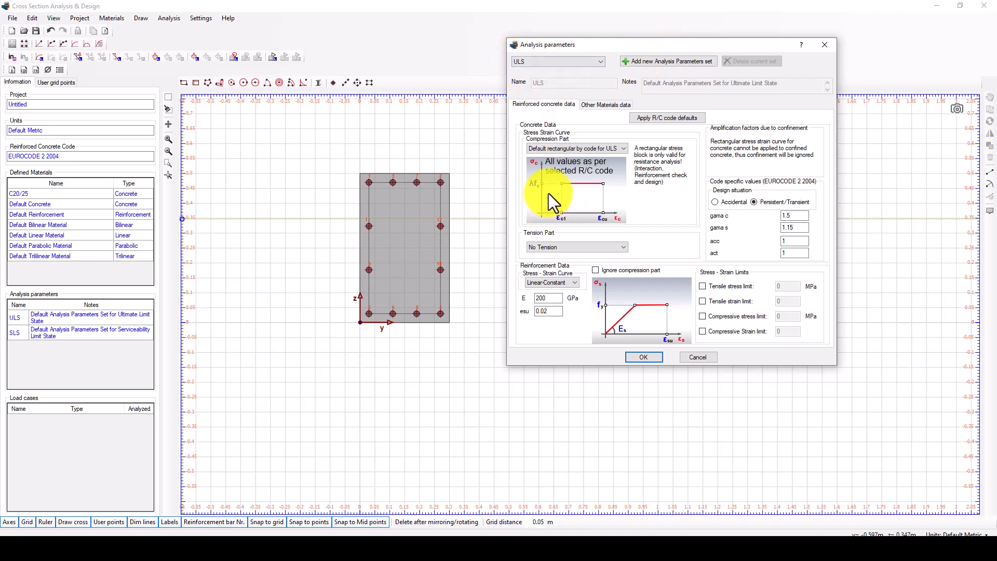
mouse_move(563, 191)
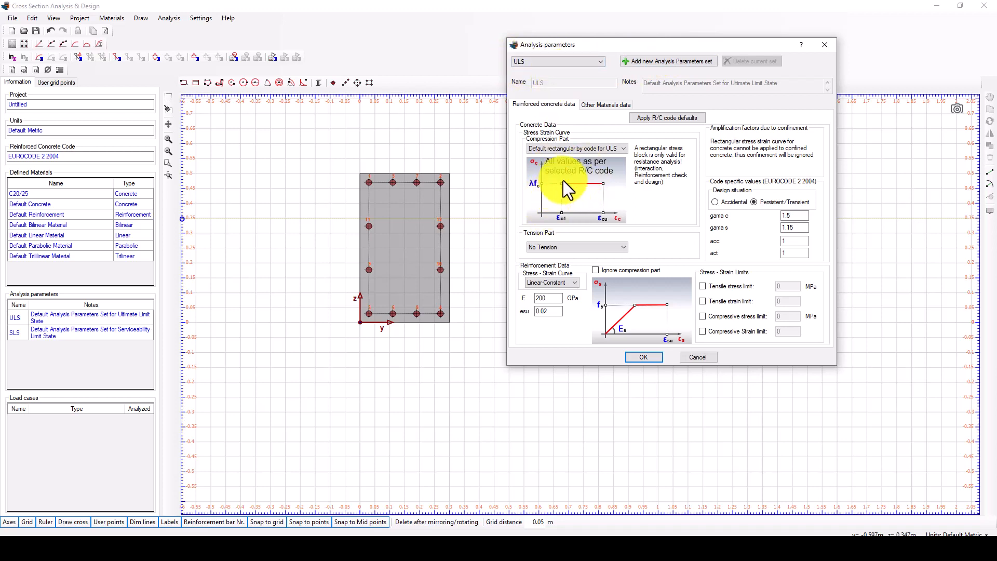
mouse_move(578, 229)
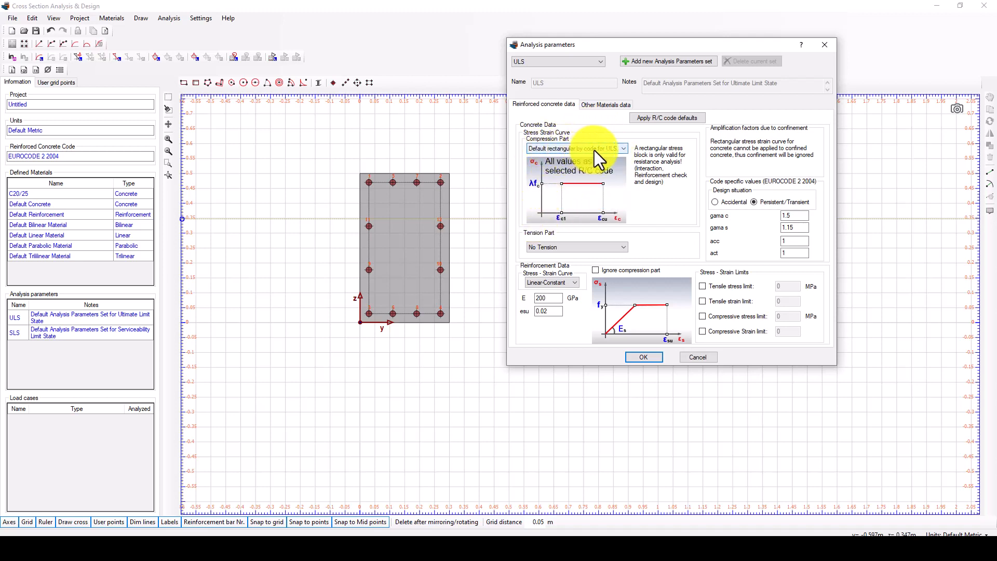
mouse_move(565, 247)
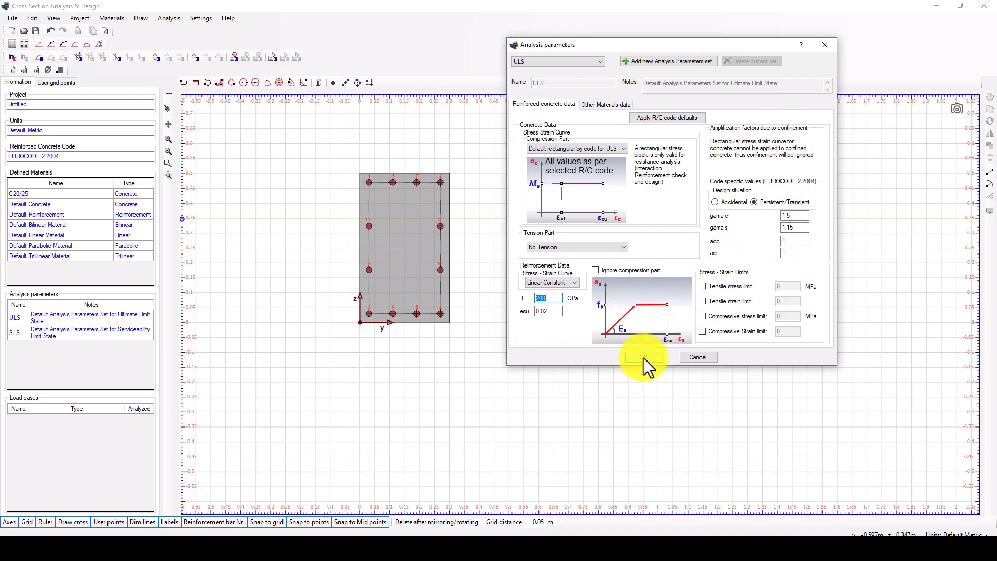
click(643, 357)
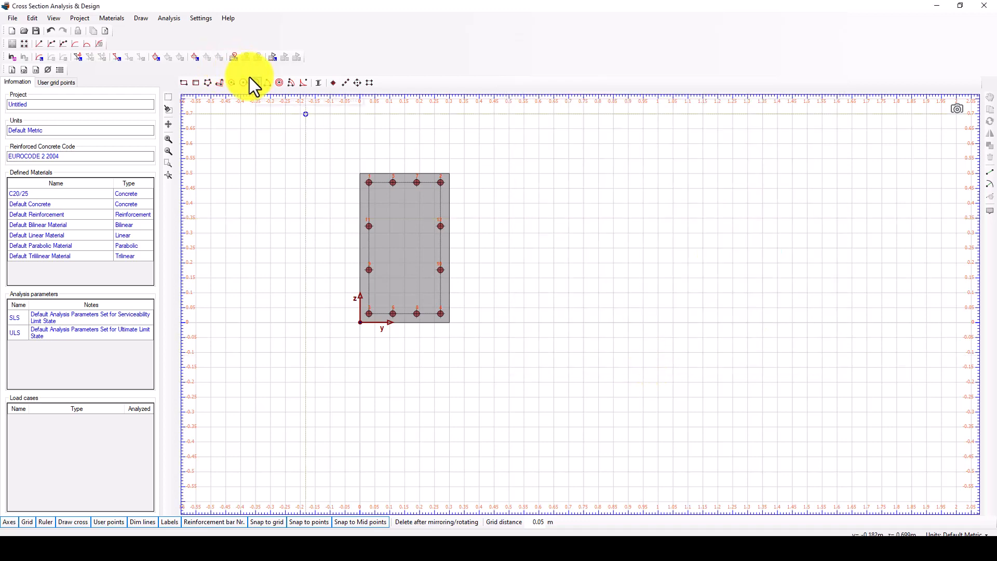
Step: Lock the model, run Inertia Data analysis showing 0.15 m² area, then close results
click(168, 17)
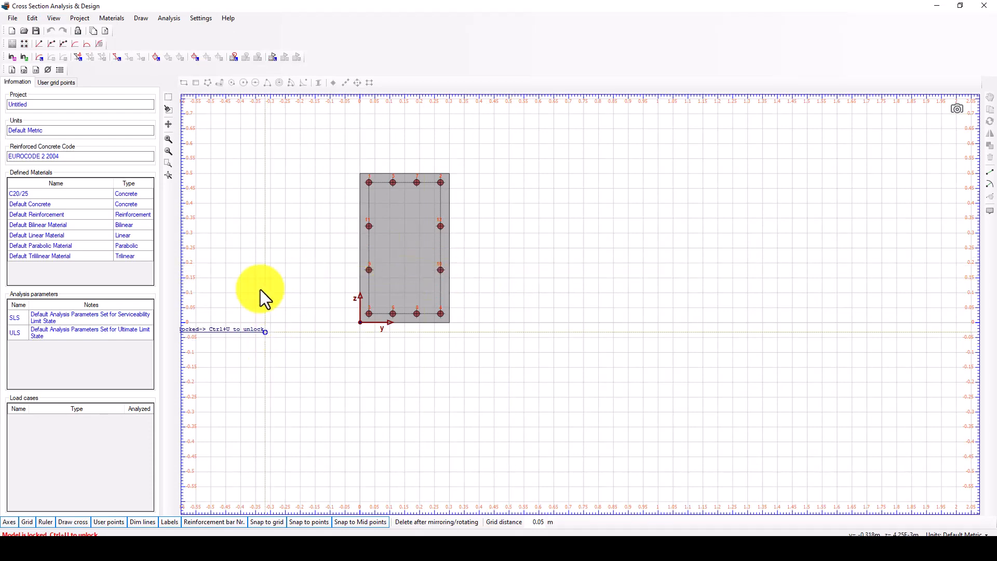
click(168, 17)
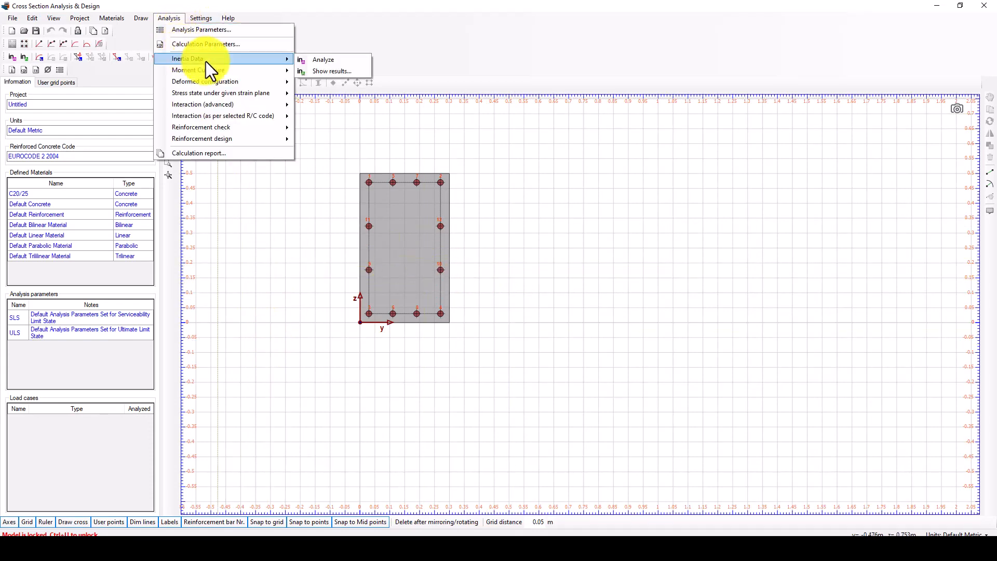
click(332, 70)
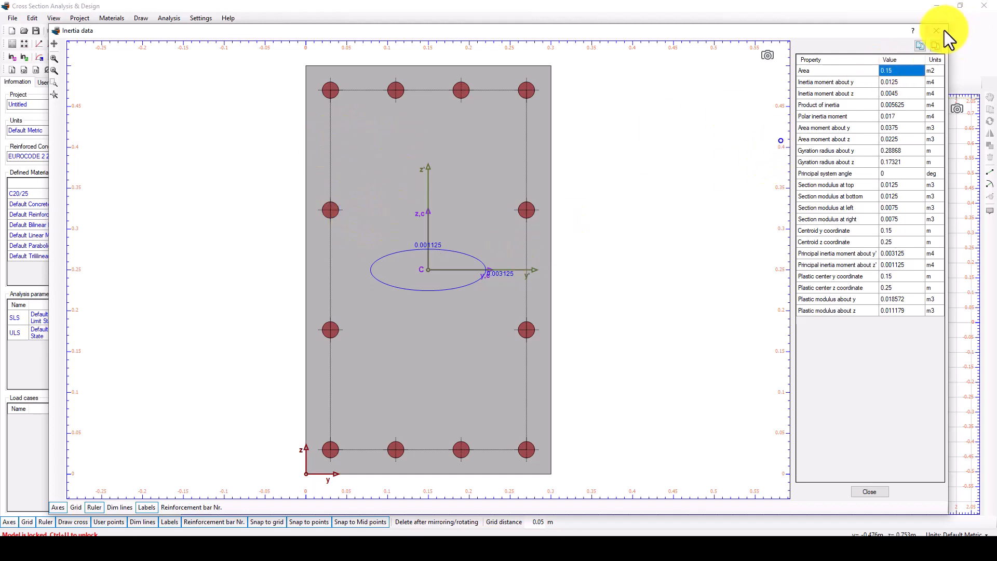
click(936, 31)
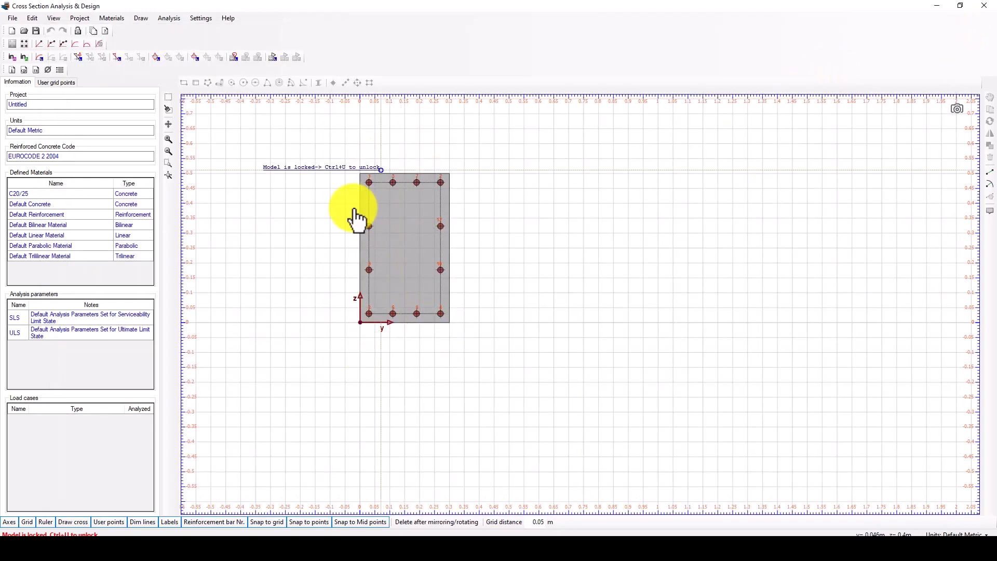
Step: Open moment-curvature load cases and add lc 1 as moment about y
click(168, 17)
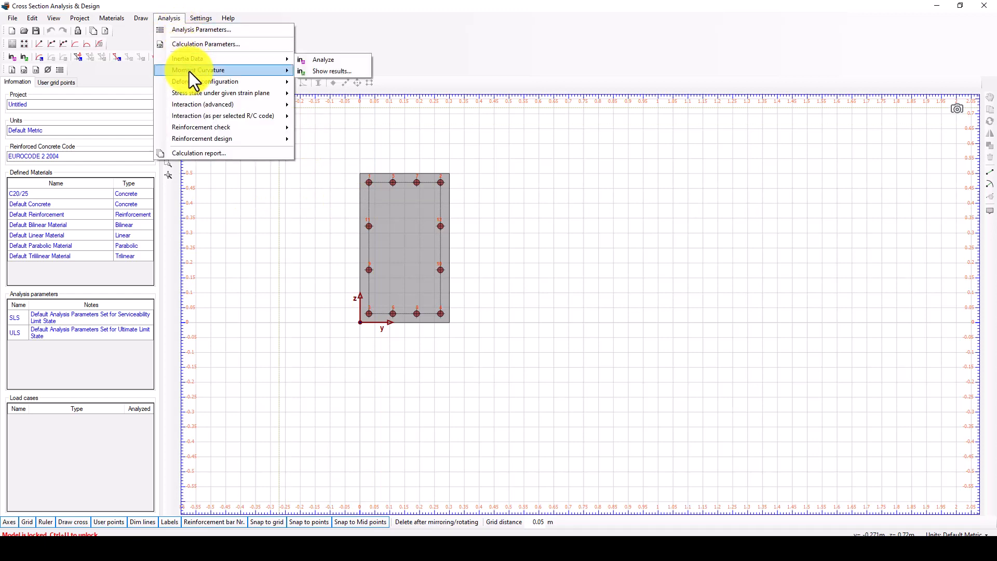
mouse_move(197, 70)
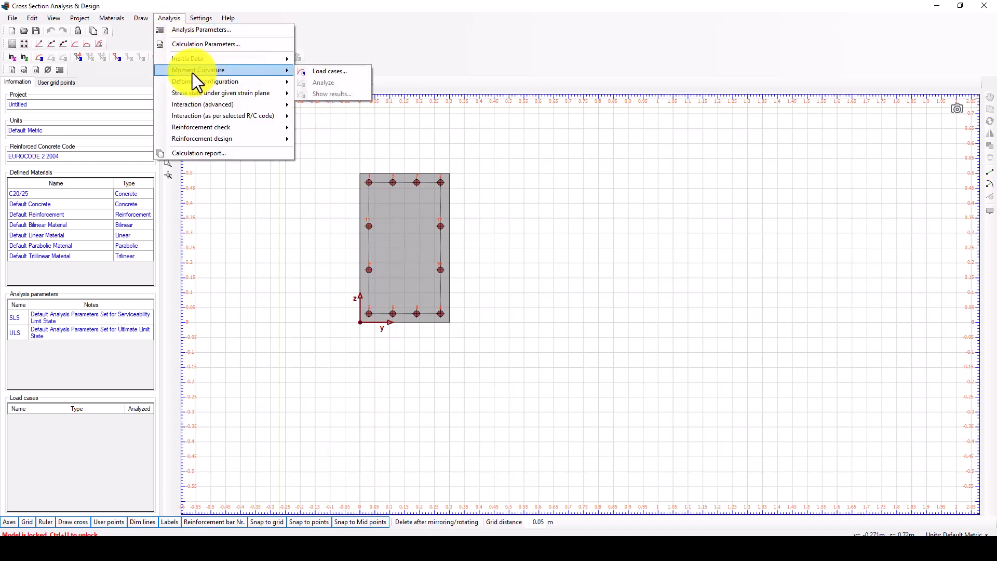
click(330, 71)
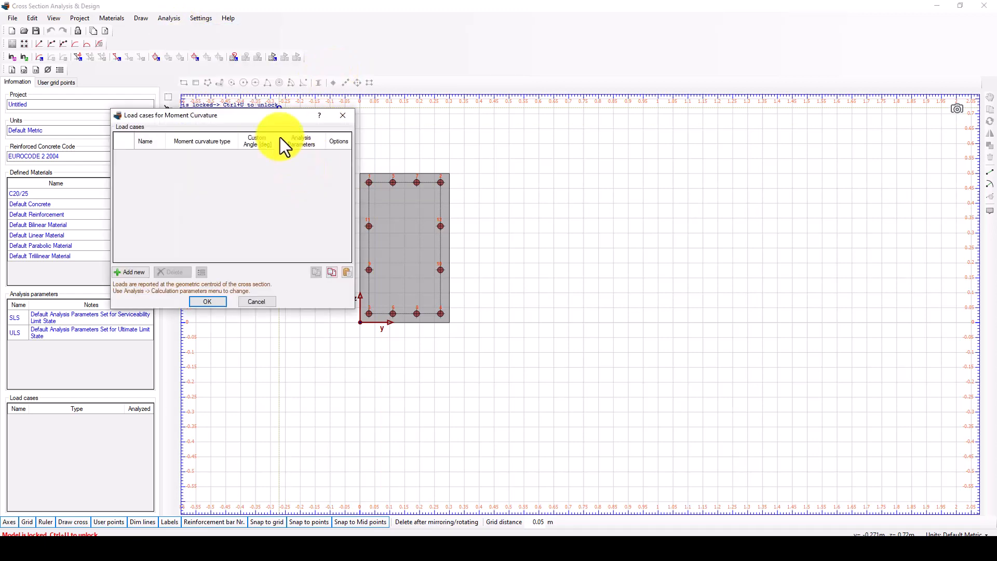
drag(168, 115, 108, 111)
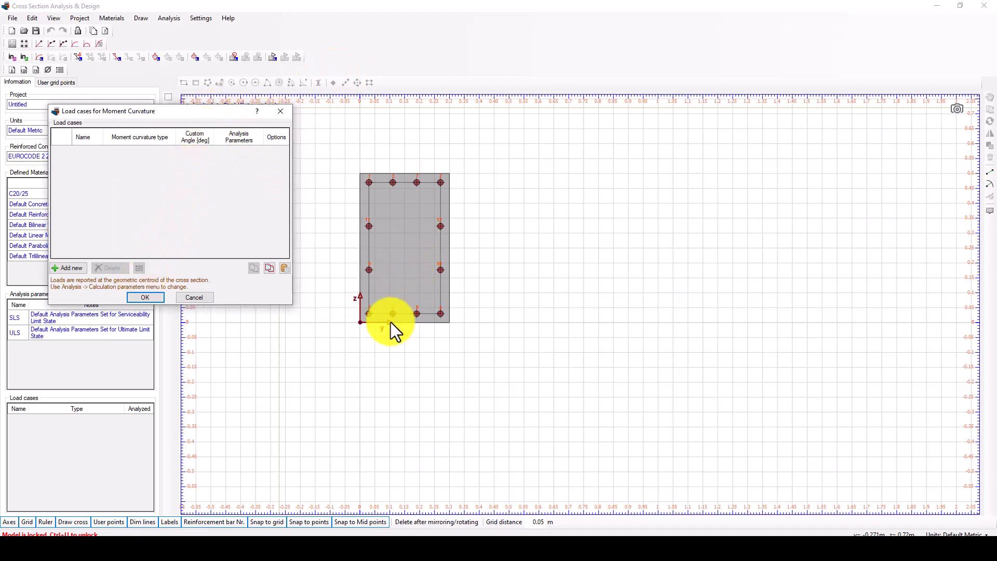
mouse_move(416, 149)
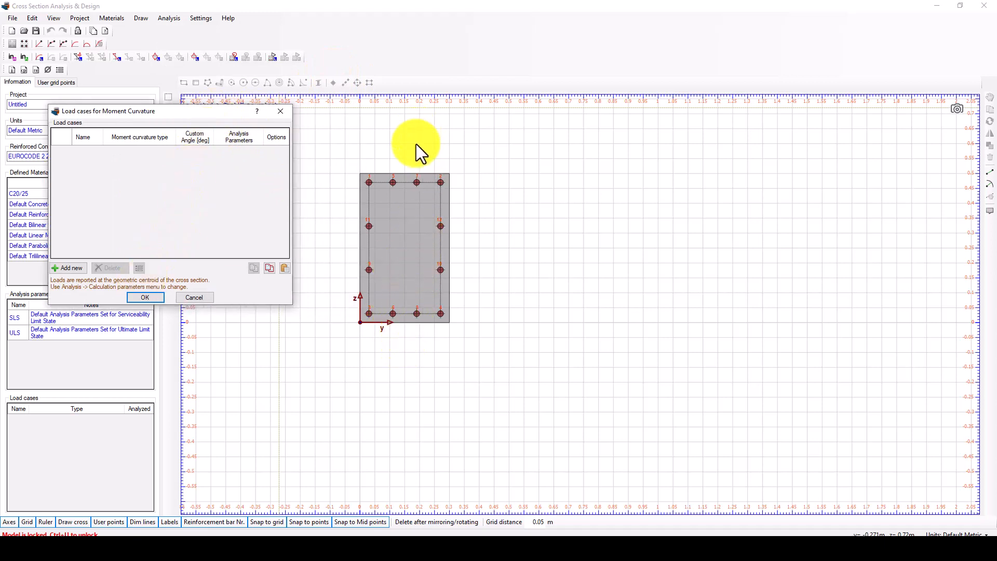
mouse_move(140, 194)
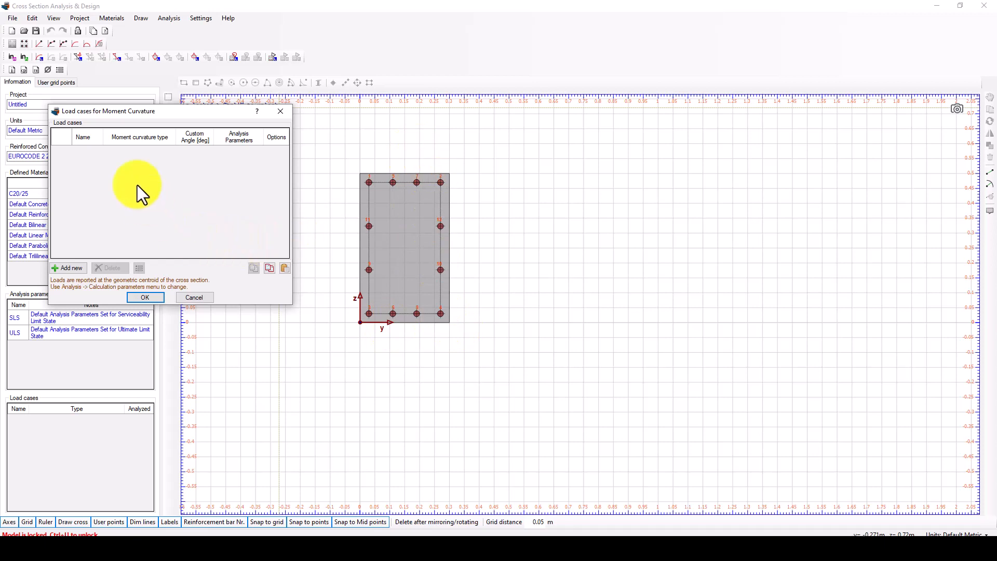
click(68, 268)
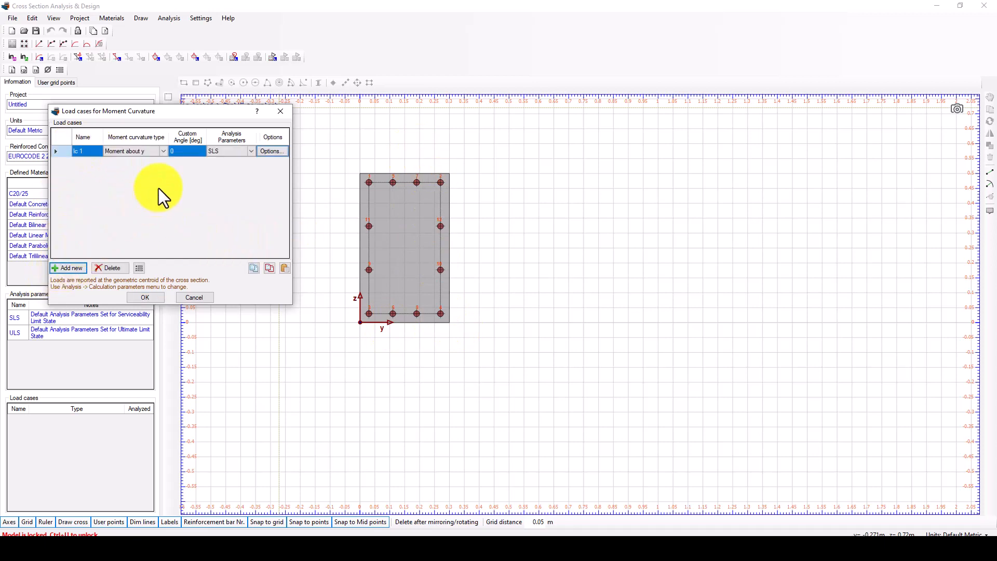
click(162, 151)
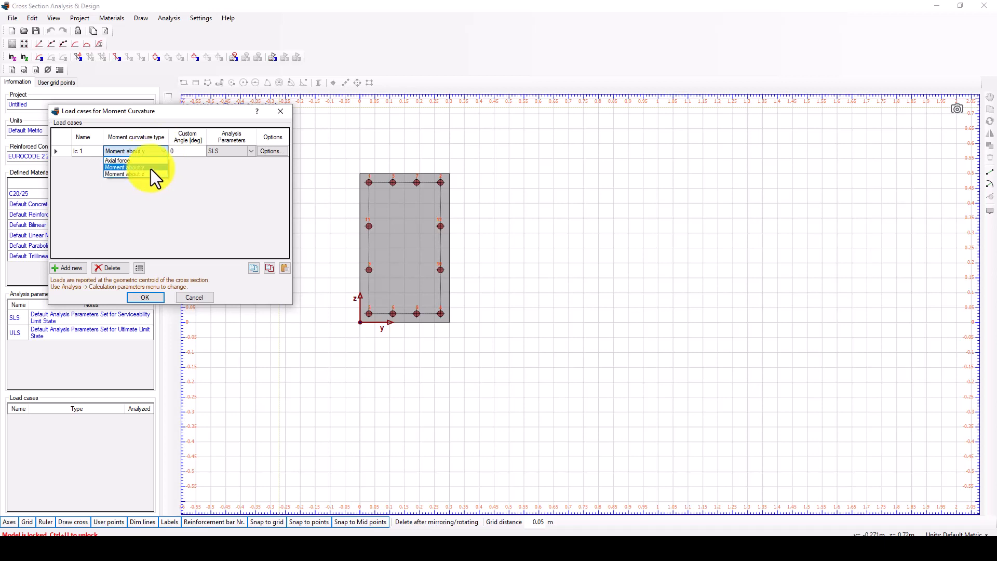
click(135, 151)
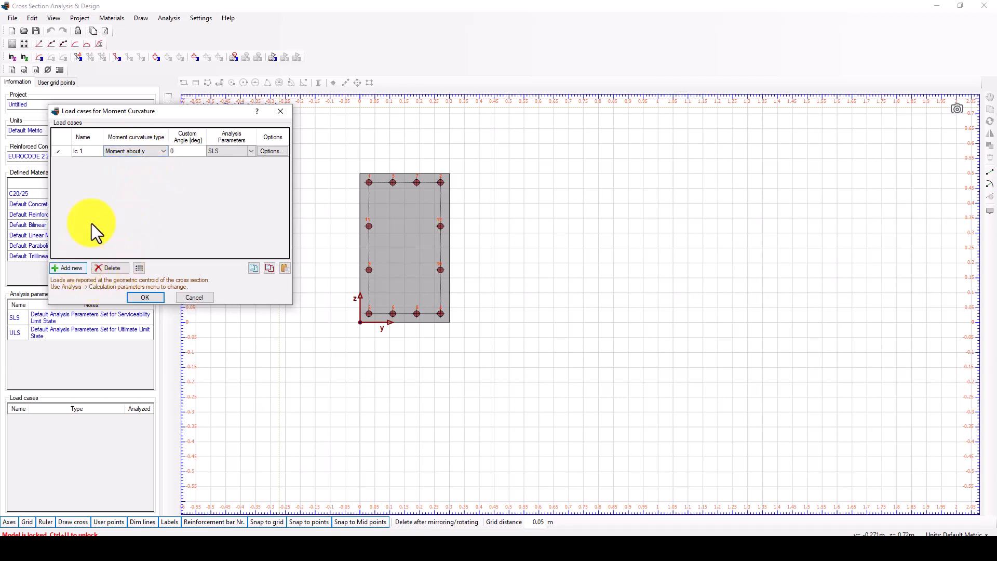
mouse_move(191, 159)
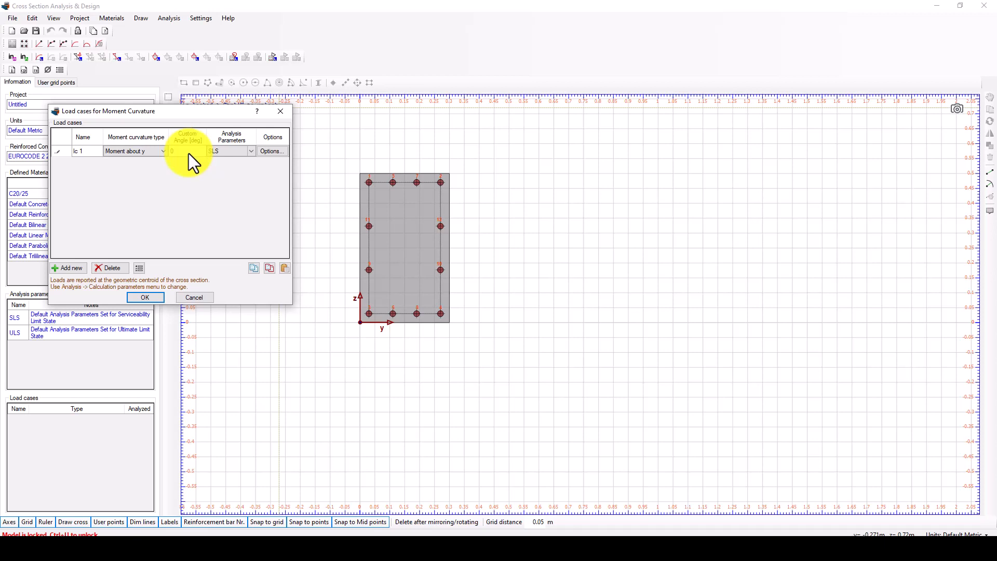
mouse_move(226, 159)
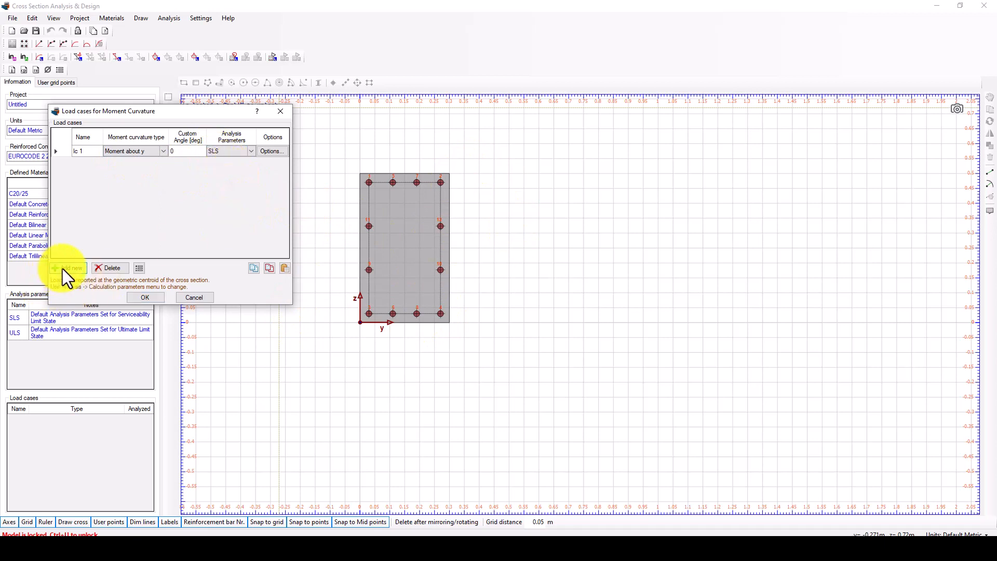
Step: Add lc 2 as moment about z at 90°, confirm, and reopen the list
click(67, 268)
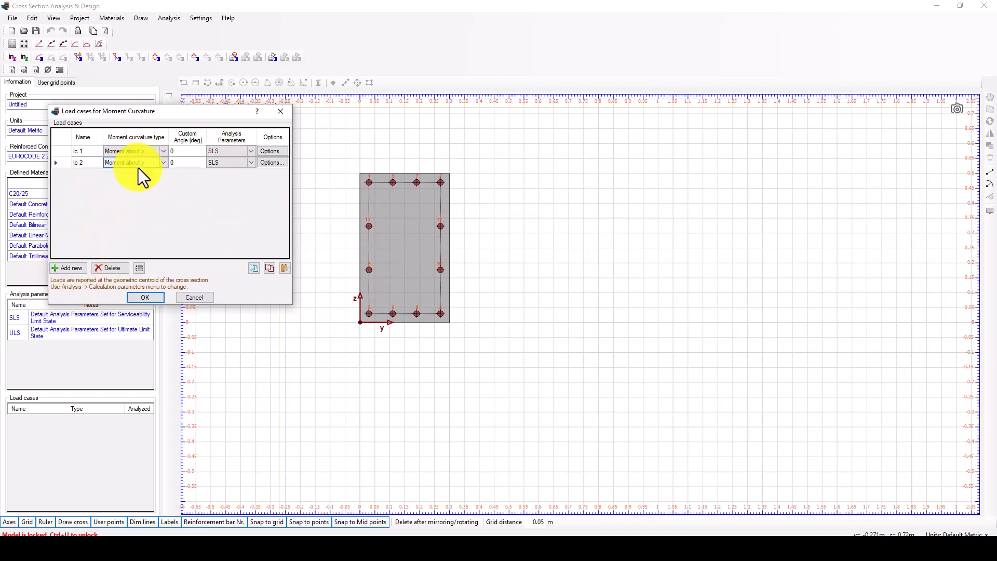
click(163, 162)
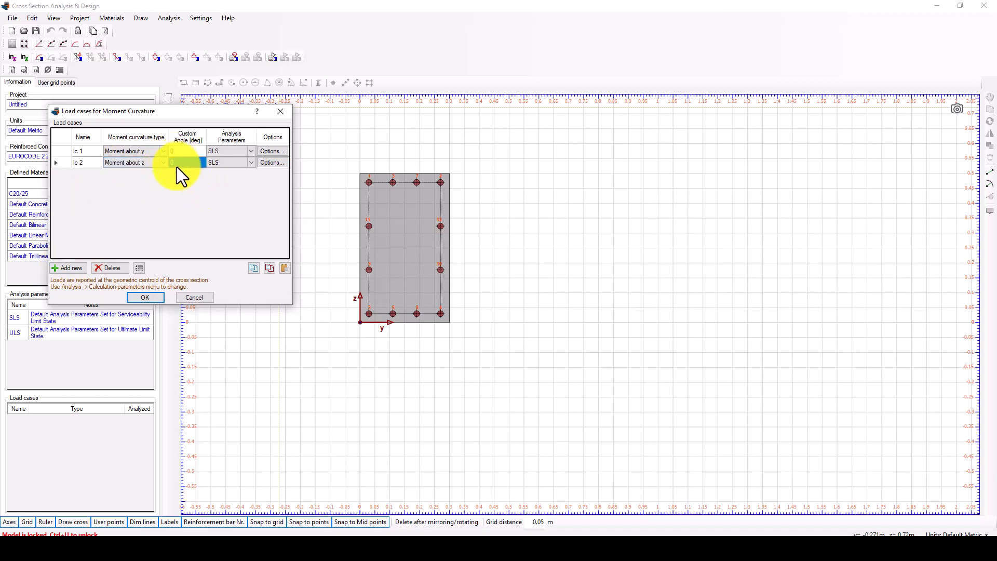
text(90)
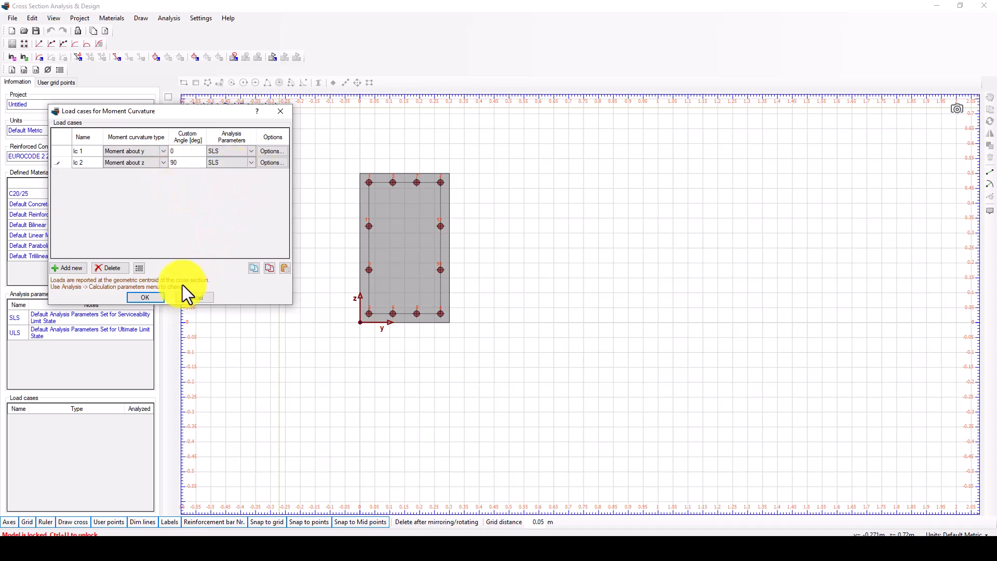
click(145, 298)
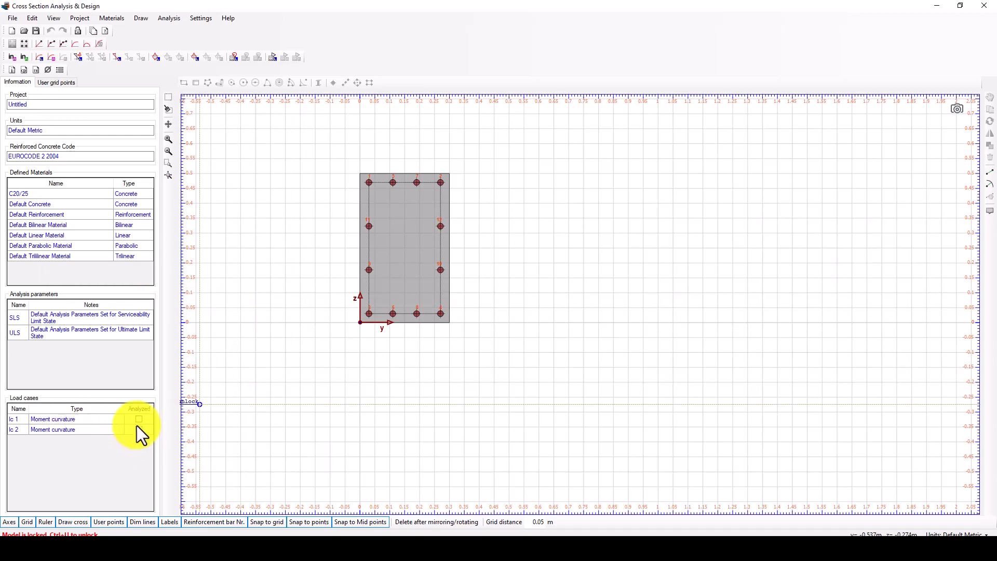
double_click(53, 419)
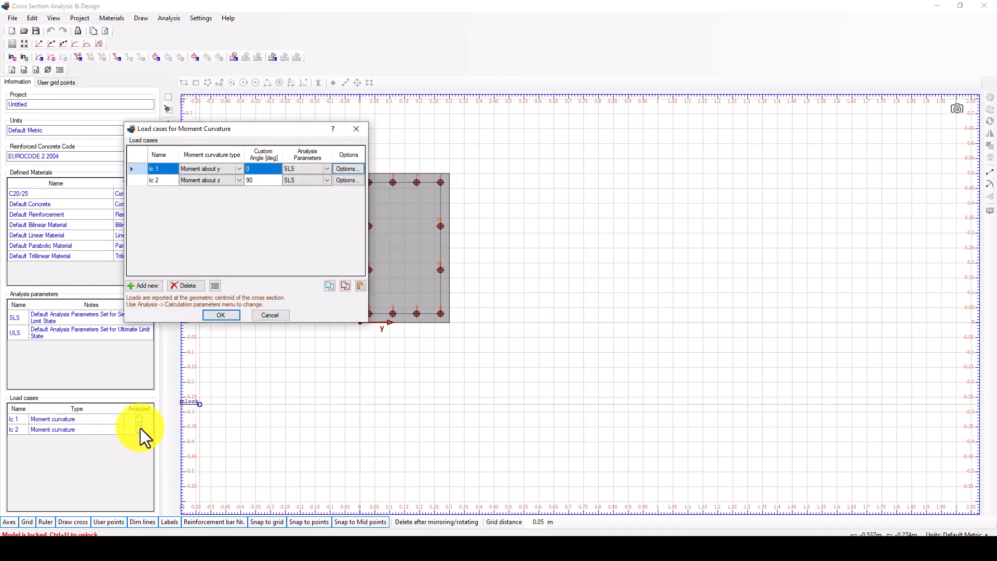
Step: Close the load case list and run the moment-curvature analysis for lc 1 and lc 2
click(220, 315)
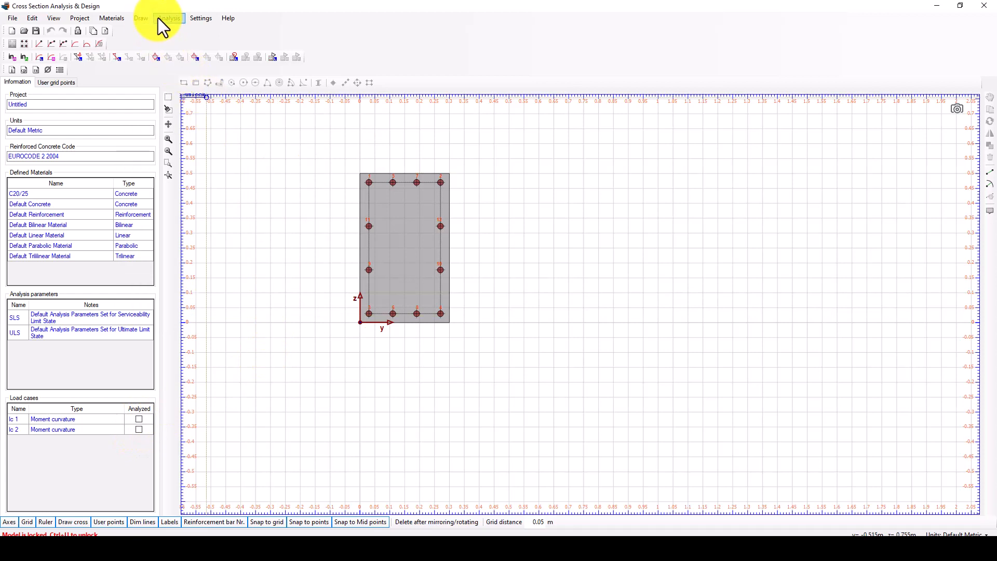
click(168, 17)
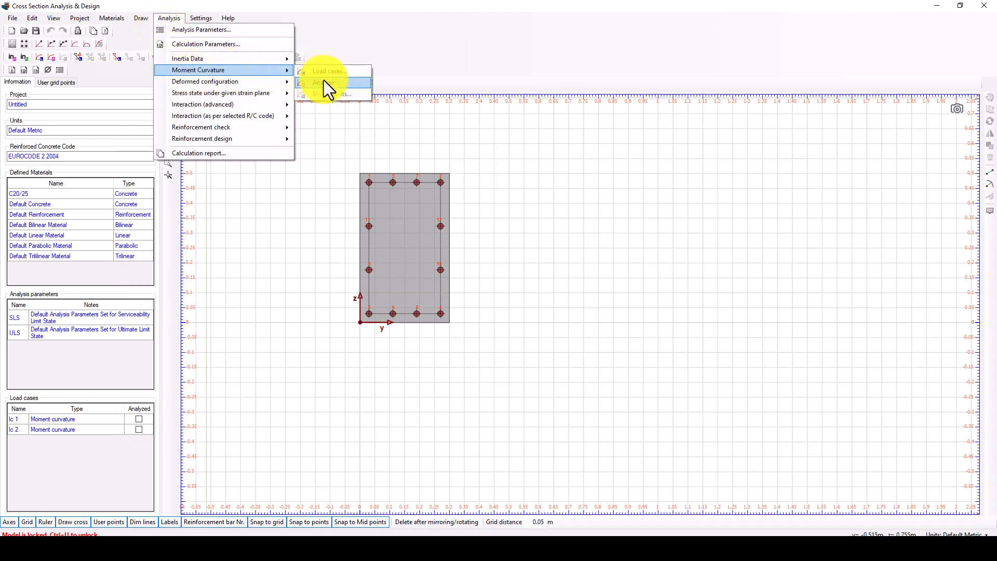
click(324, 84)
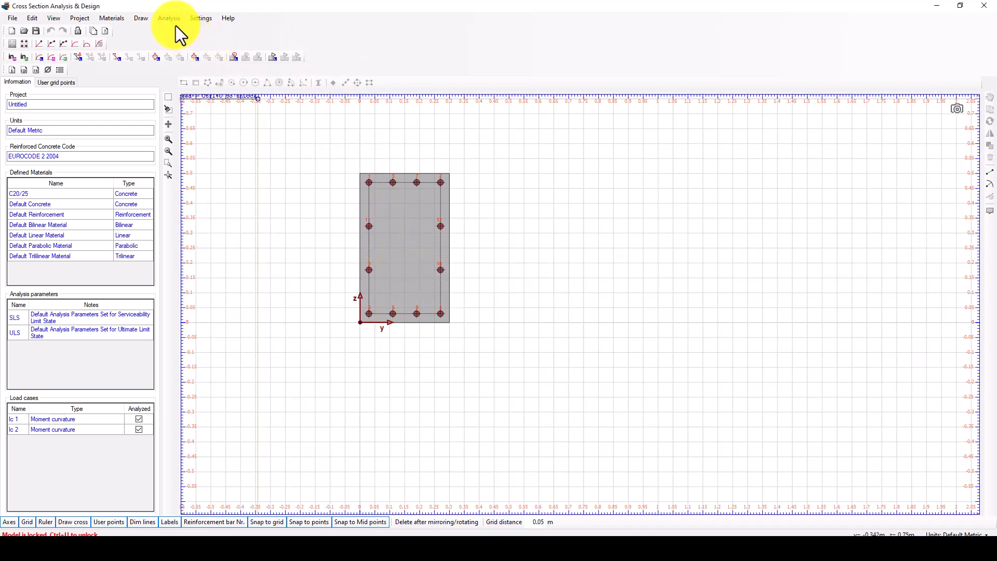
mouse_move(76, 430)
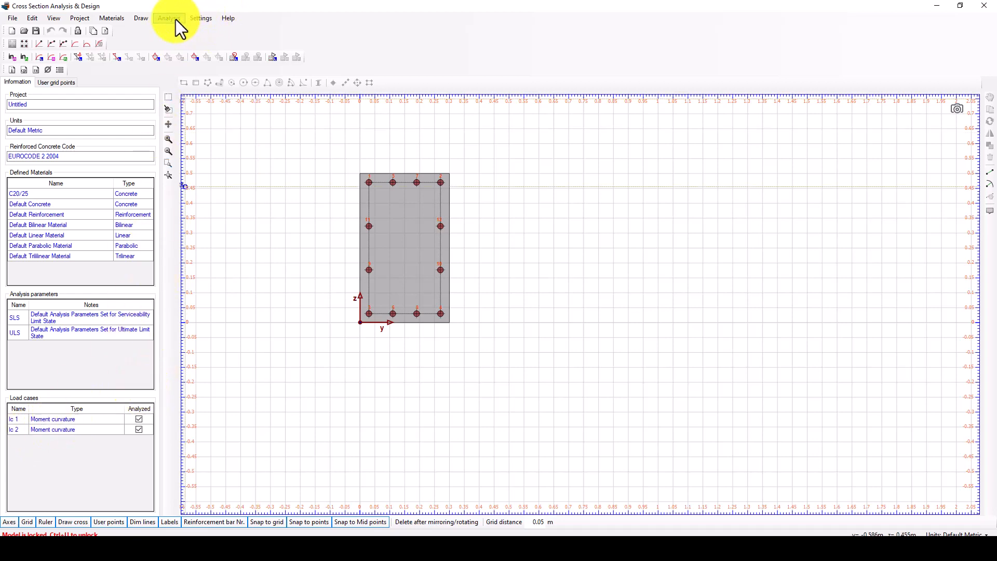
click(168, 18)
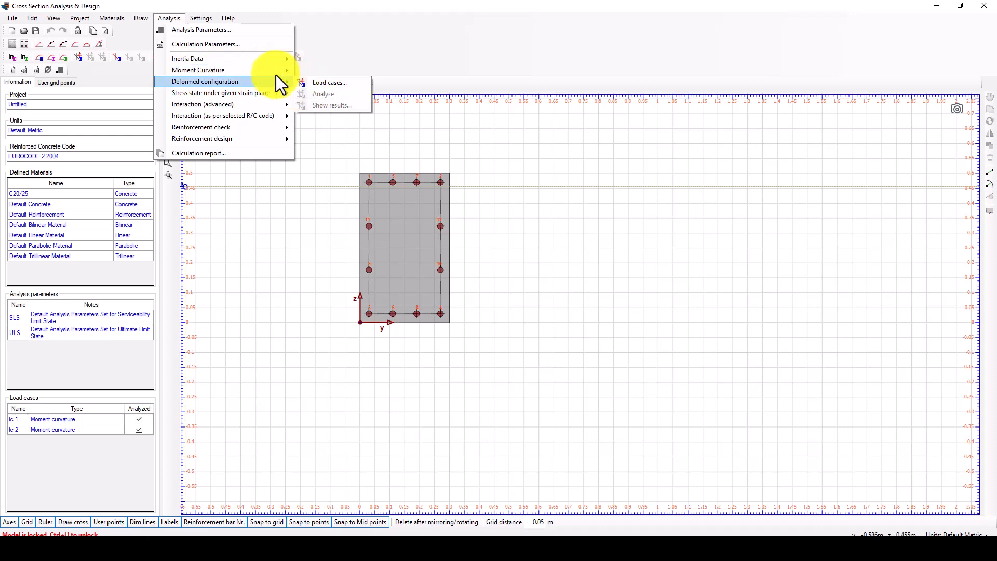
click(330, 106)
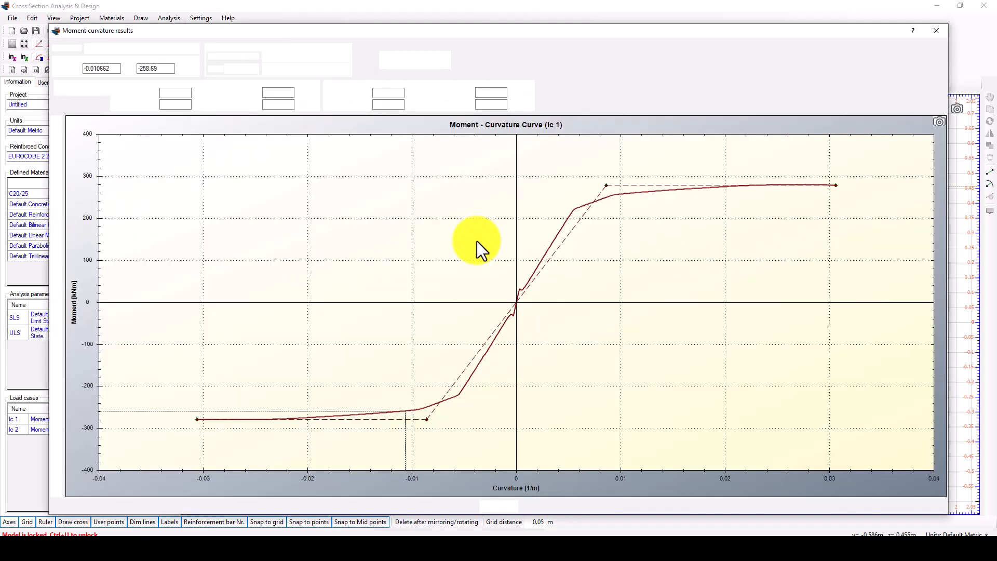
mouse_move(530, 254)
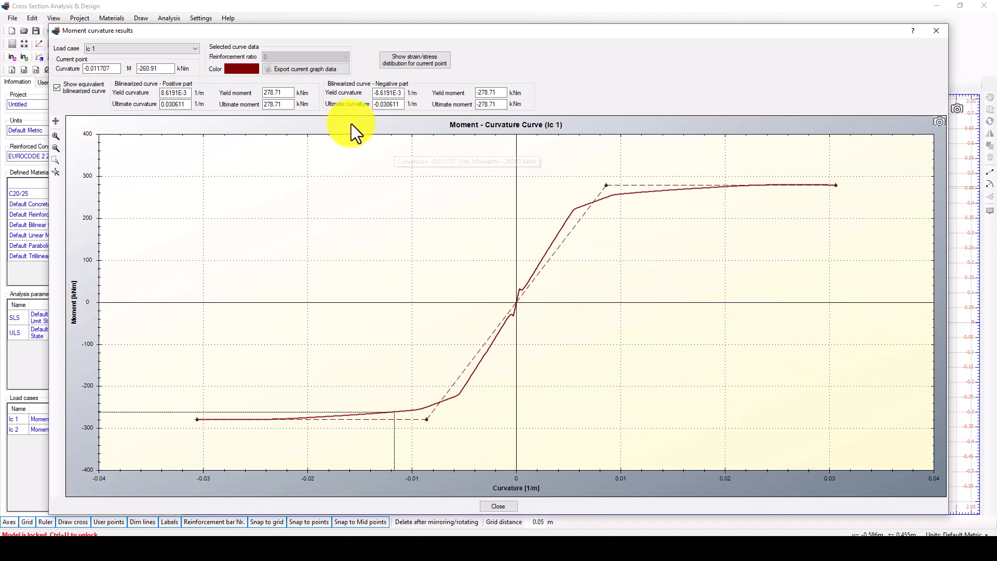
mouse_move(572, 296)
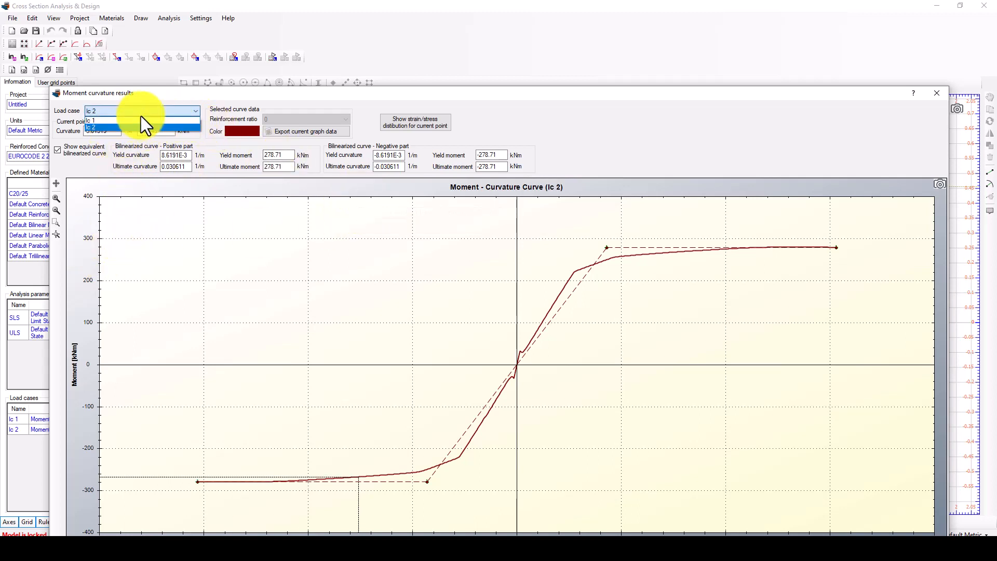
click(92, 121)
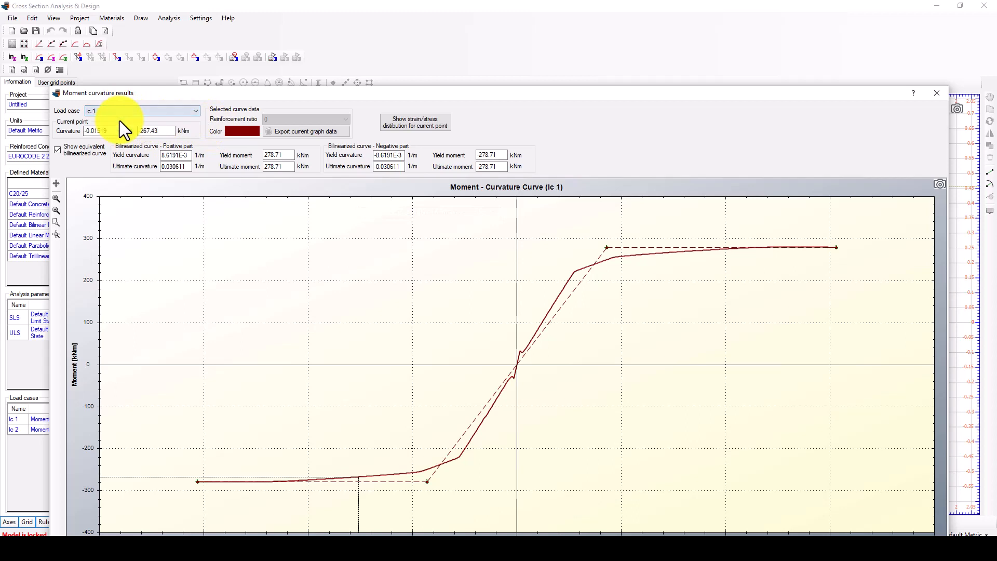
mouse_move(283, 295)
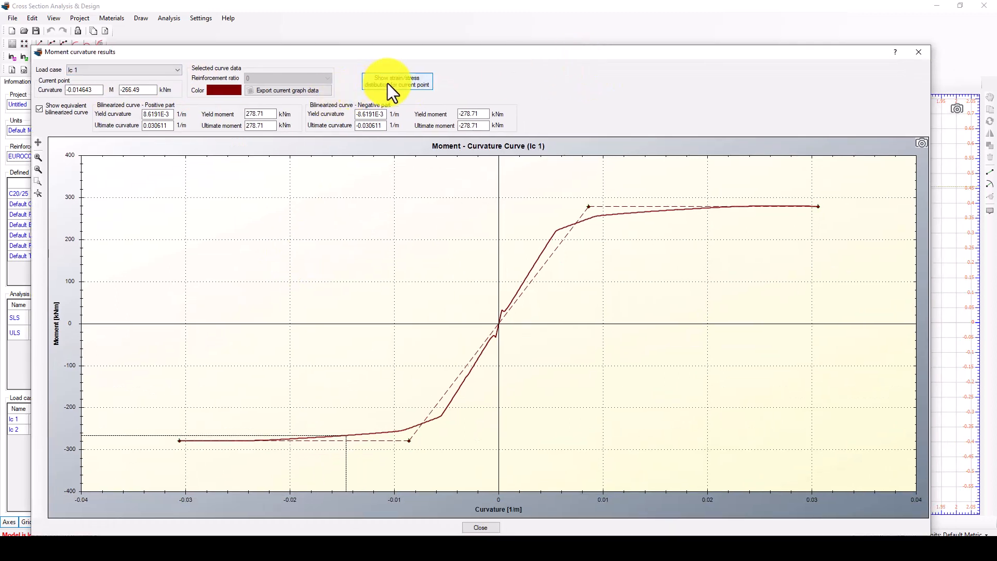
click(396, 82)
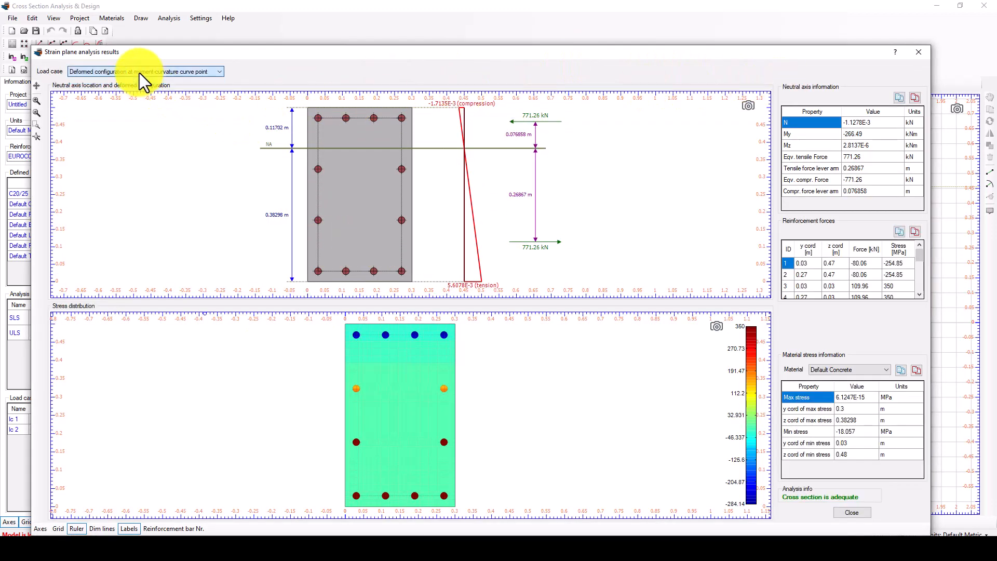
mouse_move(480, 374)
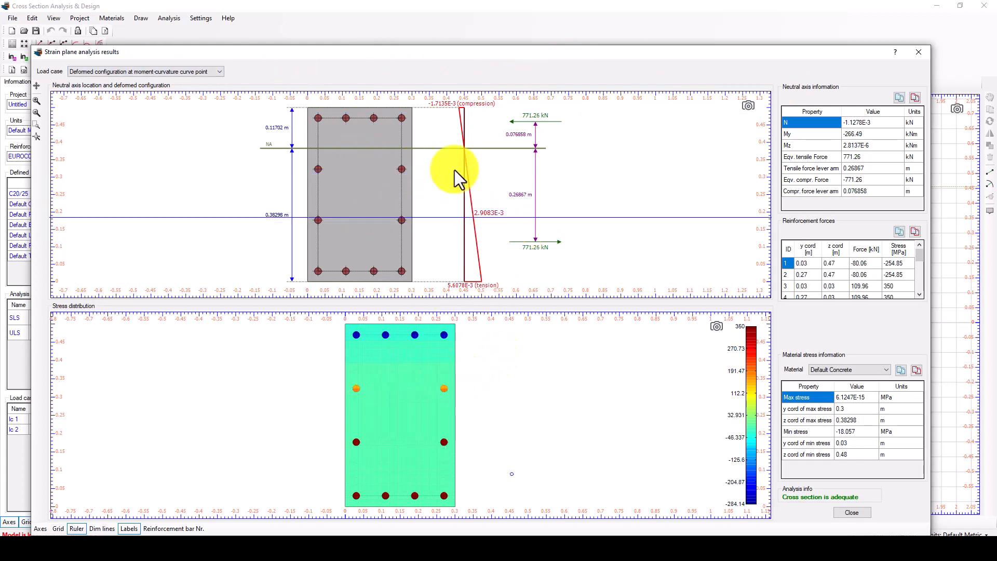
mouse_move(539, 172)
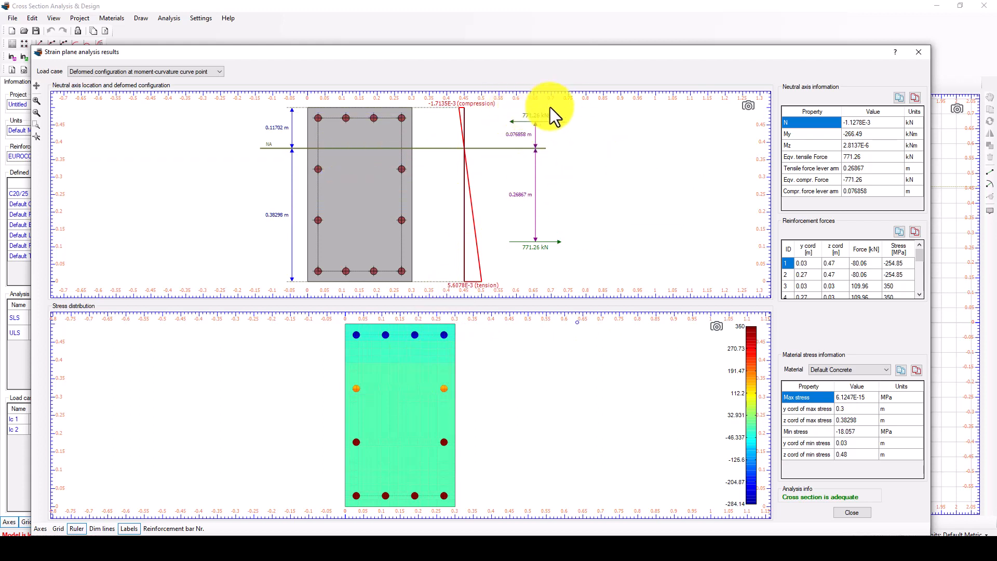
mouse_move(337, 140)
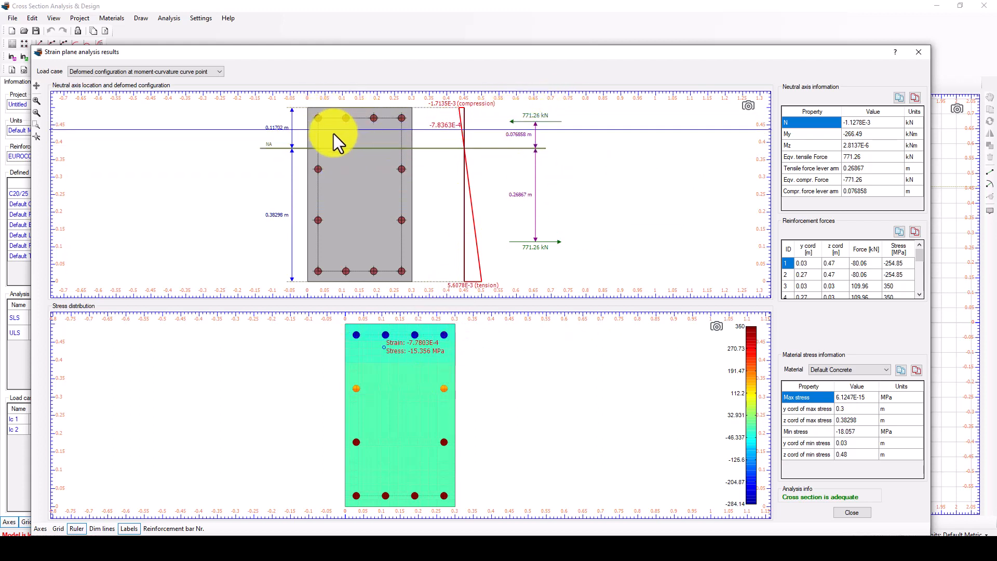
mouse_move(550, 270)
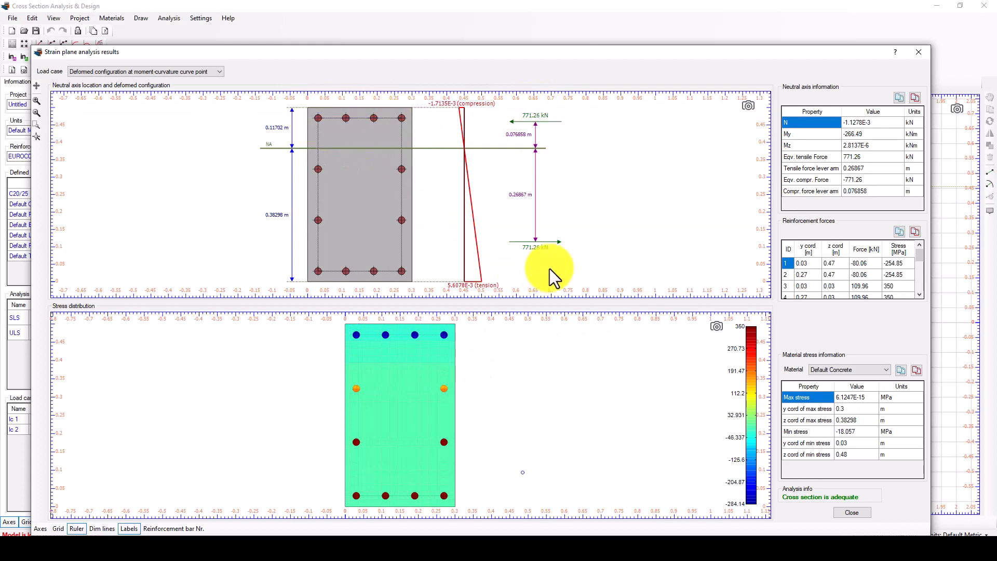
mouse_move(502, 158)
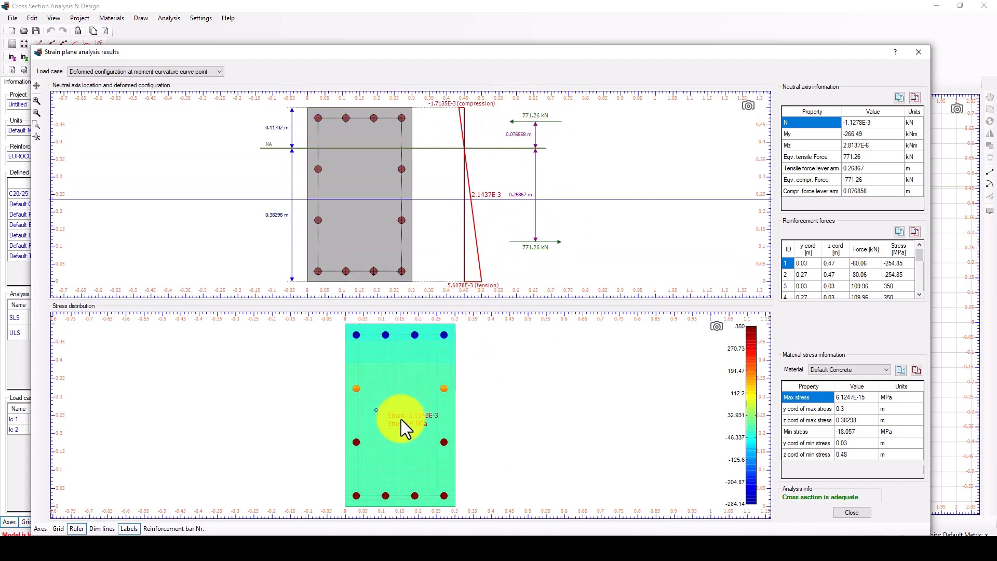
mouse_move(384, 382)
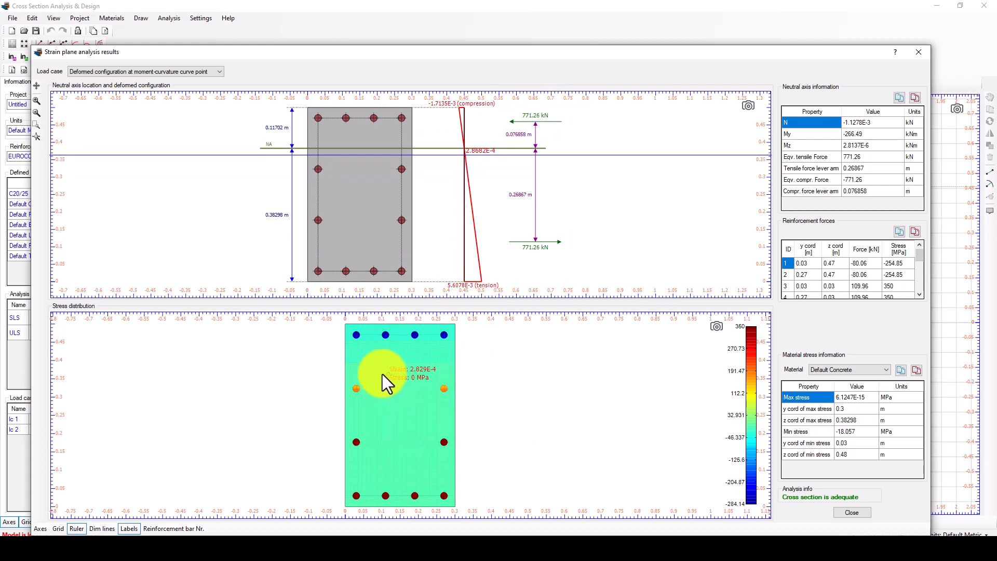
mouse_move(353, 499)
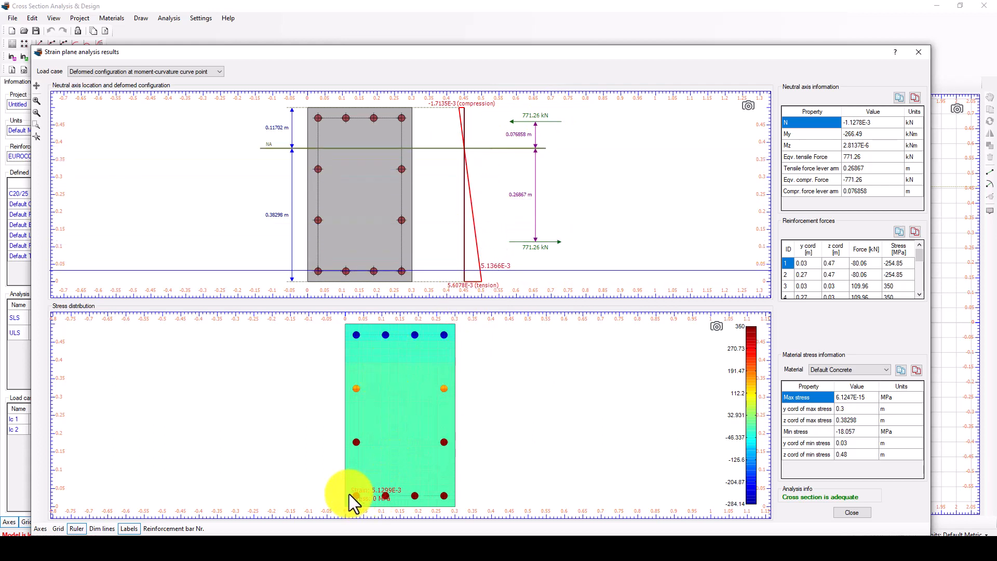
mouse_move(617, 419)
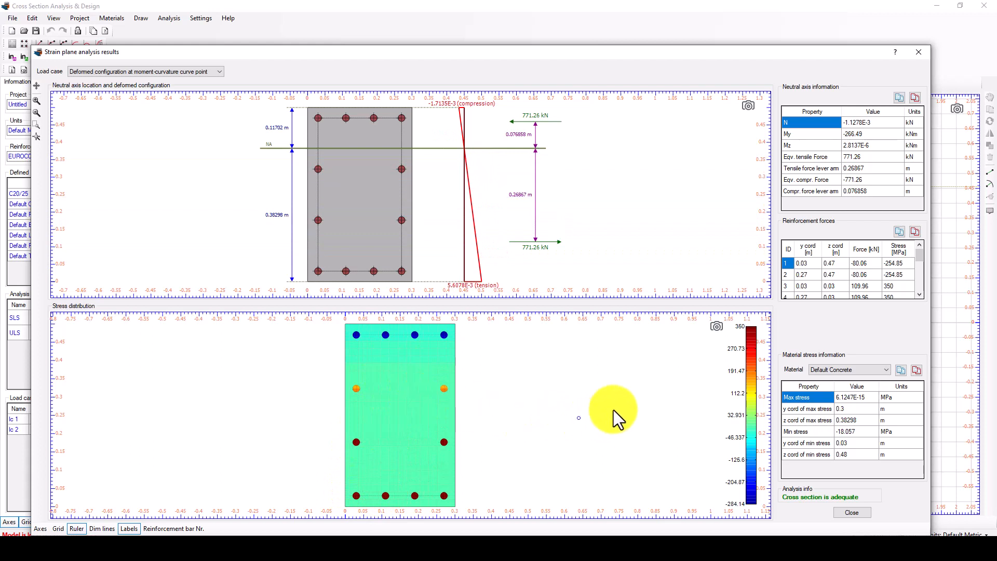
mouse_move(728, 134)
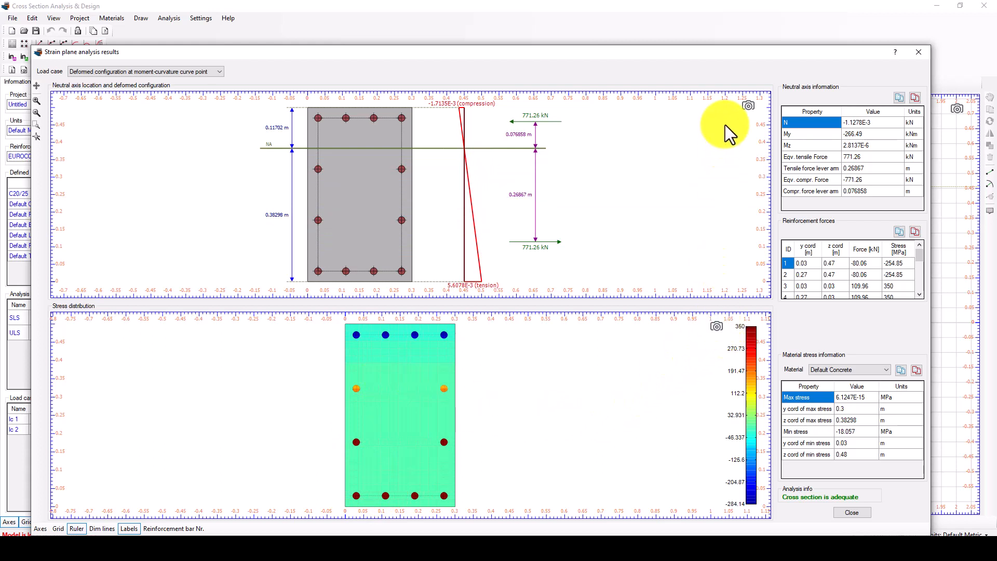
click(749, 105)
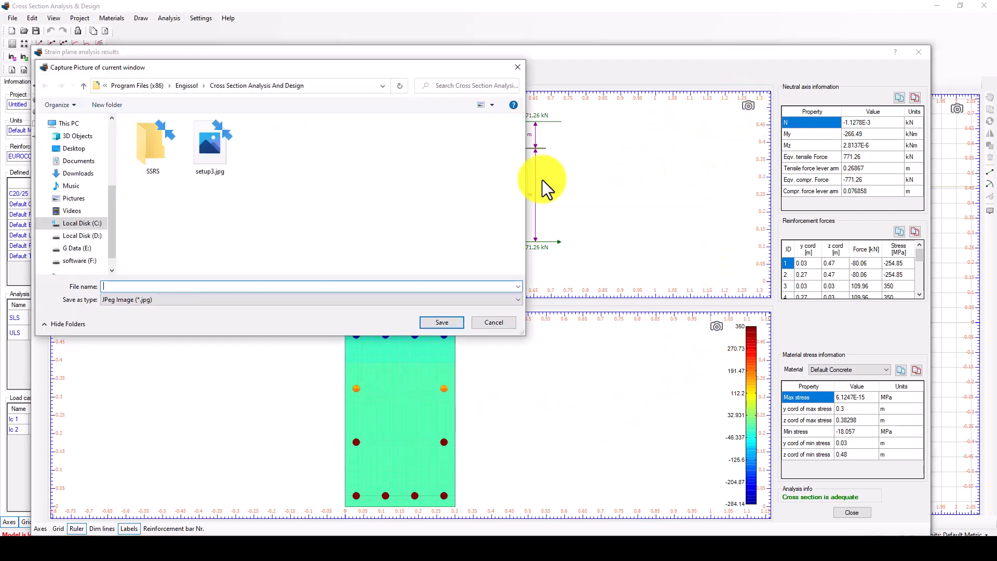
click(493, 322)
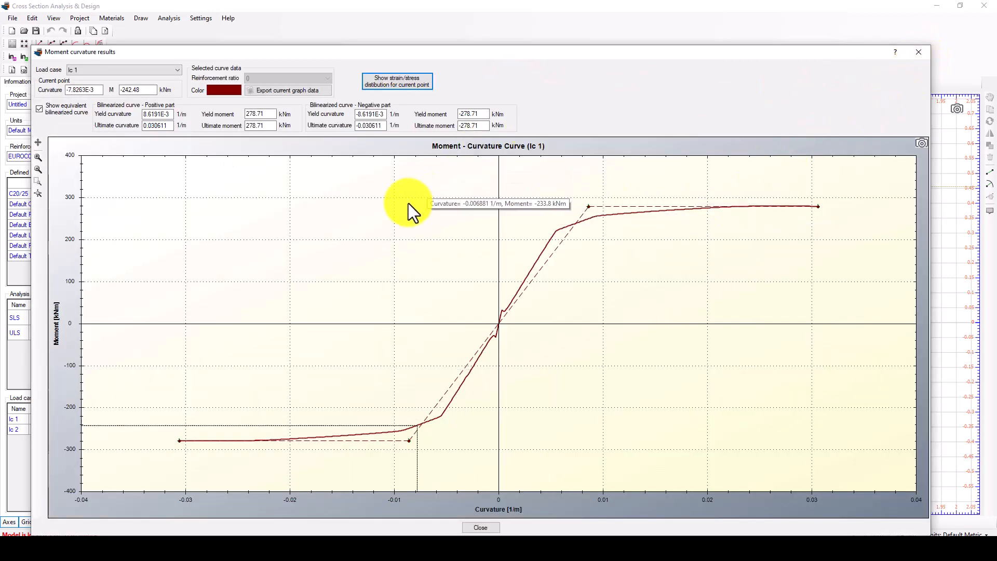
Step: Close the moment-curvature results and open the deformed-configuration load case list
click(480, 527)
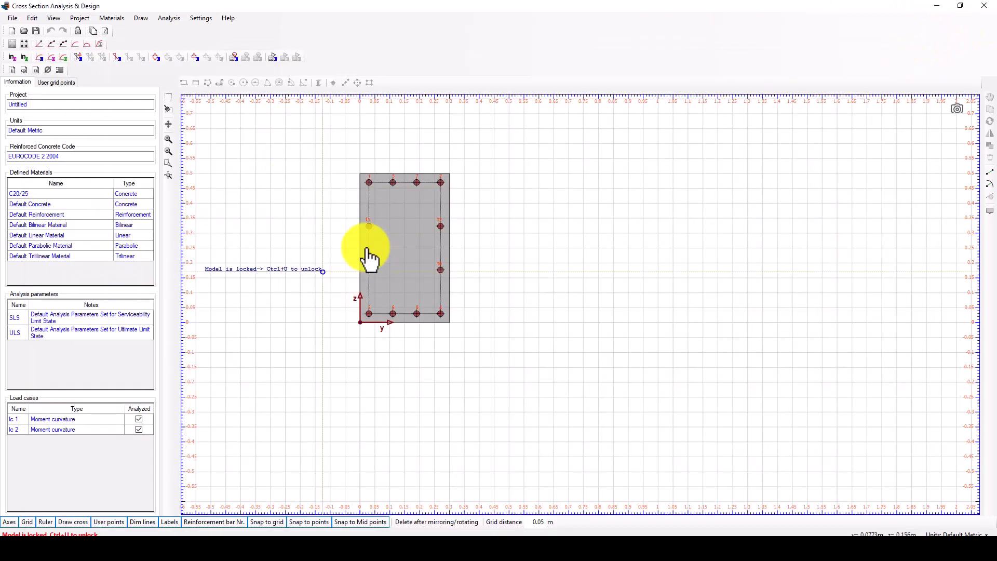
click(169, 18)
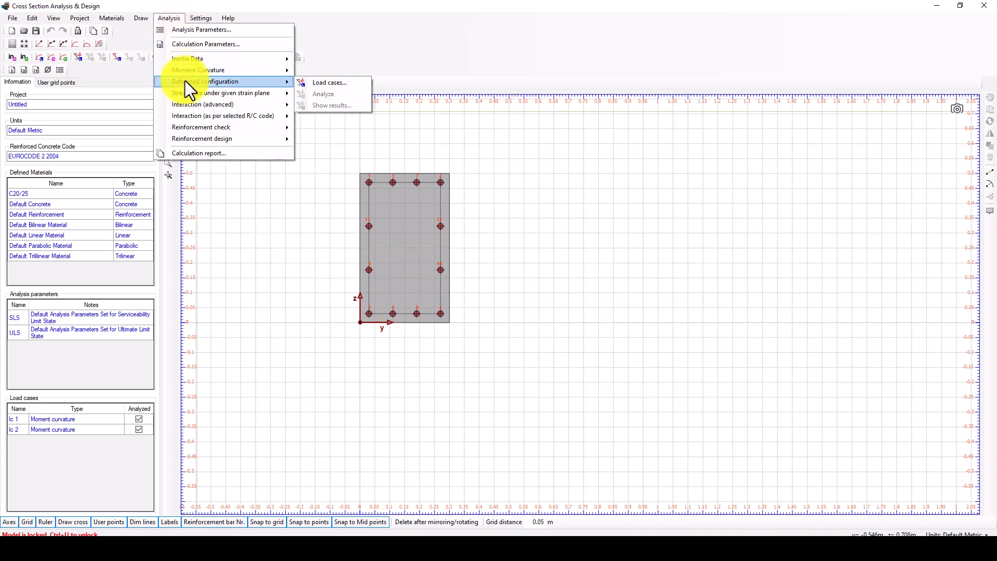
mouse_move(329, 82)
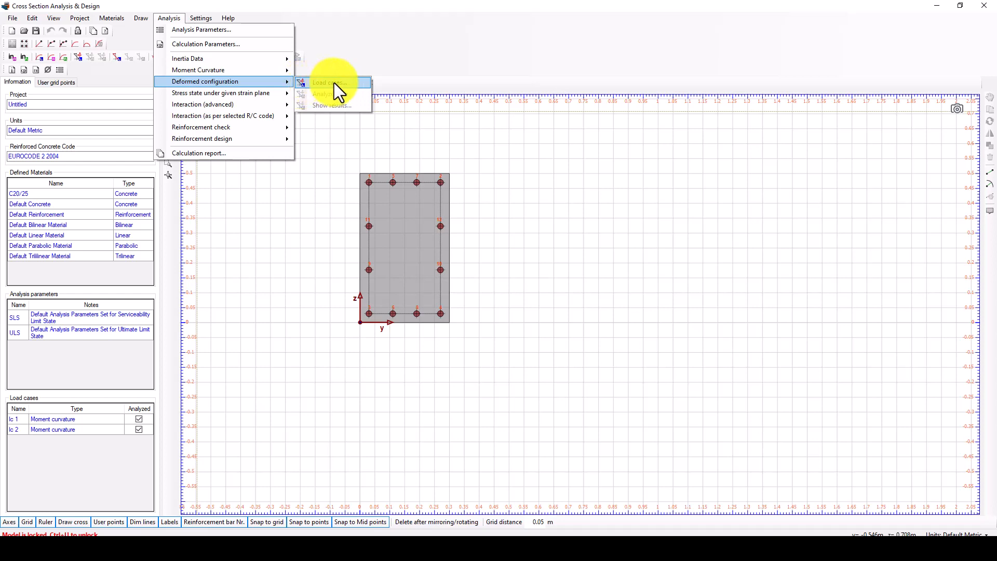
click(329, 83)
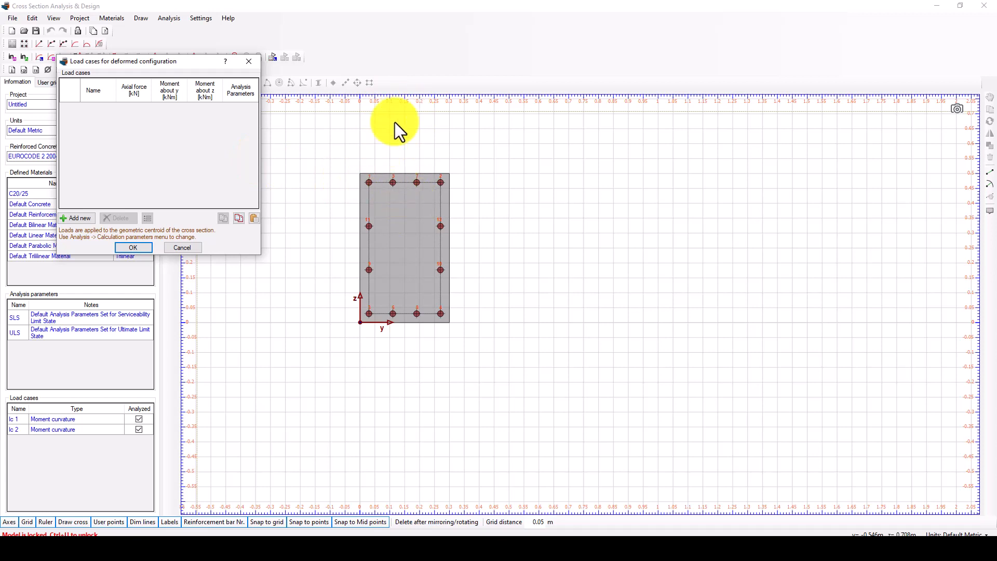
mouse_move(413, 122)
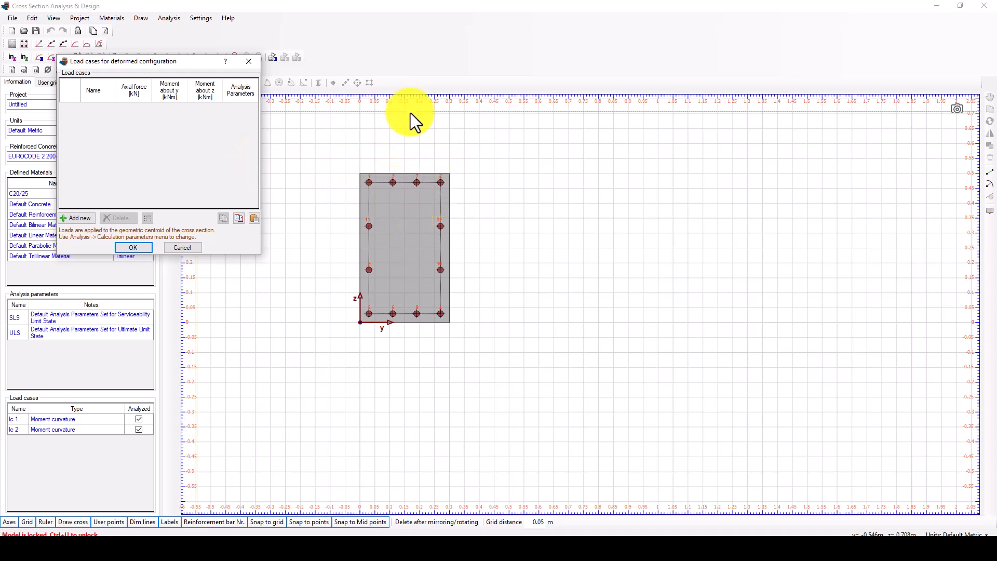
mouse_move(385, 156)
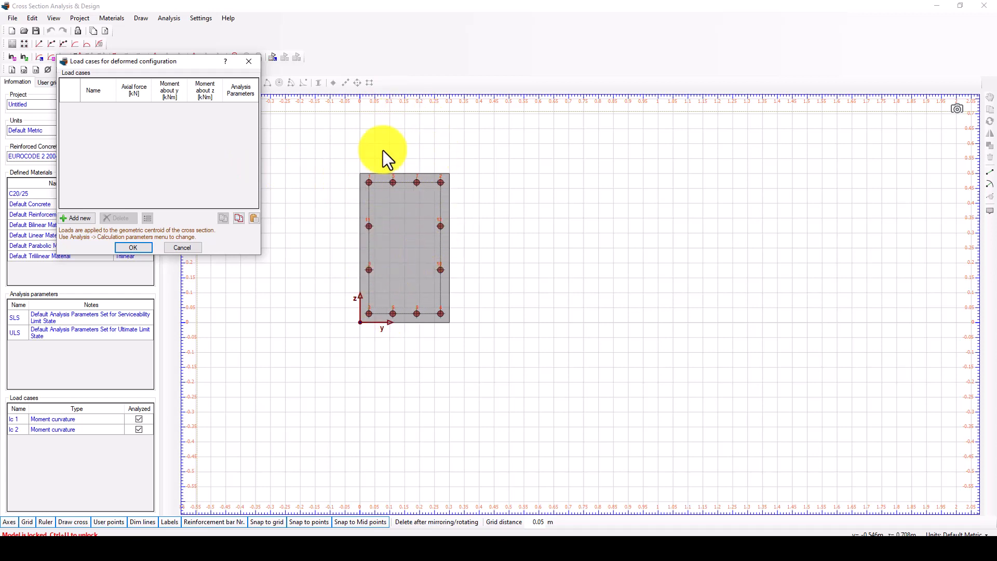
mouse_move(436, 213)
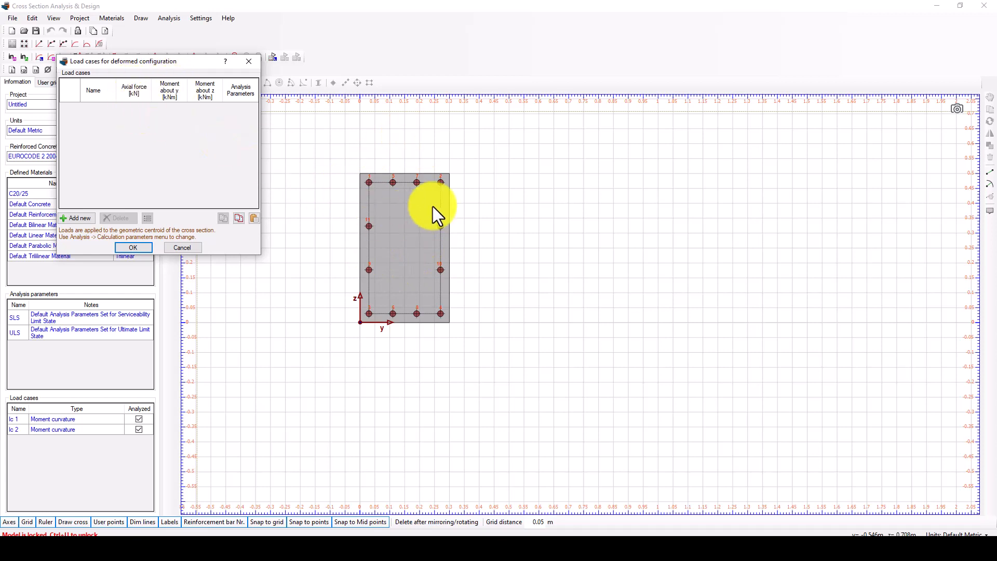
mouse_move(379, 210)
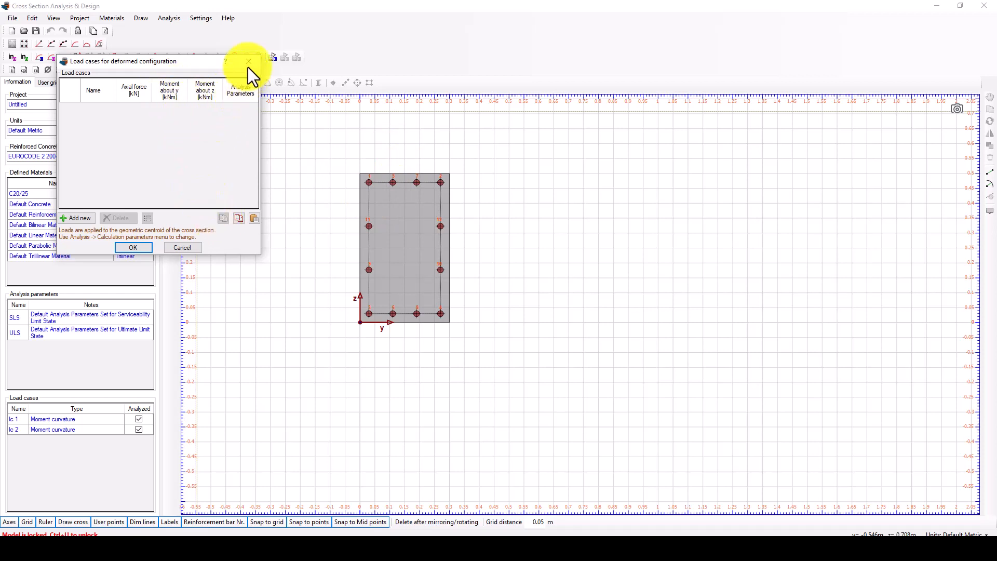
Step: Close the empty deformed-configuration load case list and reopen the Analysis menu's analysis types
click(248, 61)
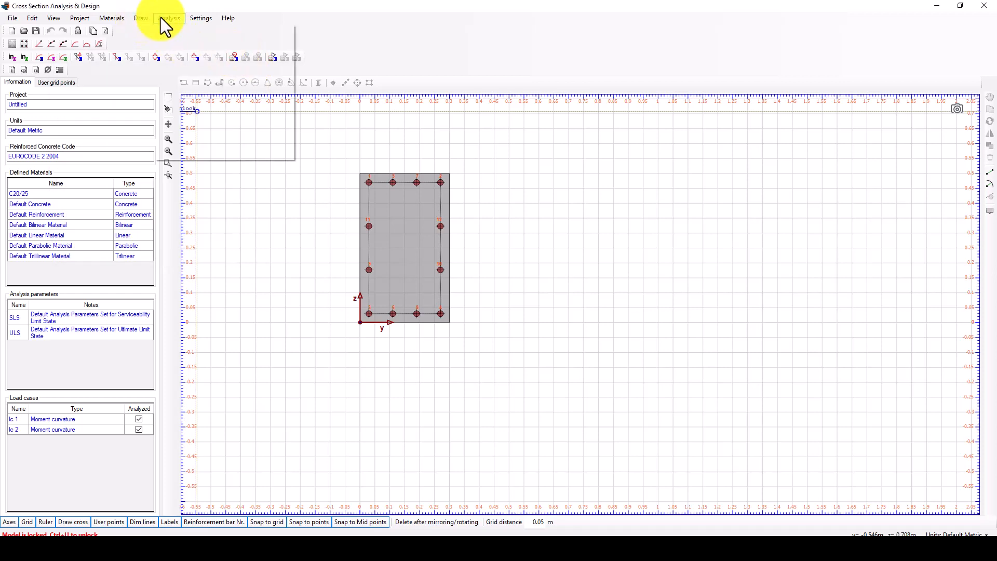
click(168, 17)
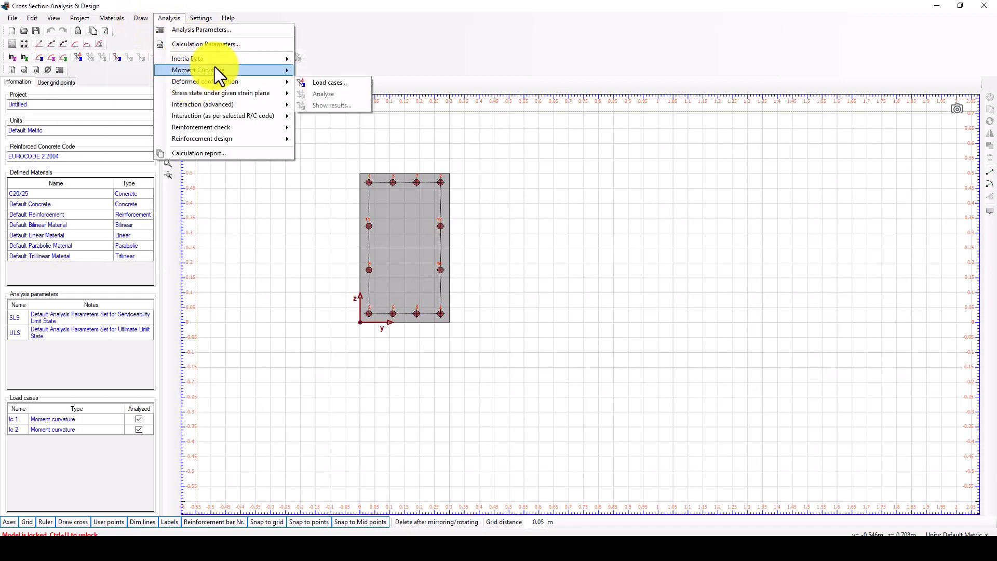
mouse_move(223, 93)
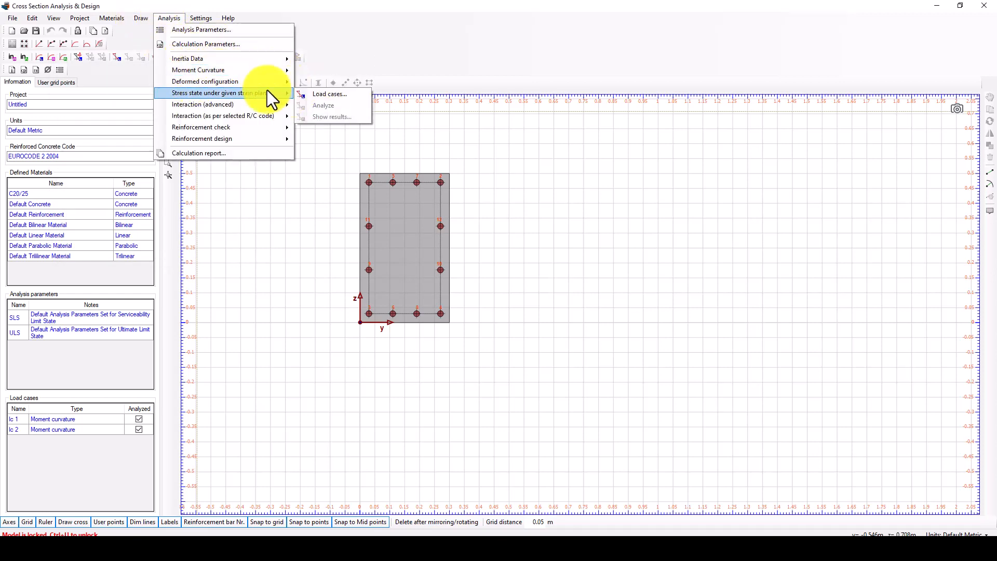
mouse_move(198, 71)
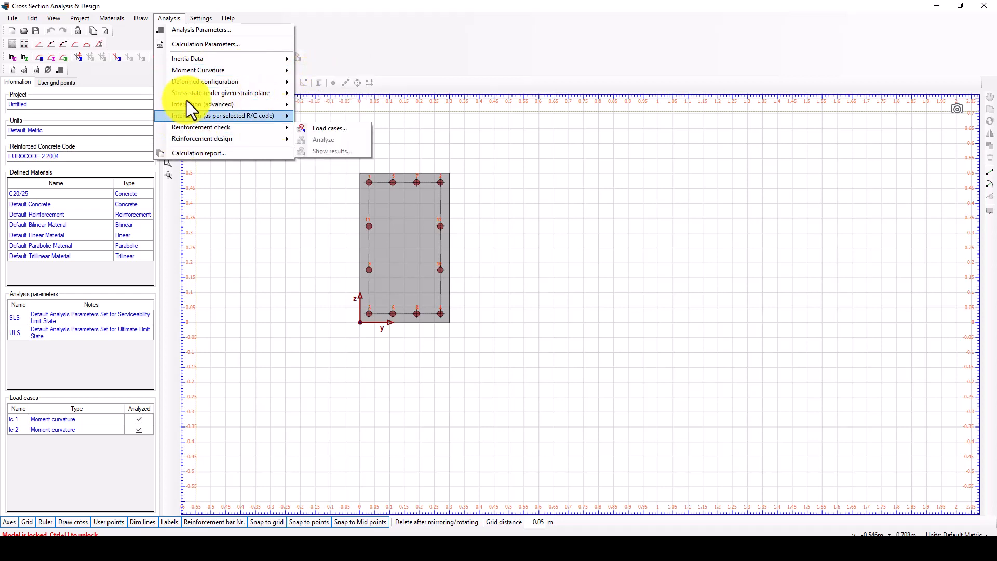
mouse_move(223, 127)
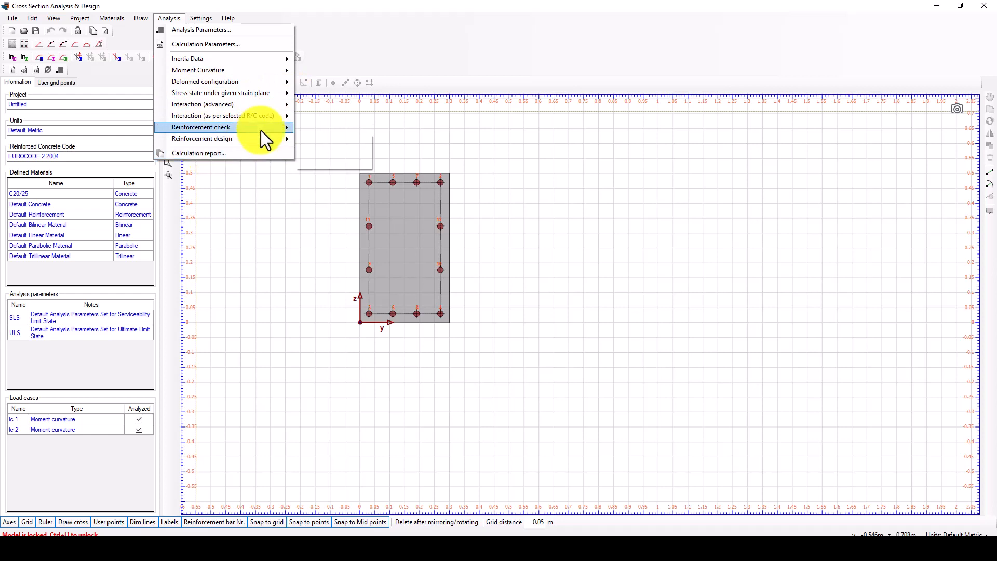
mouse_move(203, 104)
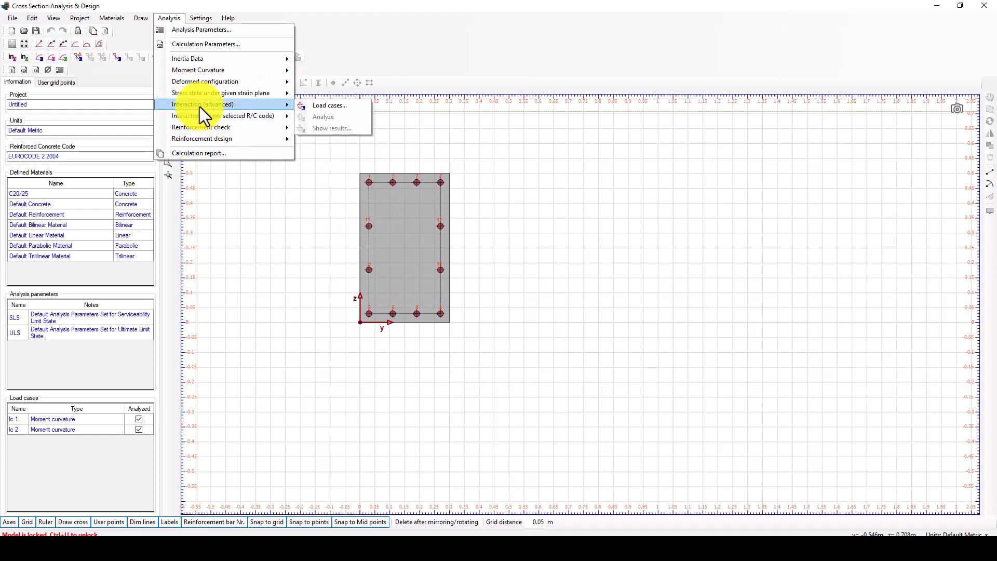
mouse_move(388, 45)
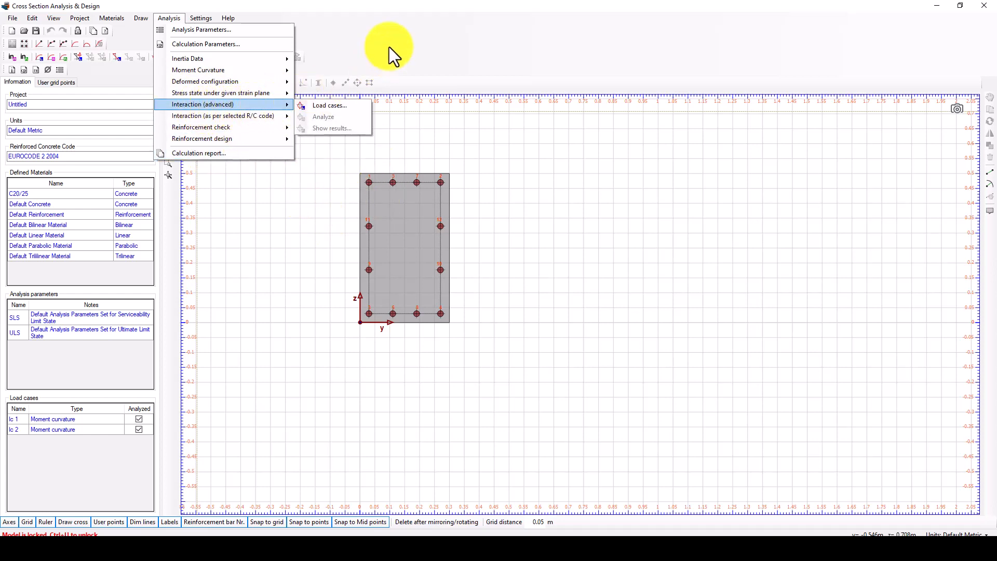